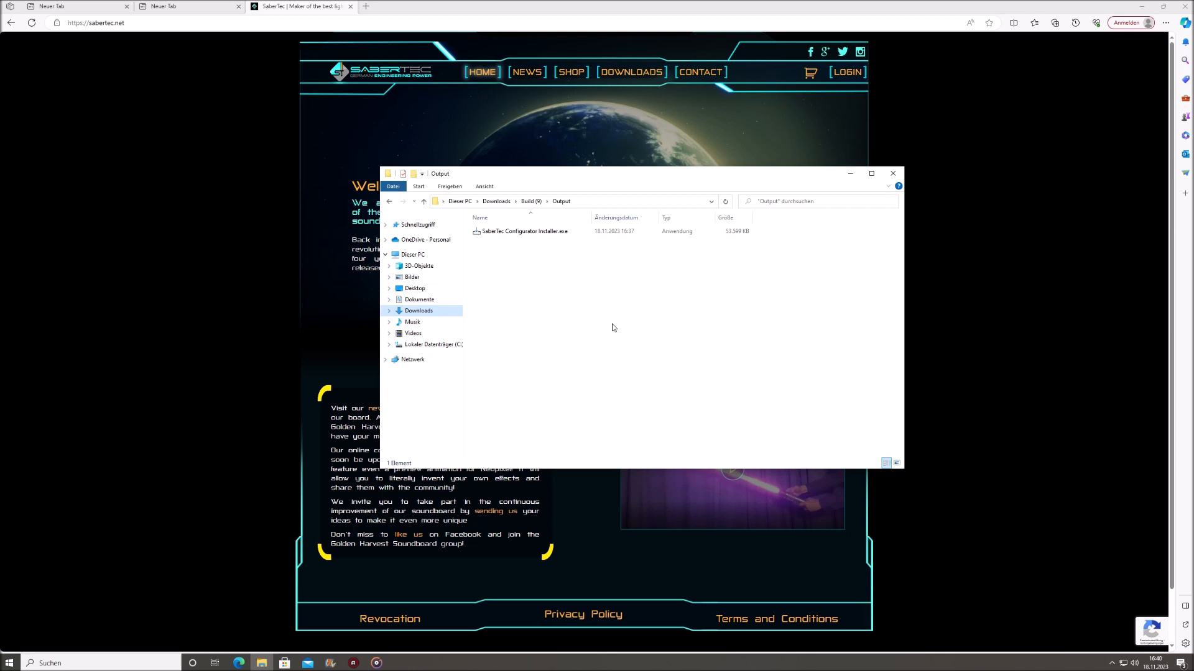
{"action": "mouse_move", "coordinate": [601, 325]}
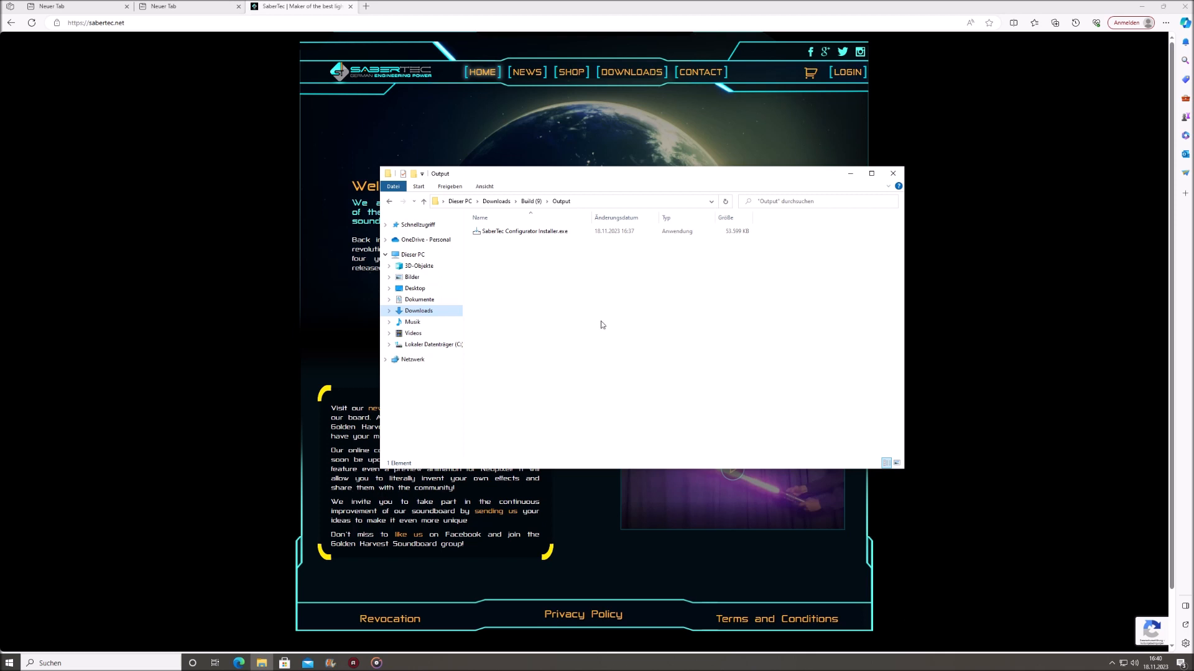
{"action": "mouse_move", "coordinate": [592, 314]}
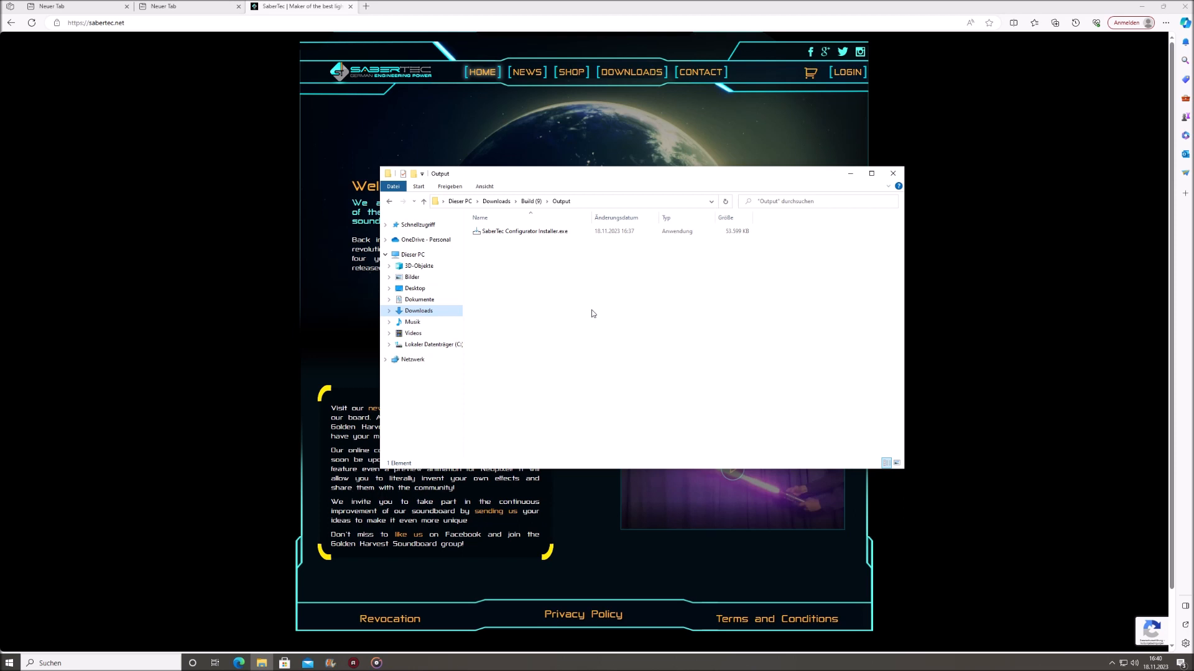
{"action": "mouse_move", "coordinate": [529, 227]}
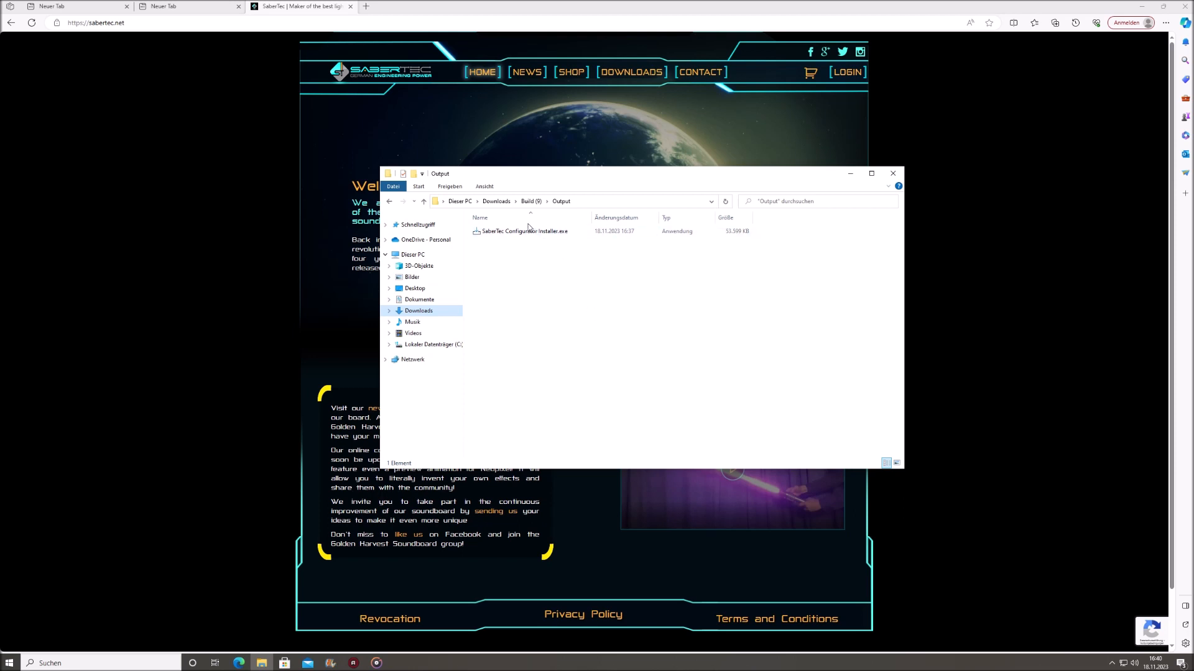
Run SaberTec Configurator Installer.exe, accept default folder and shortcuts, and finish with launch enabled.
{"action": "left_click", "coordinate": [524, 230]}
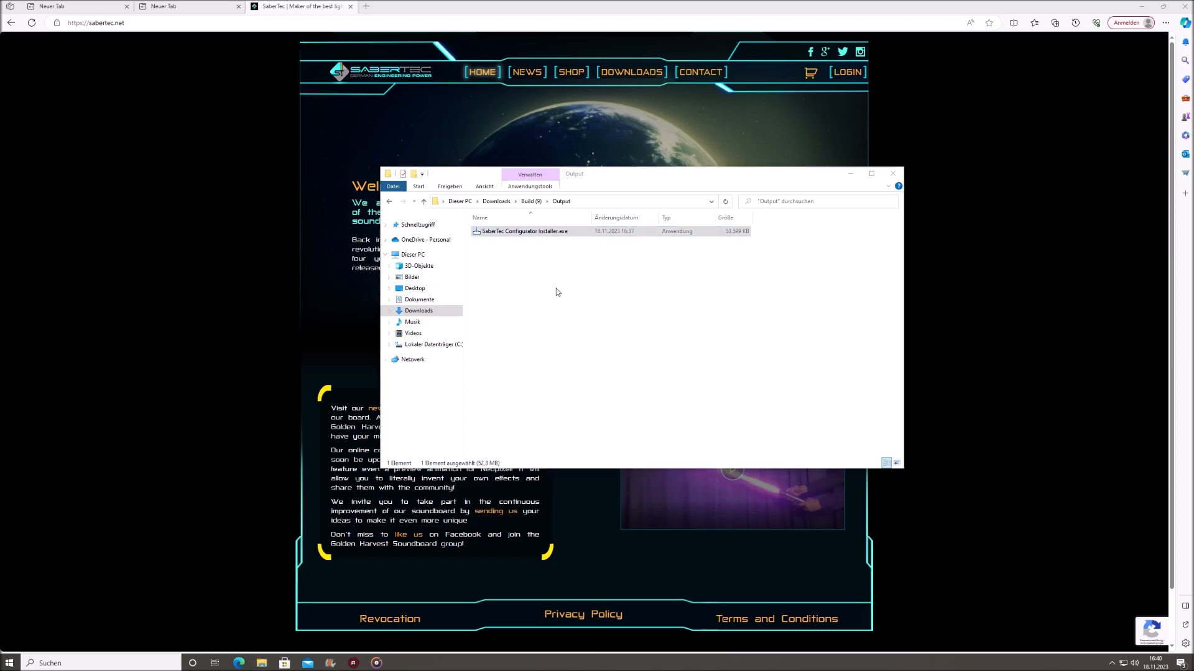
{"action": "double_click", "coordinate": [525, 230]}
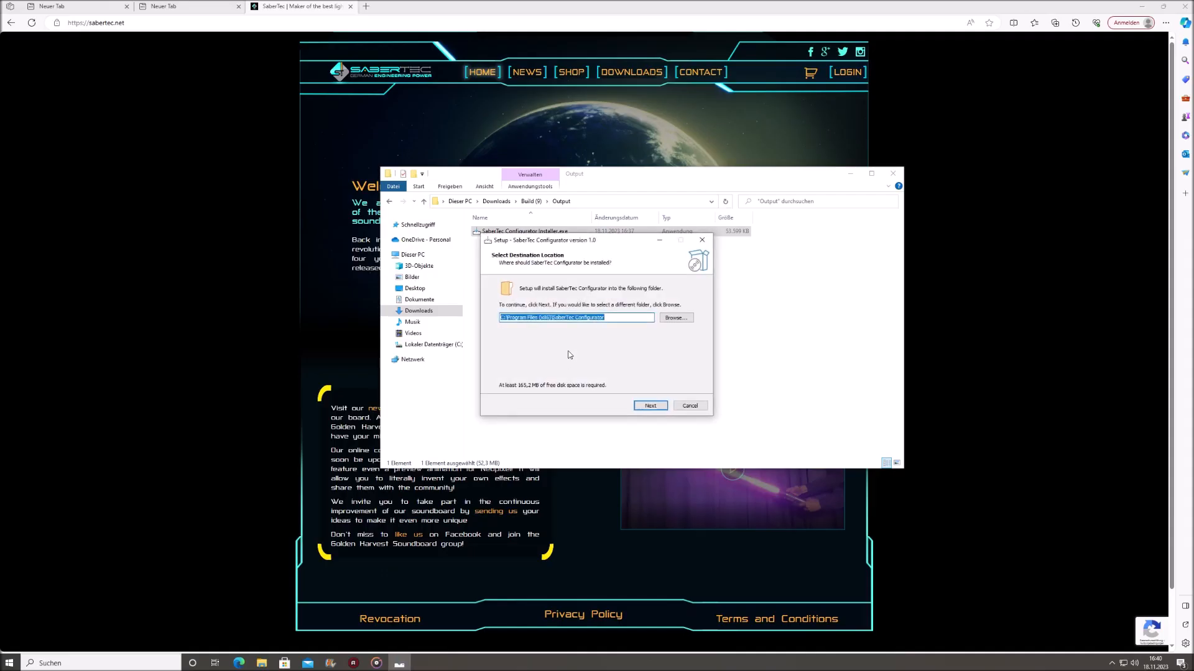
{"action": "left_click", "coordinate": [649, 405]}
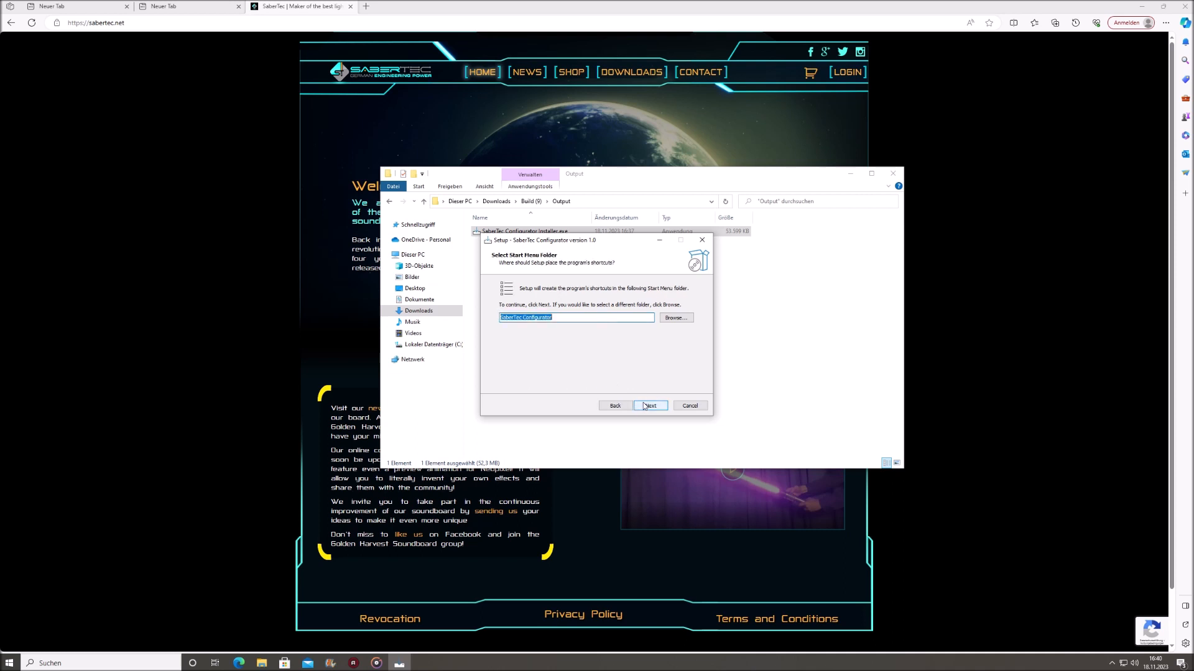
{"action": "left_click", "coordinate": [647, 404]}
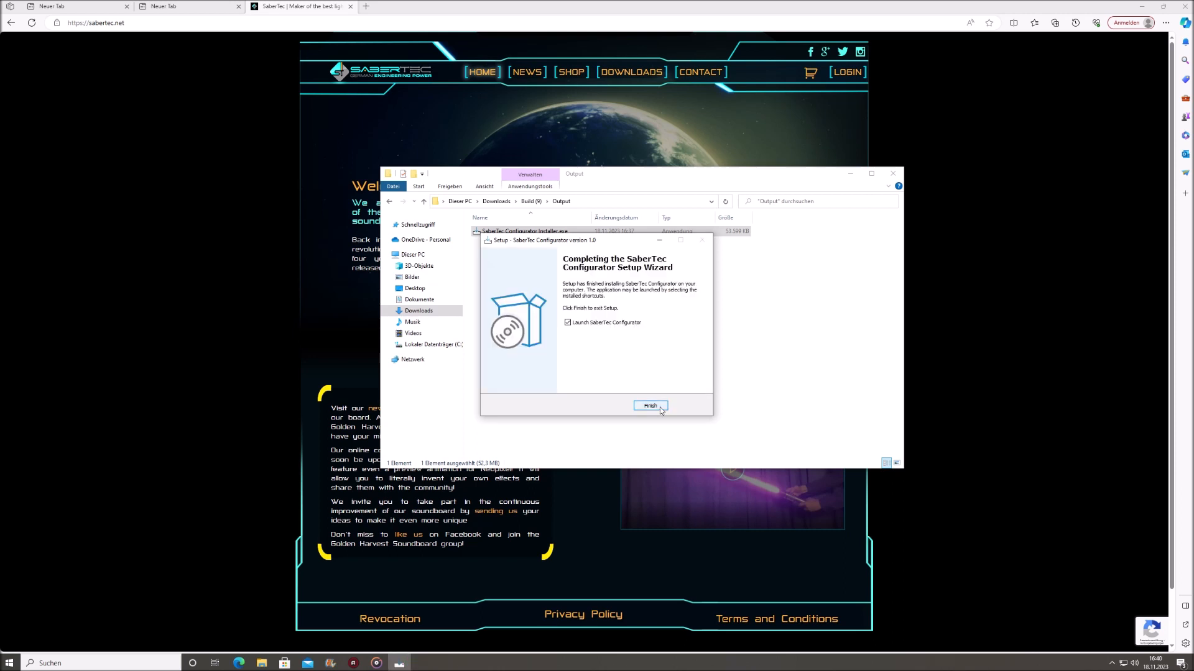
{"action": "left_click", "coordinate": [650, 405]}
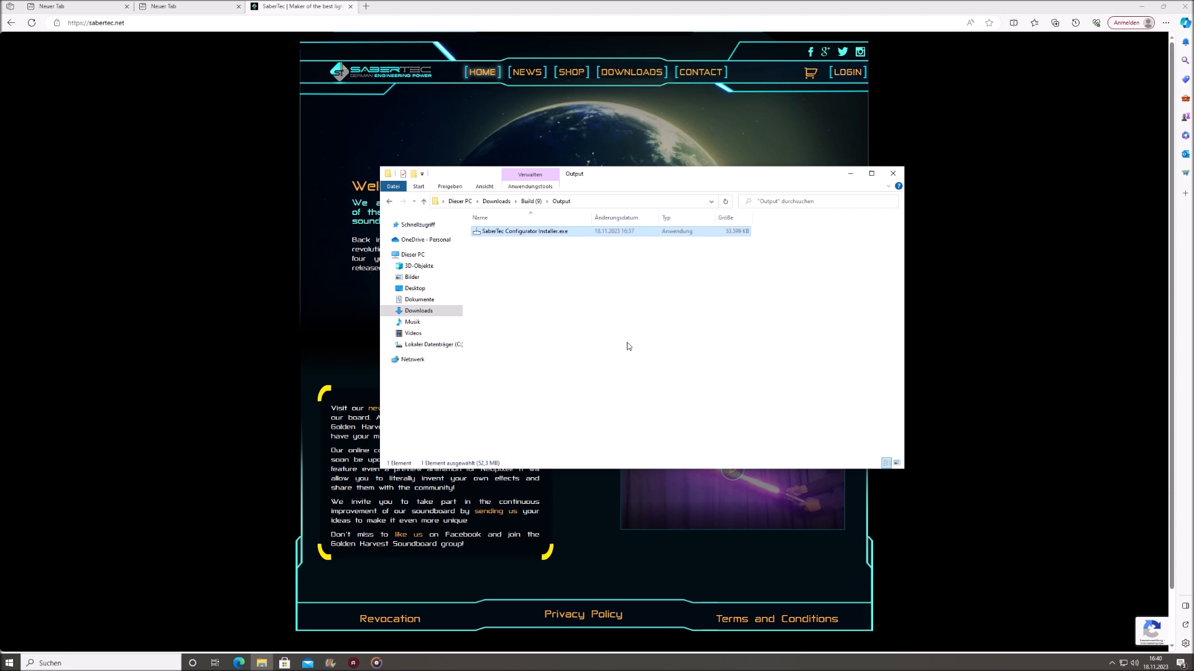
Maximize the launched LightSaber Configurator window to full screen.
{"action": "double_click", "coordinate": [525, 231]}
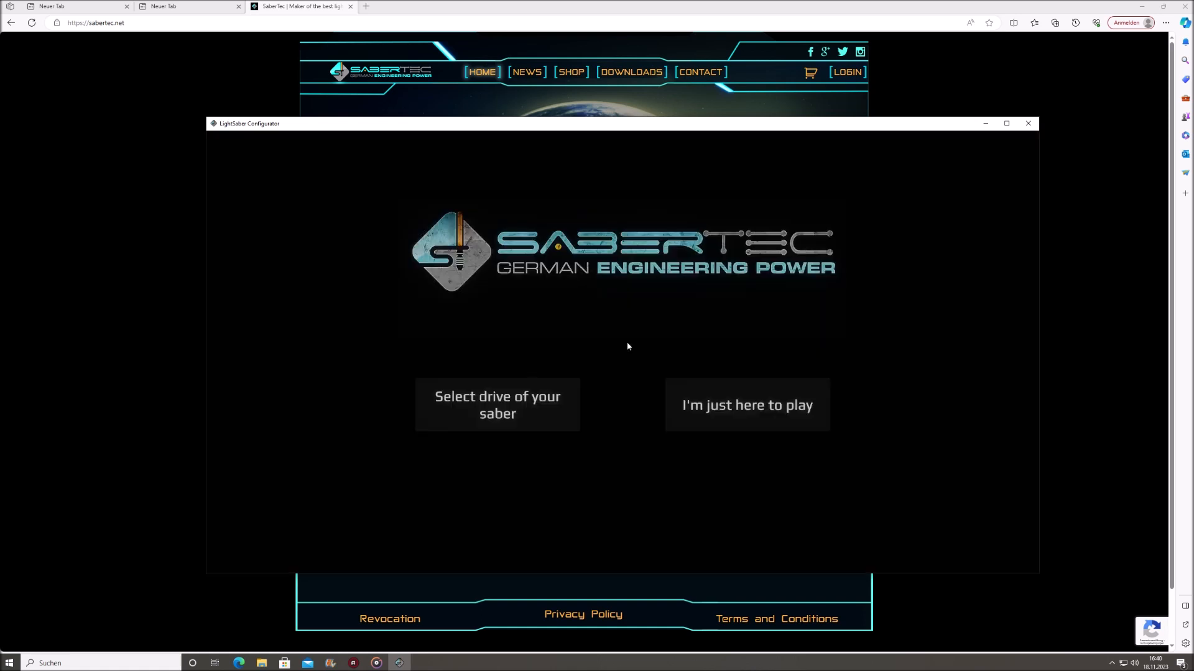
{"action": "left_click", "coordinate": [1006, 124]}
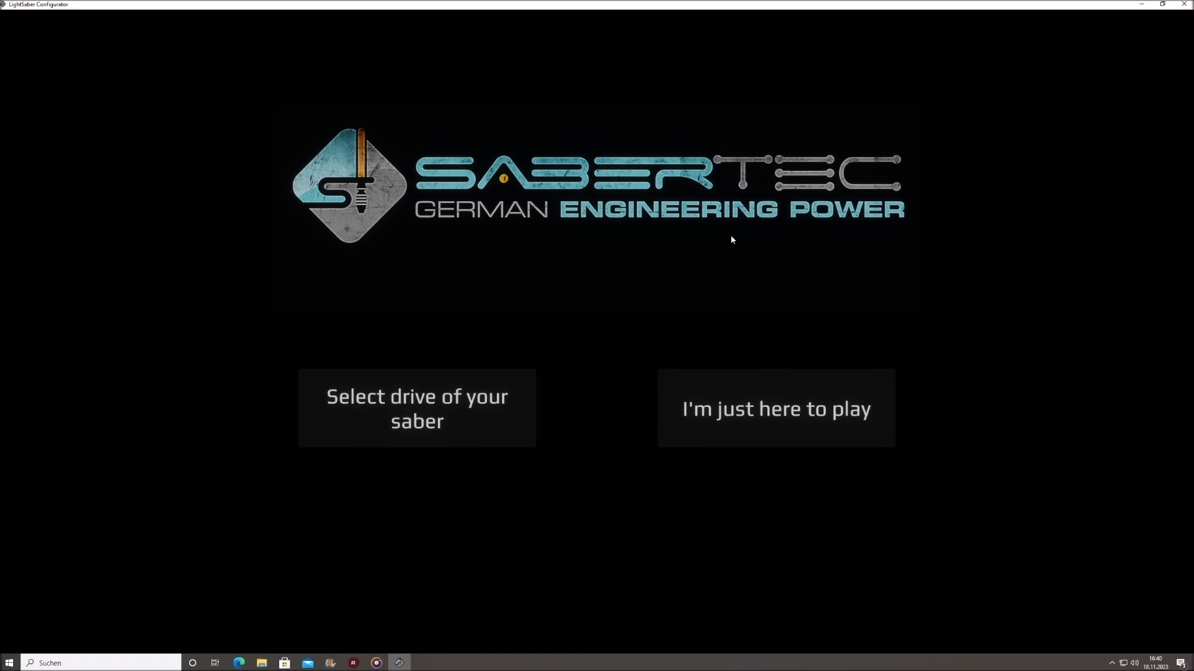
{"action": "mouse_move", "coordinate": [677, 326]}
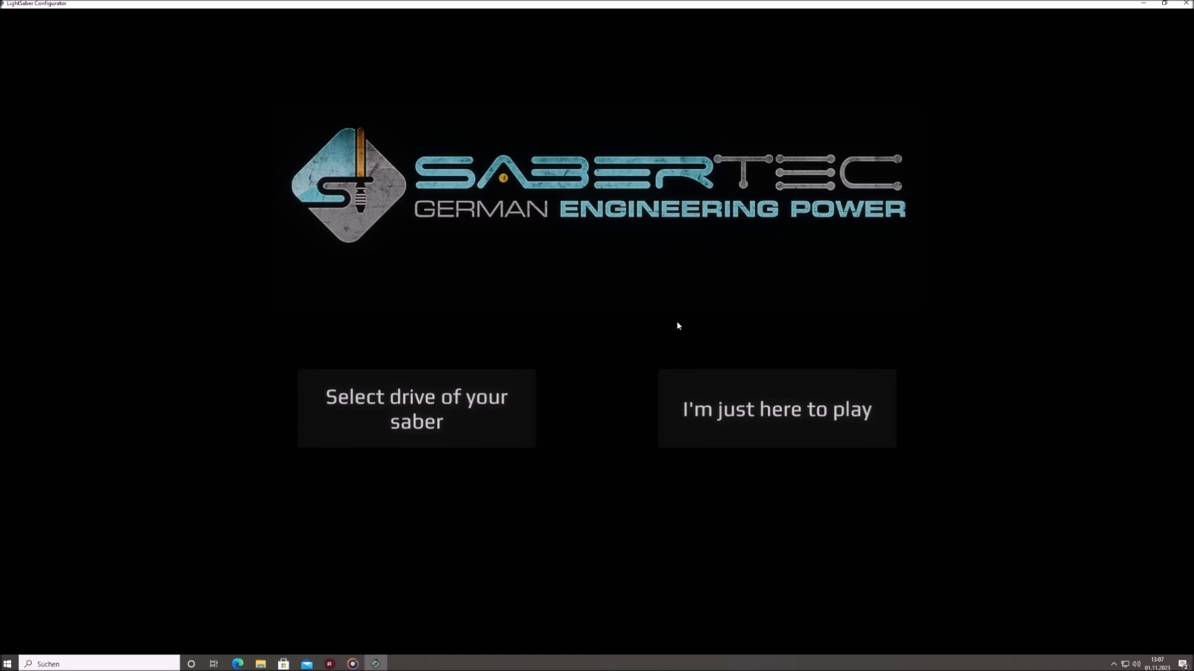
{"action": "mouse_move", "coordinate": [384, 420]}
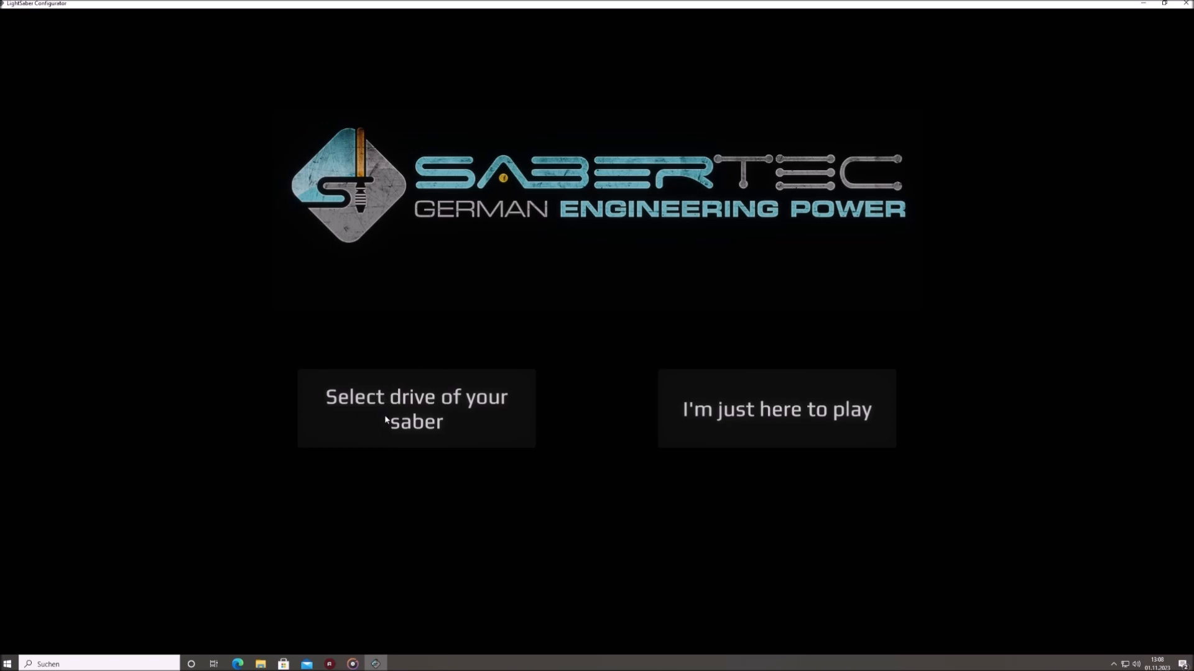
Select the saber's drive so its configuration opens on the Sound Fonts page.
{"action": "left_click", "coordinate": [416, 409]}
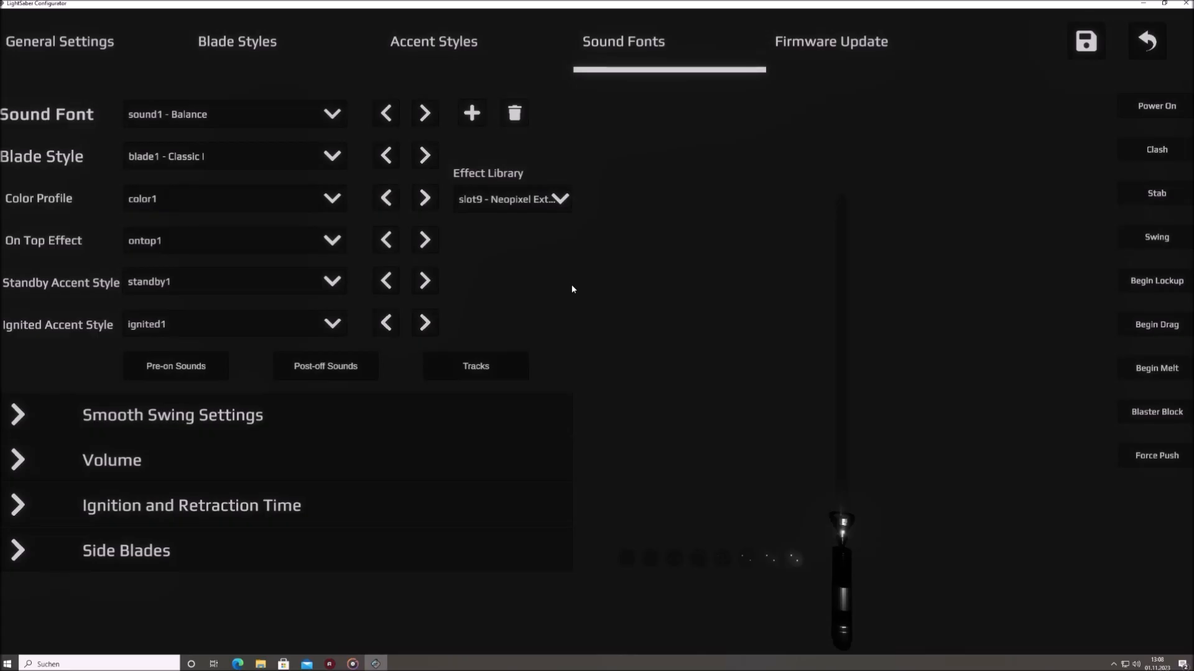
{"action": "mouse_move", "coordinate": [992, 330]}
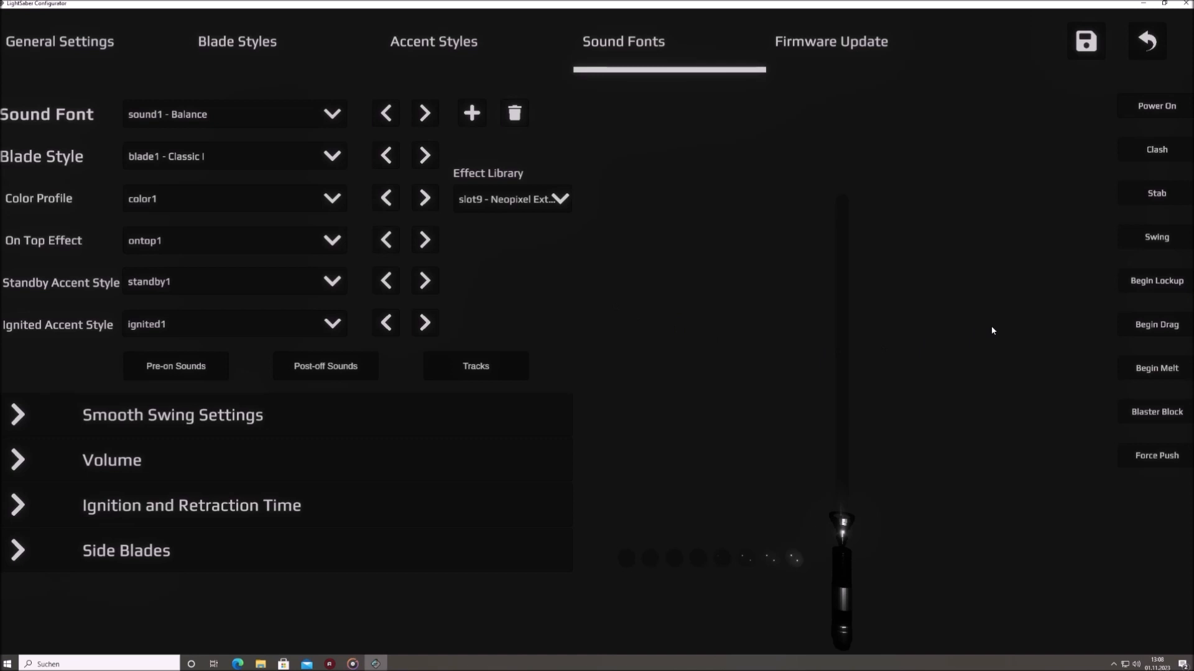
{"action": "mouse_move", "coordinate": [838, 540]}
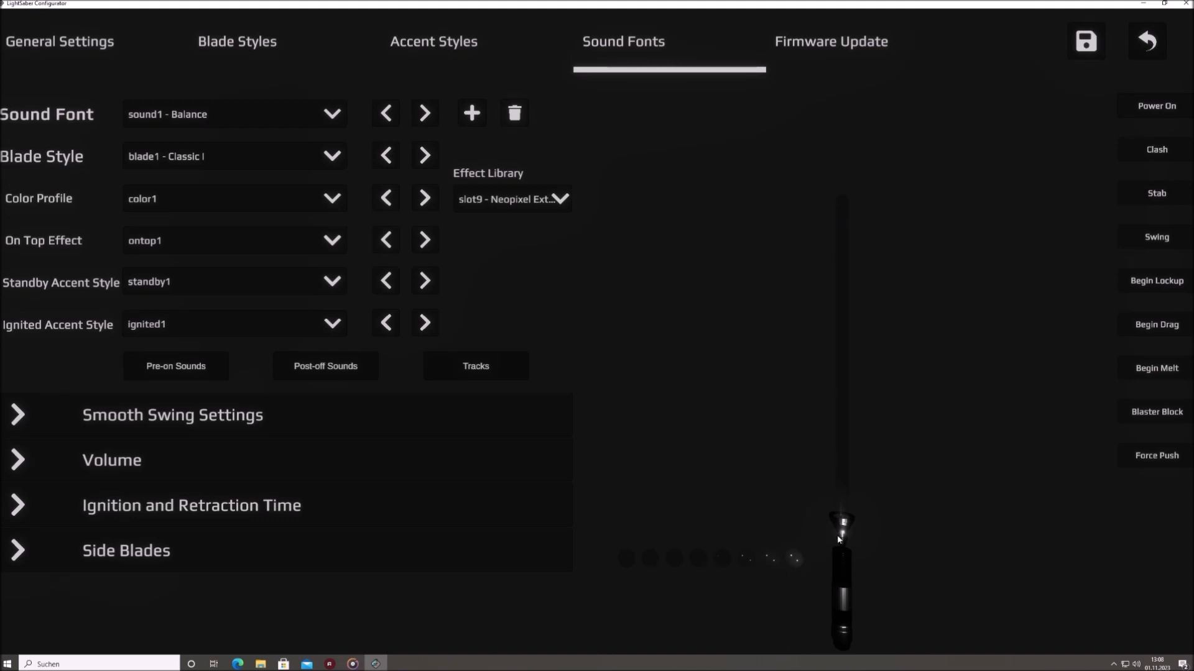
{"action": "mouse_move", "coordinate": [925, 437]}
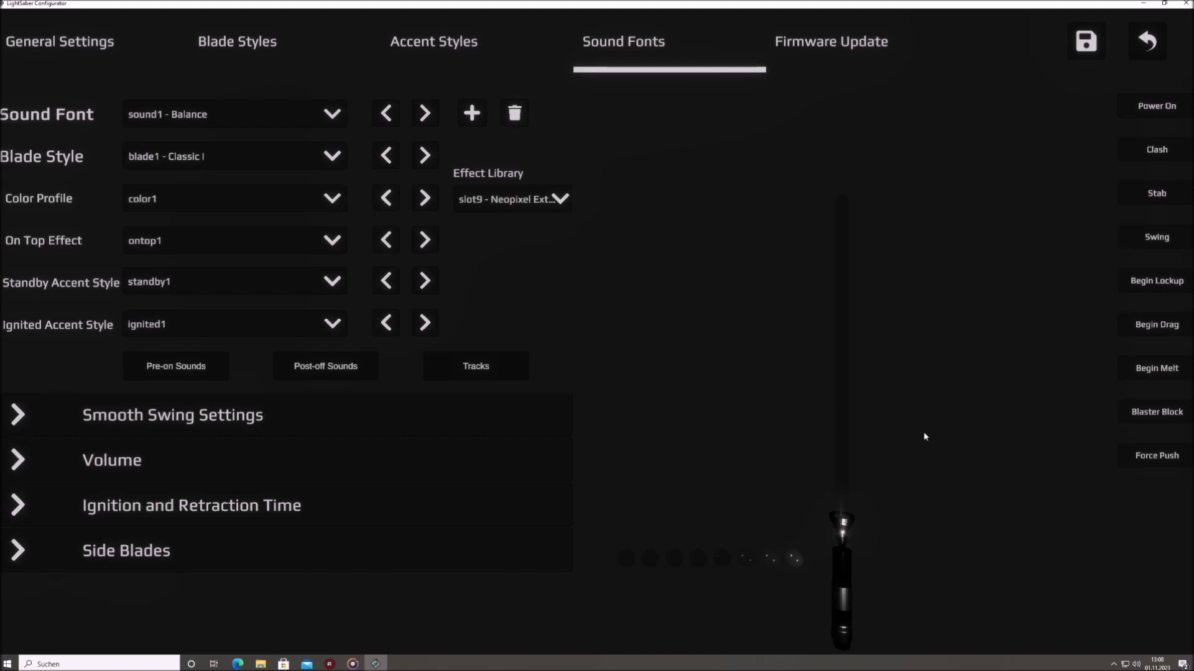
{"action": "mouse_move", "coordinate": [888, 458]}
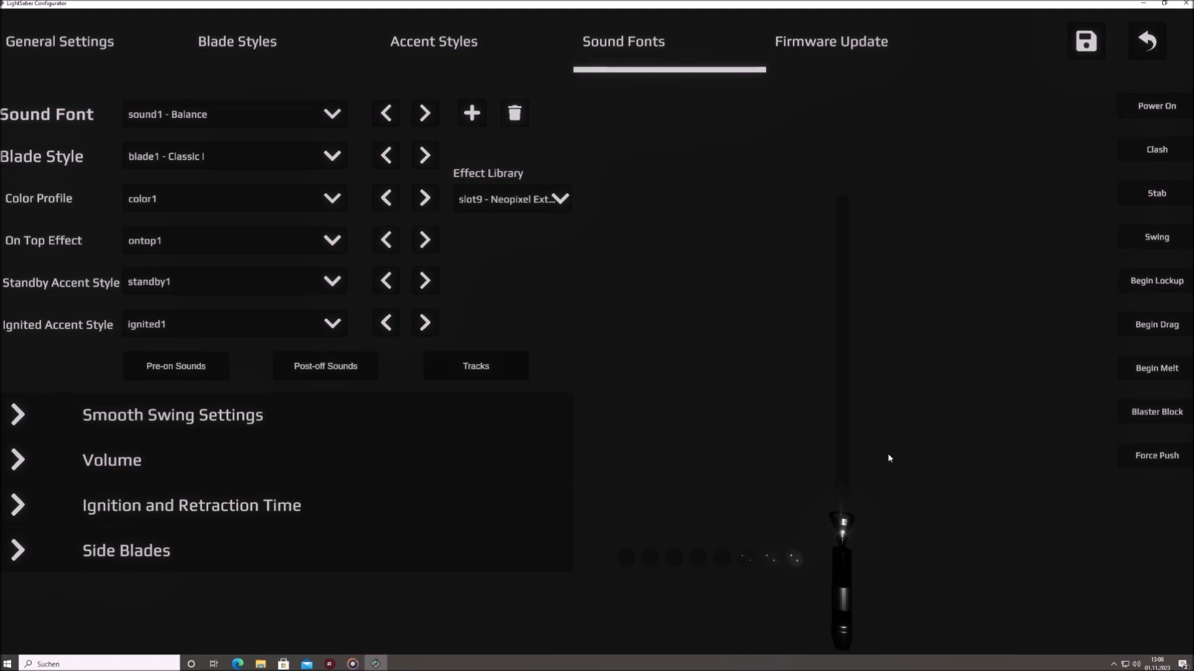
{"action": "mouse_move", "coordinate": [722, 563]}
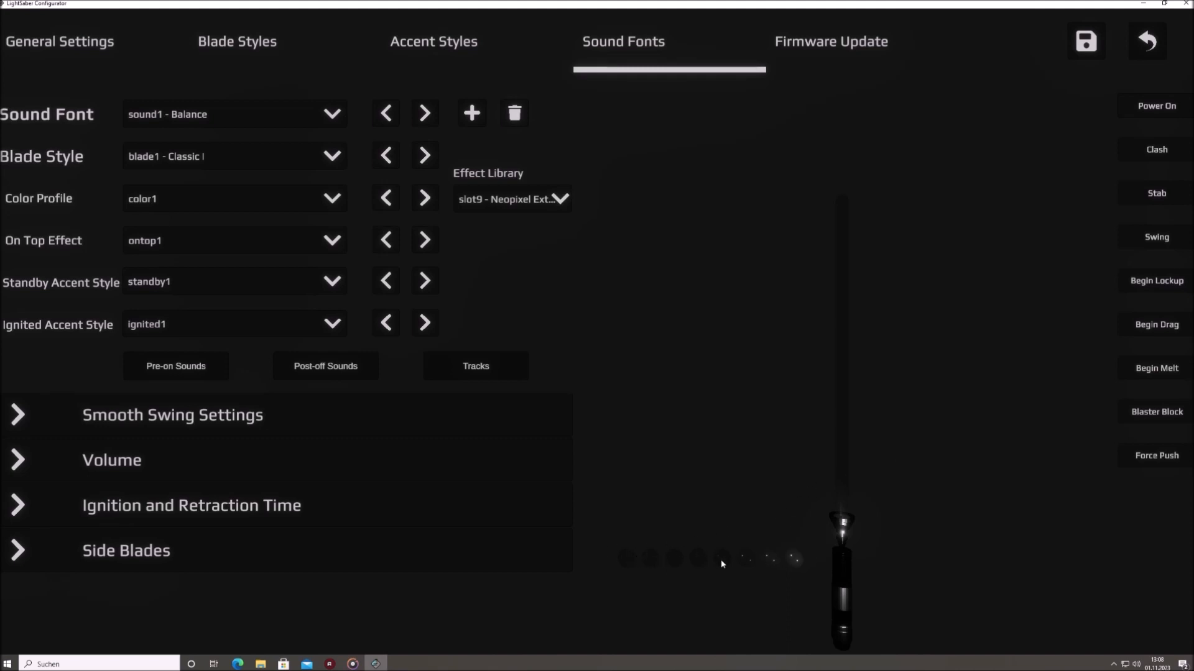
{"action": "mouse_move", "coordinate": [1113, 232]}
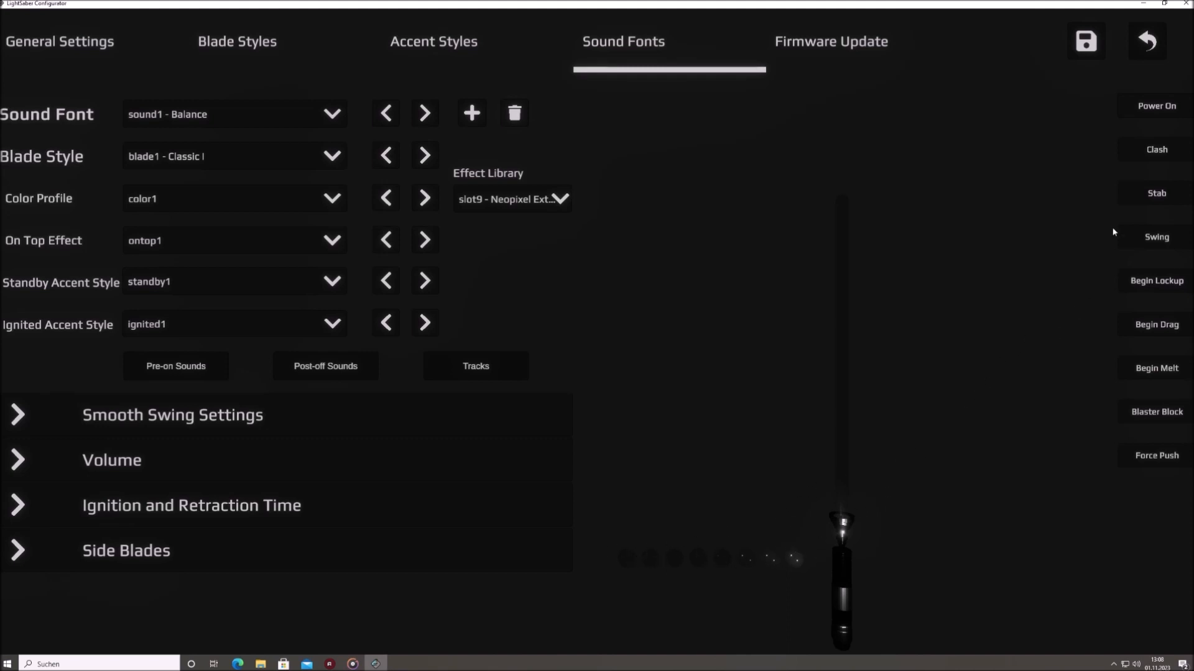
{"action": "mouse_move", "coordinate": [1149, 444]}
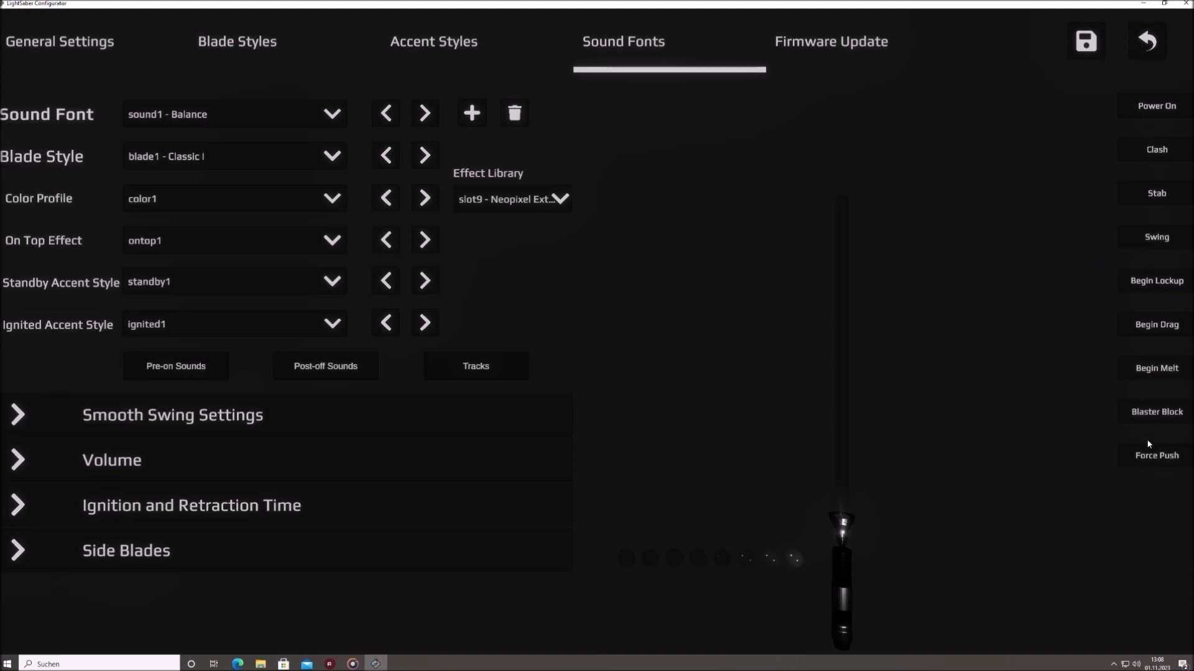
{"action": "mouse_move", "coordinate": [1144, 115]}
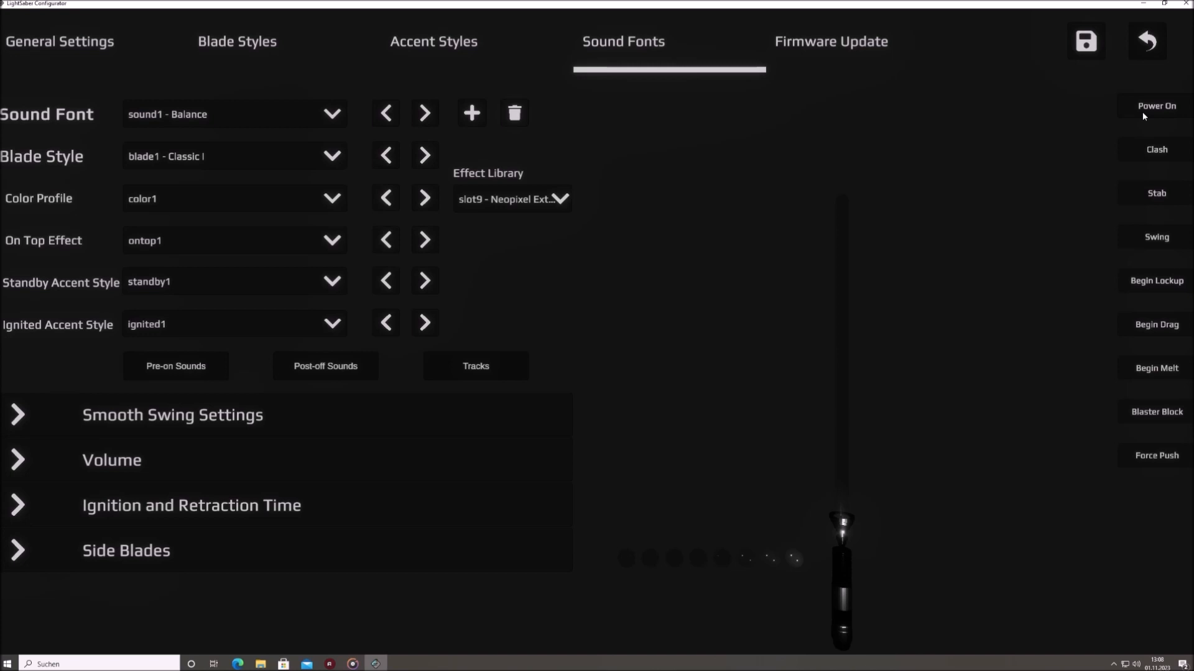
{"action": "left_click", "coordinate": [1155, 105]}
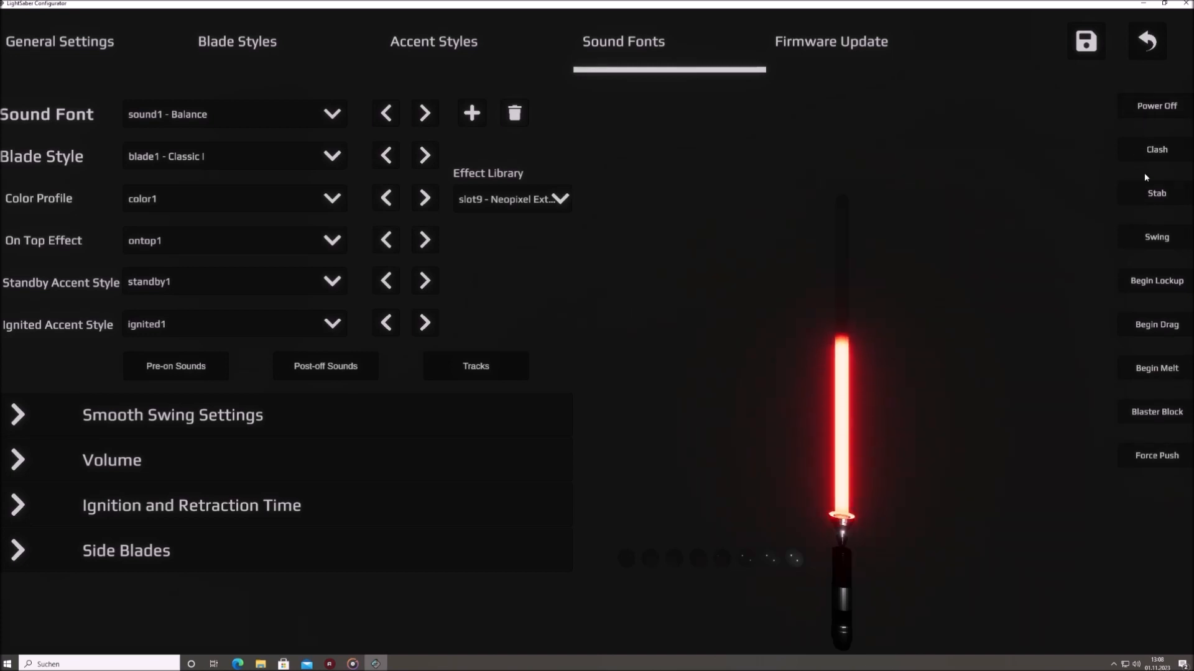
{"action": "left_click", "coordinate": [1157, 193]}
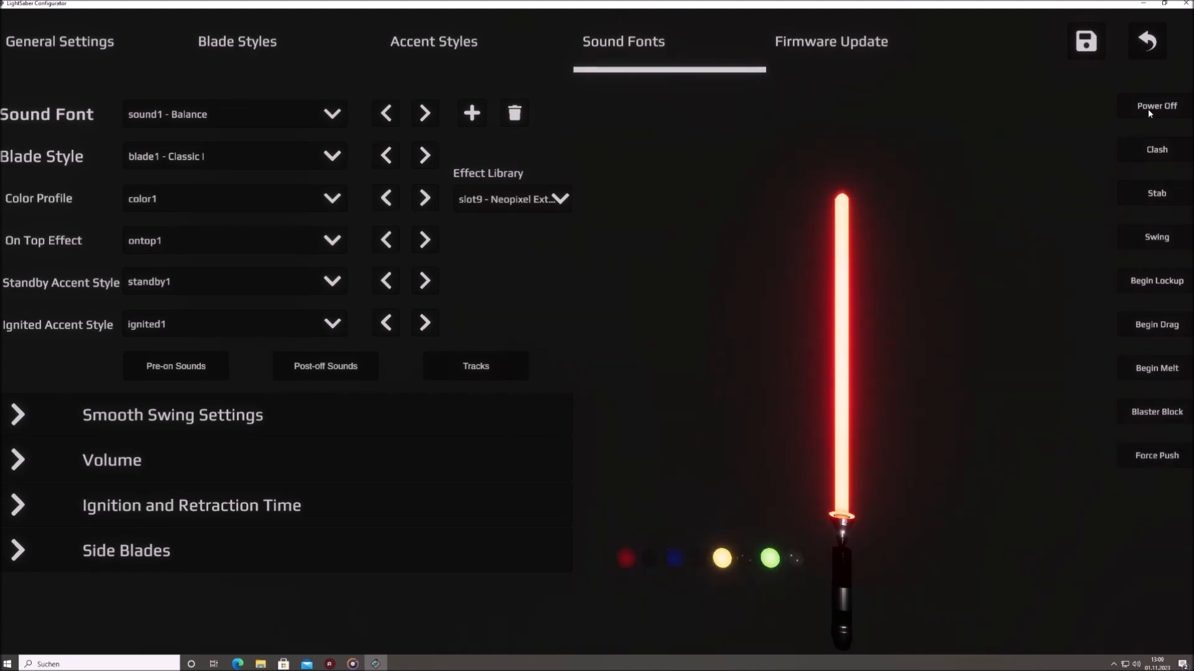
{"action": "left_click", "coordinate": [1156, 105]}
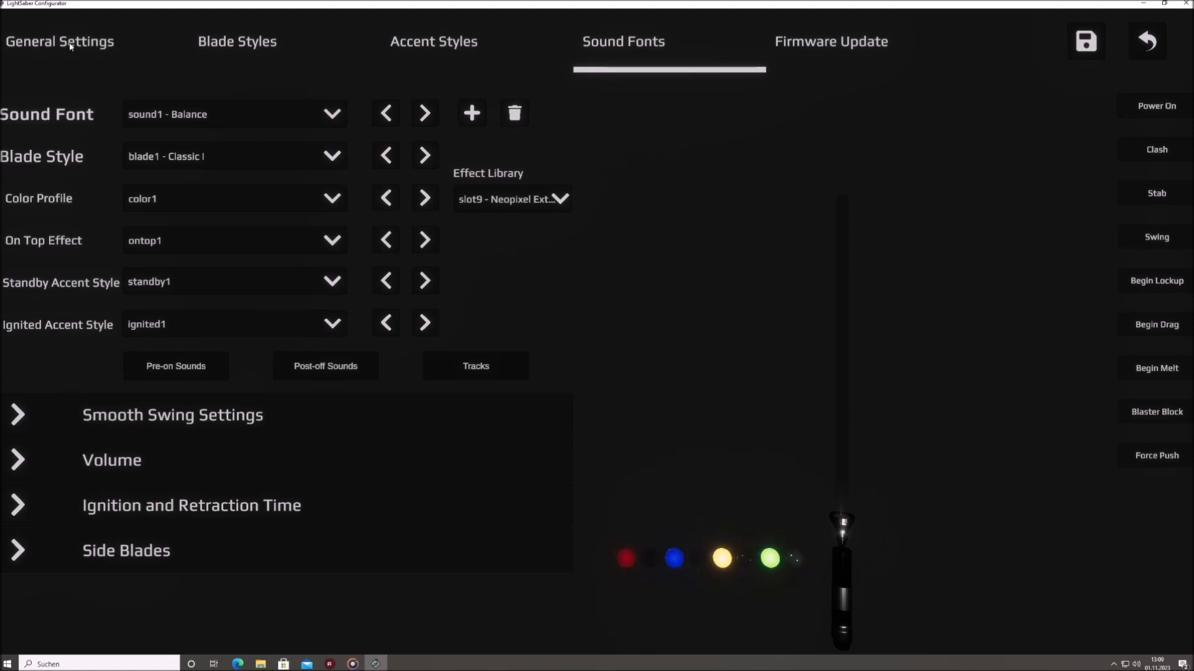
{"action": "mouse_move", "coordinate": [632, 149]}
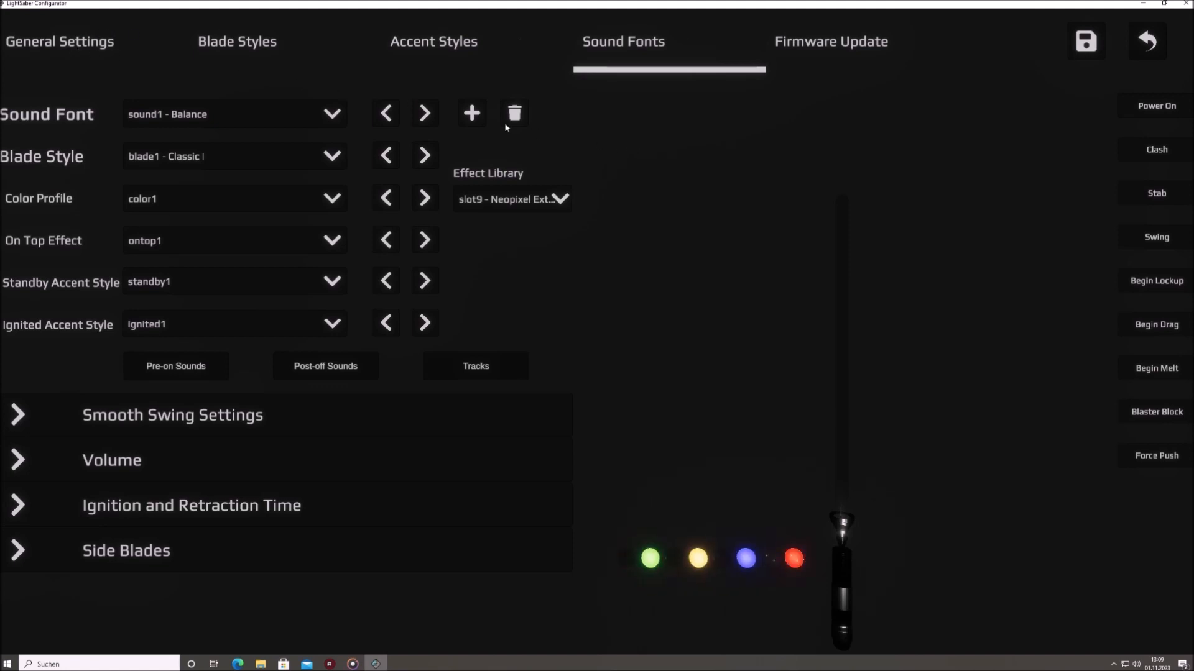
Visit General Settings, then switch to the Blade Styles page for blade1 - Classic.
{"action": "left_click", "coordinate": [59, 41]}
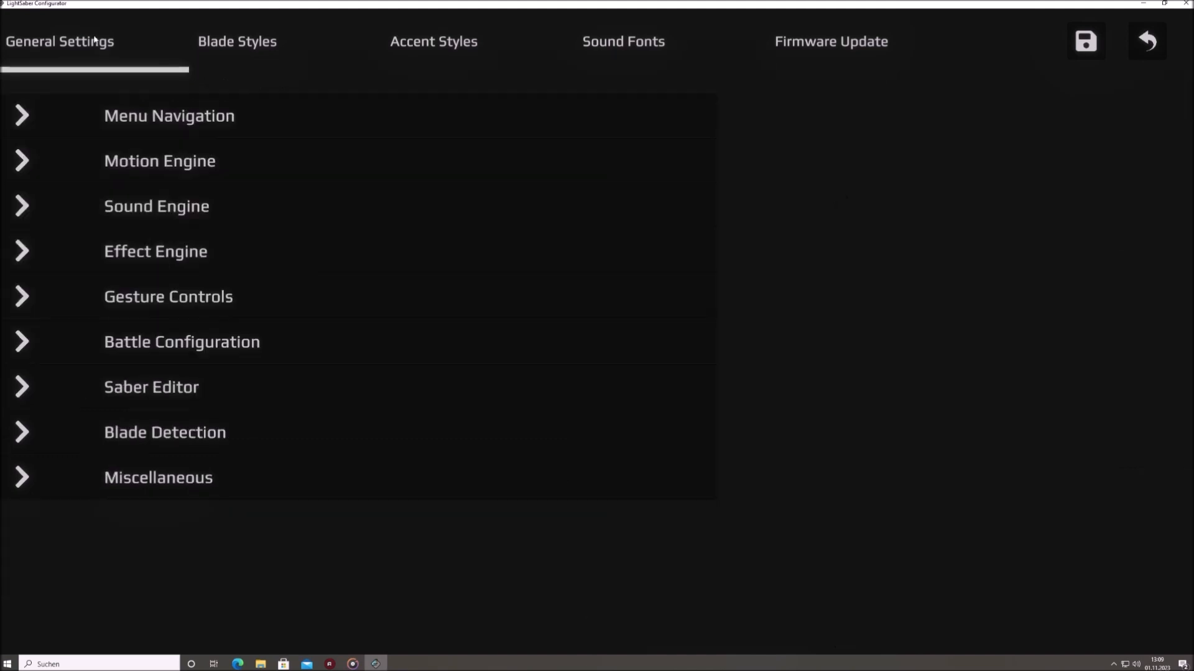
{"action": "mouse_move", "coordinate": [116, 58]}
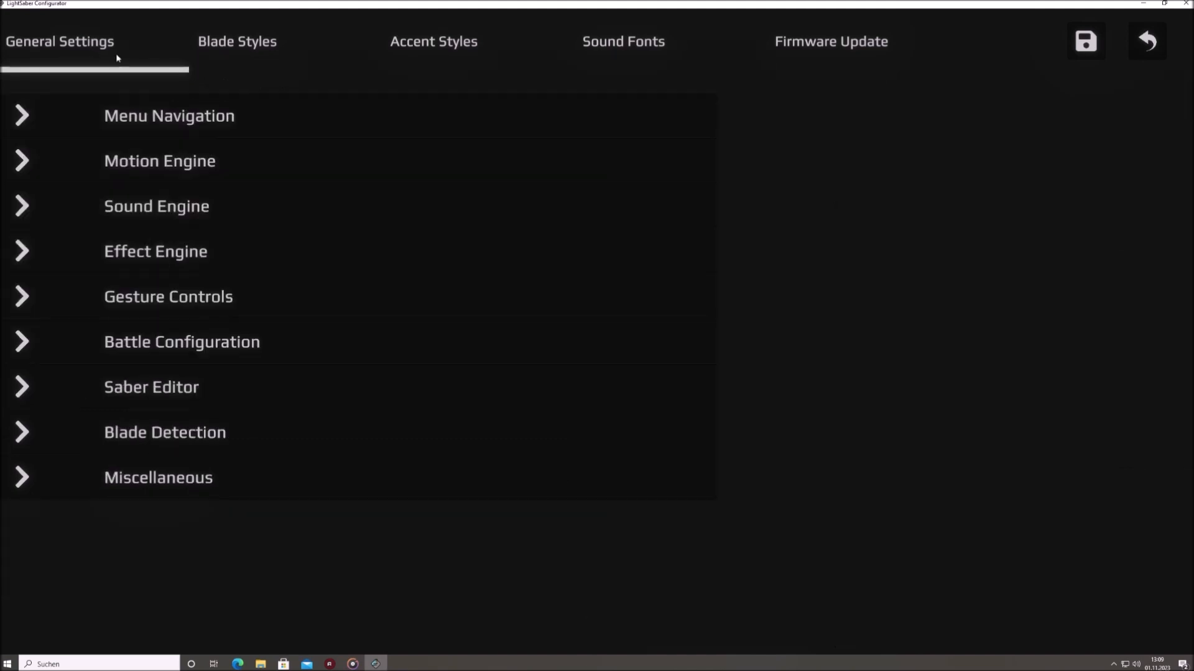
{"action": "mouse_move", "coordinate": [318, 260]}
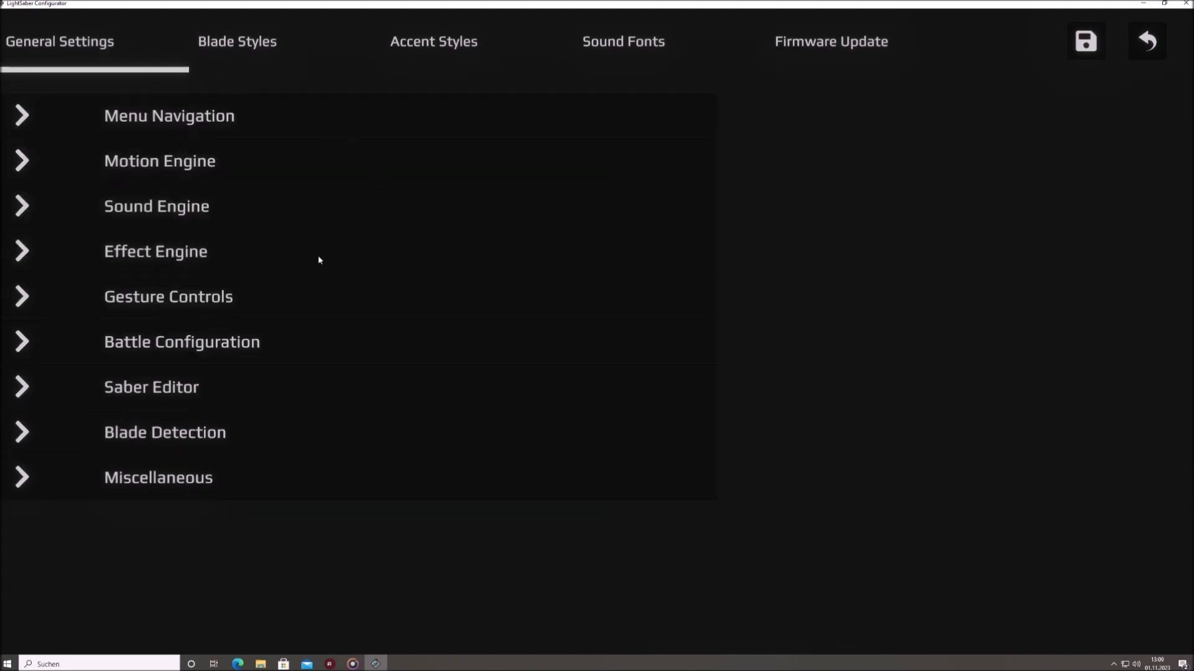
{"action": "mouse_move", "coordinate": [372, 253]}
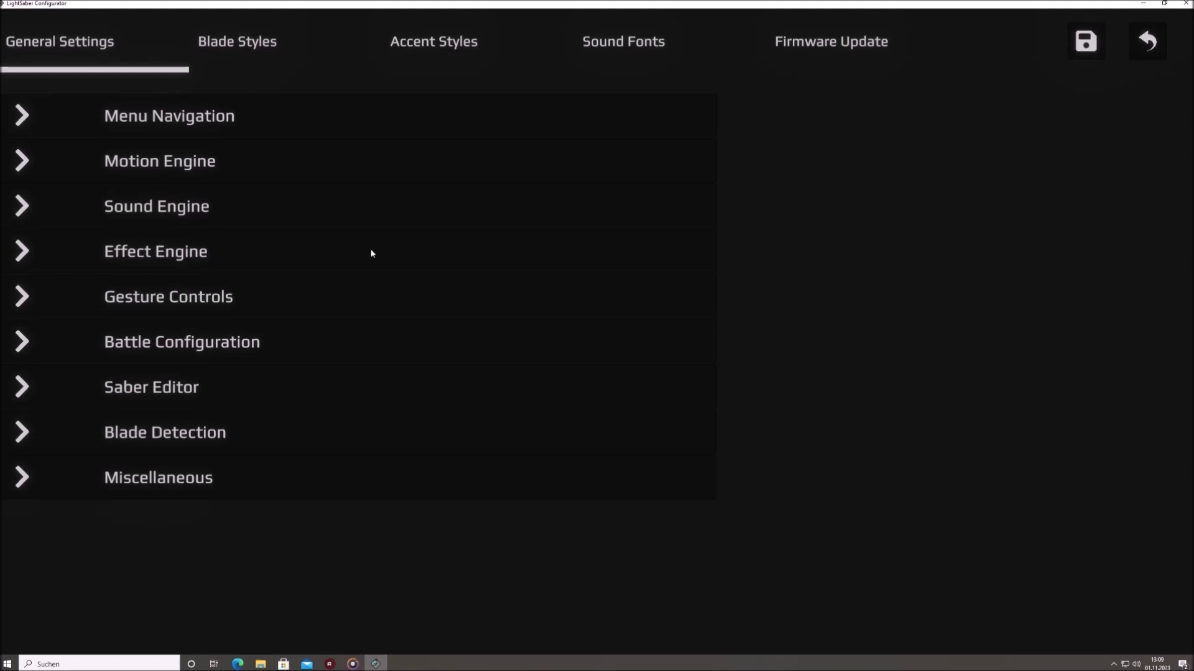
{"action": "left_click", "coordinate": [237, 41]}
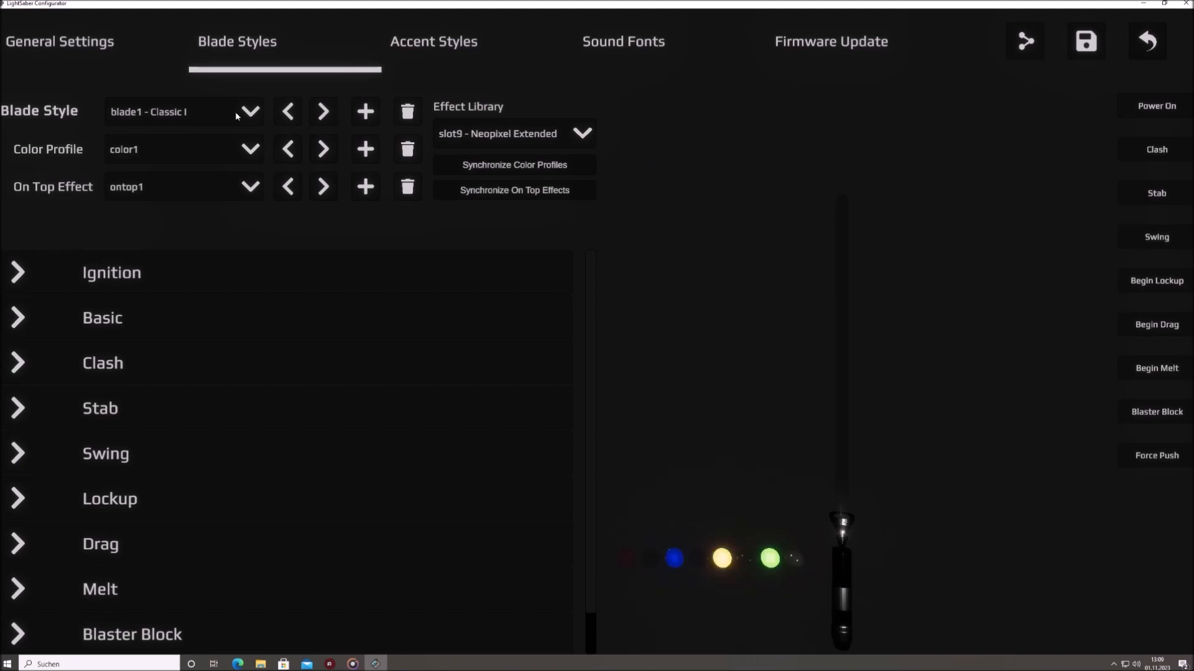
Browse the Blade Style and Effect Library lists unchanged, then go to Accent Styles.
{"action": "left_click", "coordinate": [249, 111]}
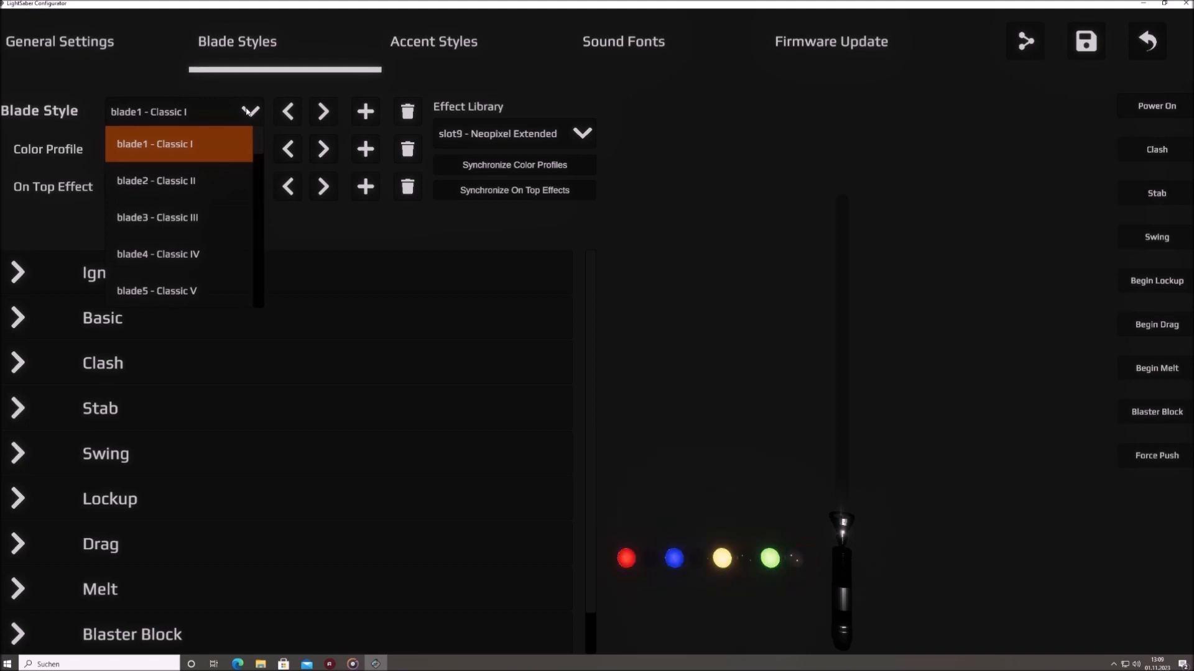
{"action": "left_click", "coordinate": [155, 144]}
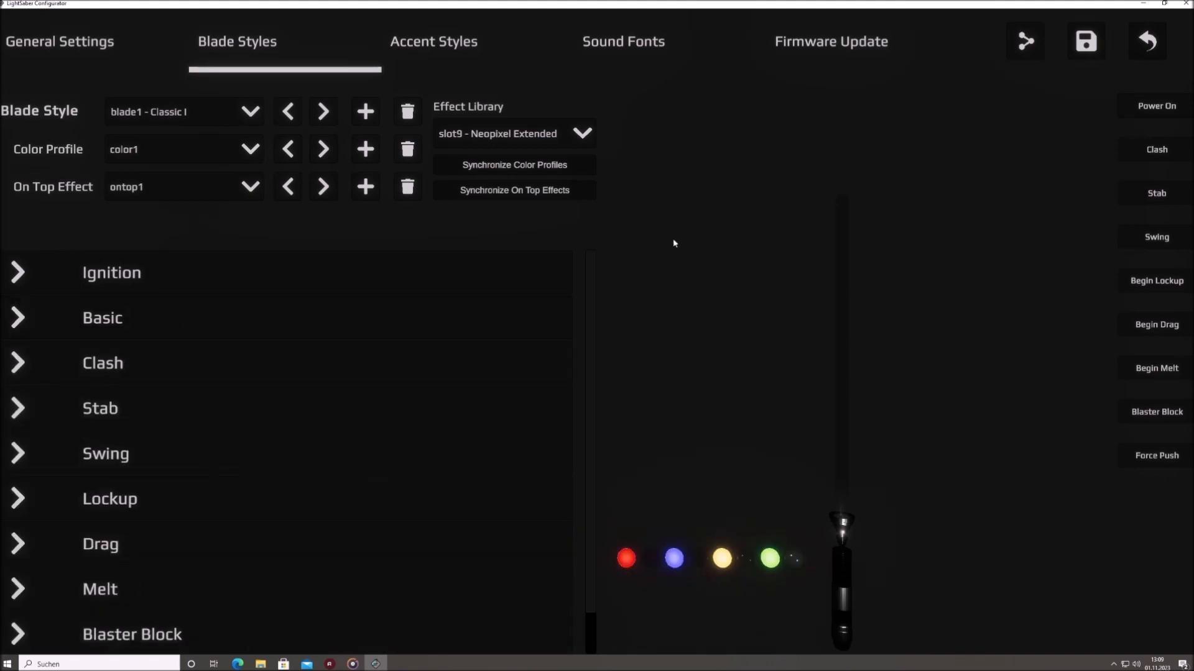
{"action": "left_click", "coordinate": [582, 133]}
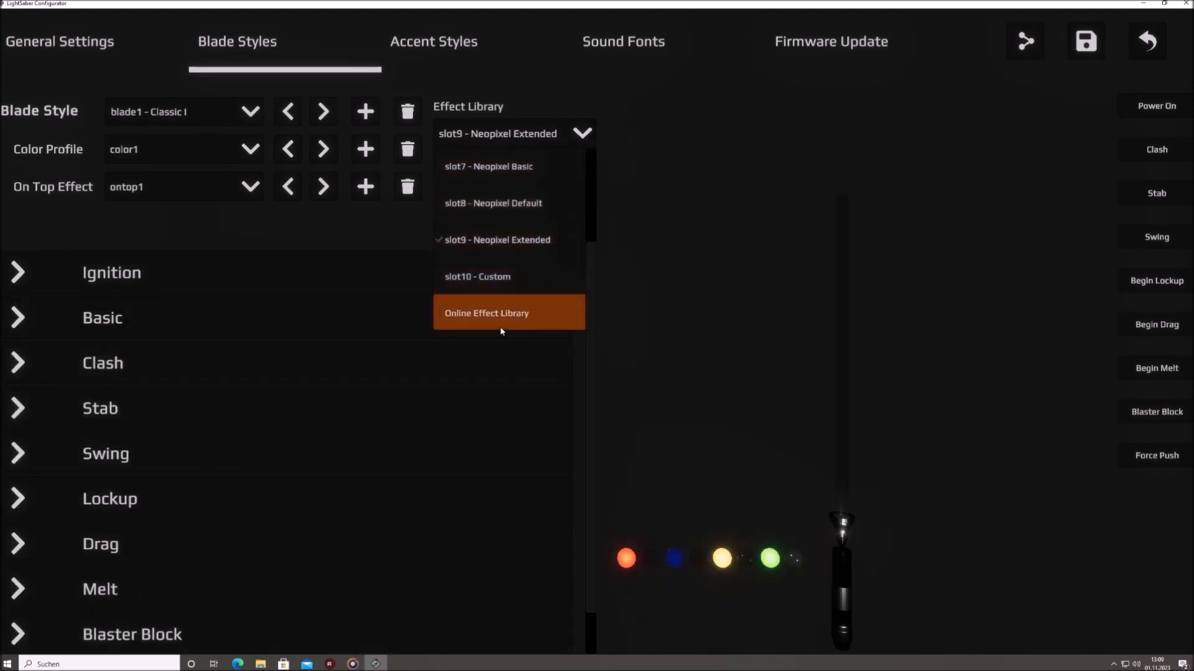
{"action": "mouse_move", "coordinate": [488, 166]}
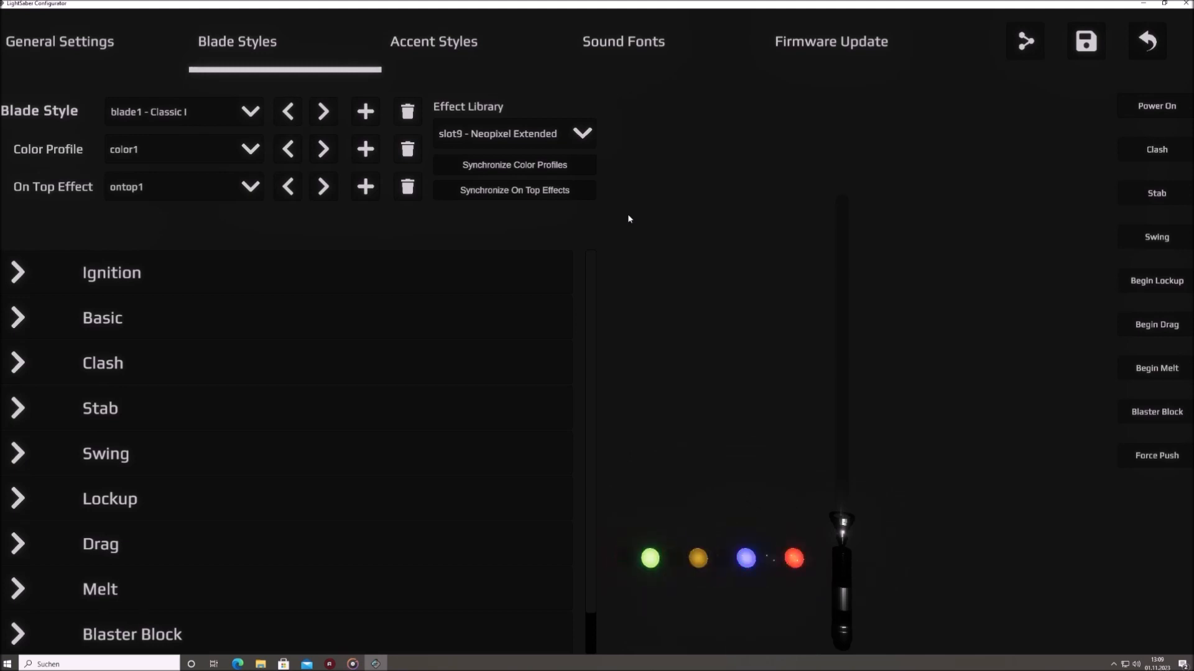
{"action": "left_click", "coordinate": [434, 41]}
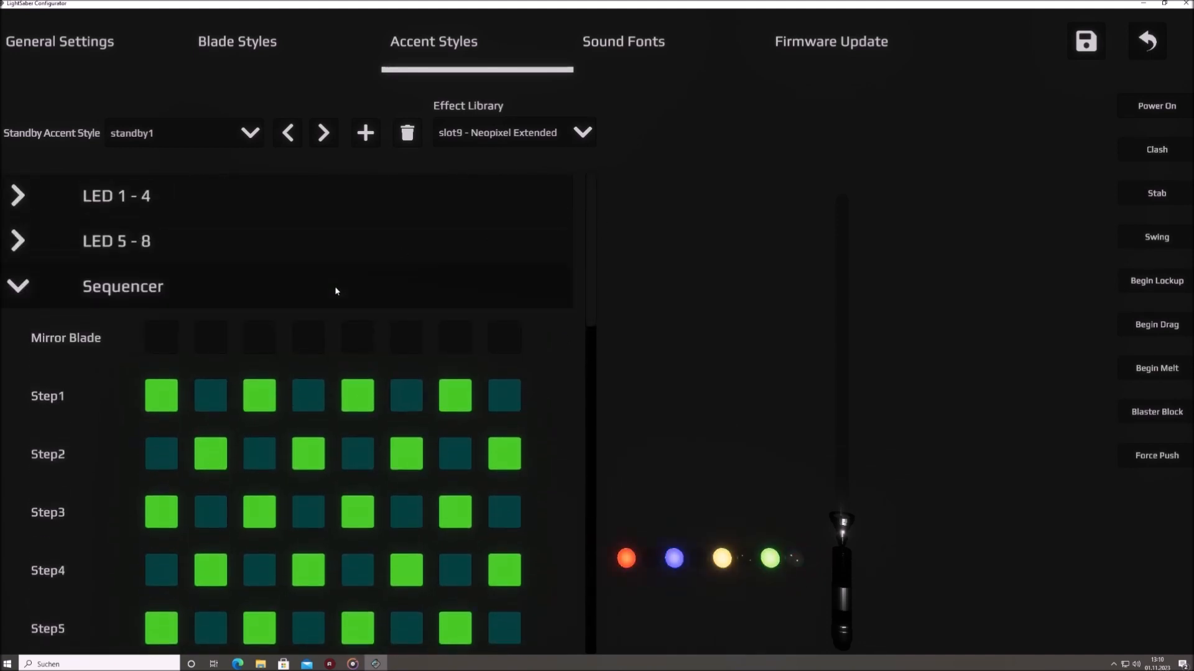
Collapse the Sequencer section and return to the Sound Fonts page for sound1 - Balance.
{"action": "left_click", "coordinate": [18, 286]}
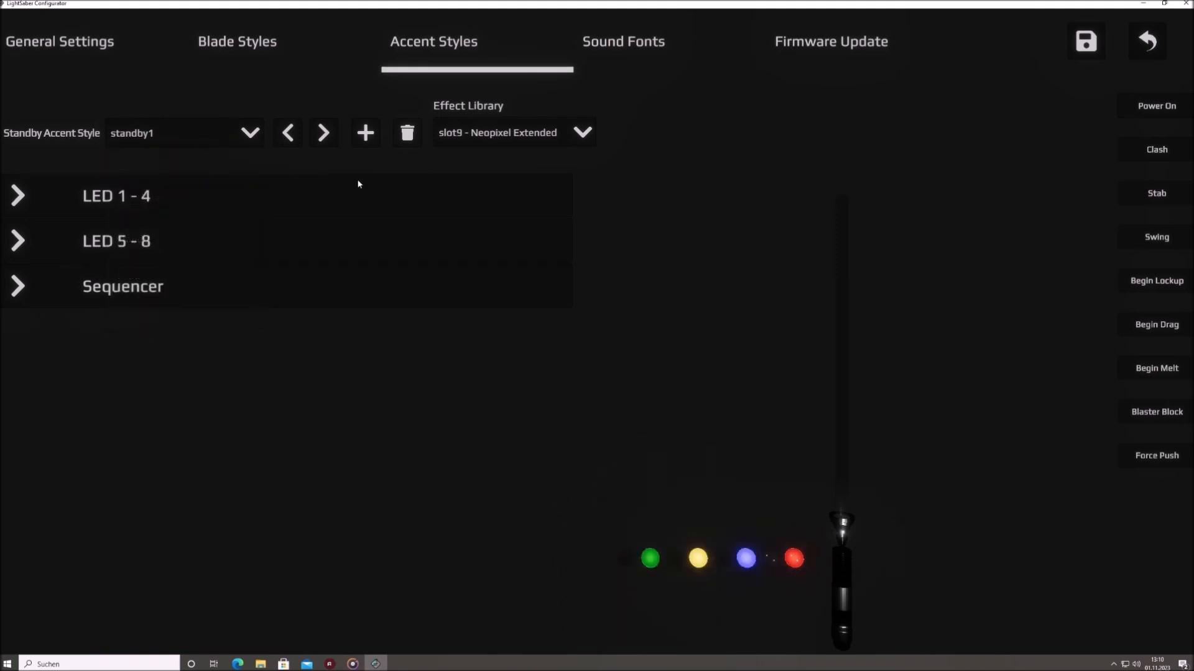
{"action": "left_click", "coordinate": [622, 41]}
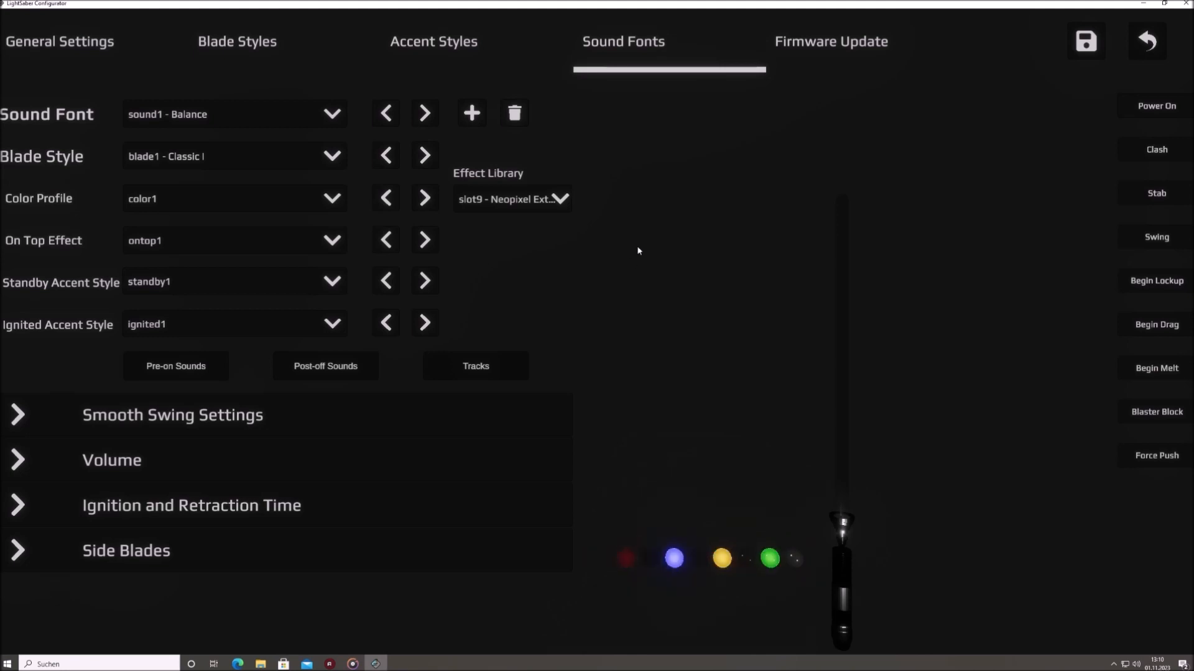
Switch to the Firmware Update page.
{"action": "left_click", "coordinate": [831, 41]}
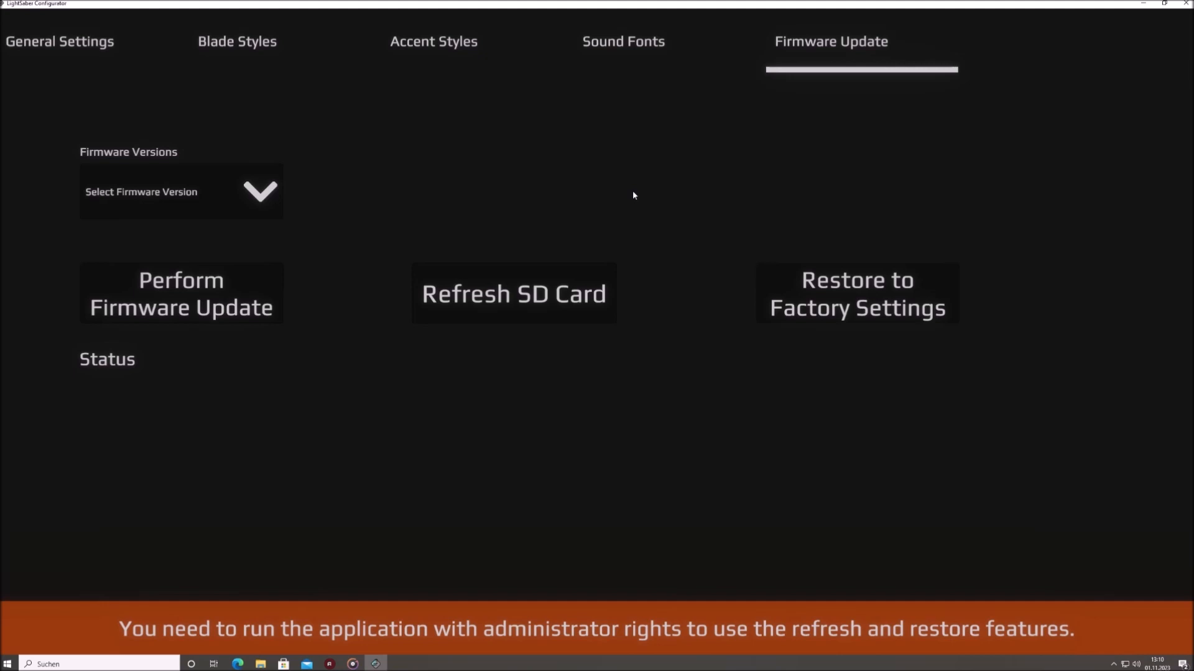
{"action": "mouse_move", "coordinate": [603, 68]}
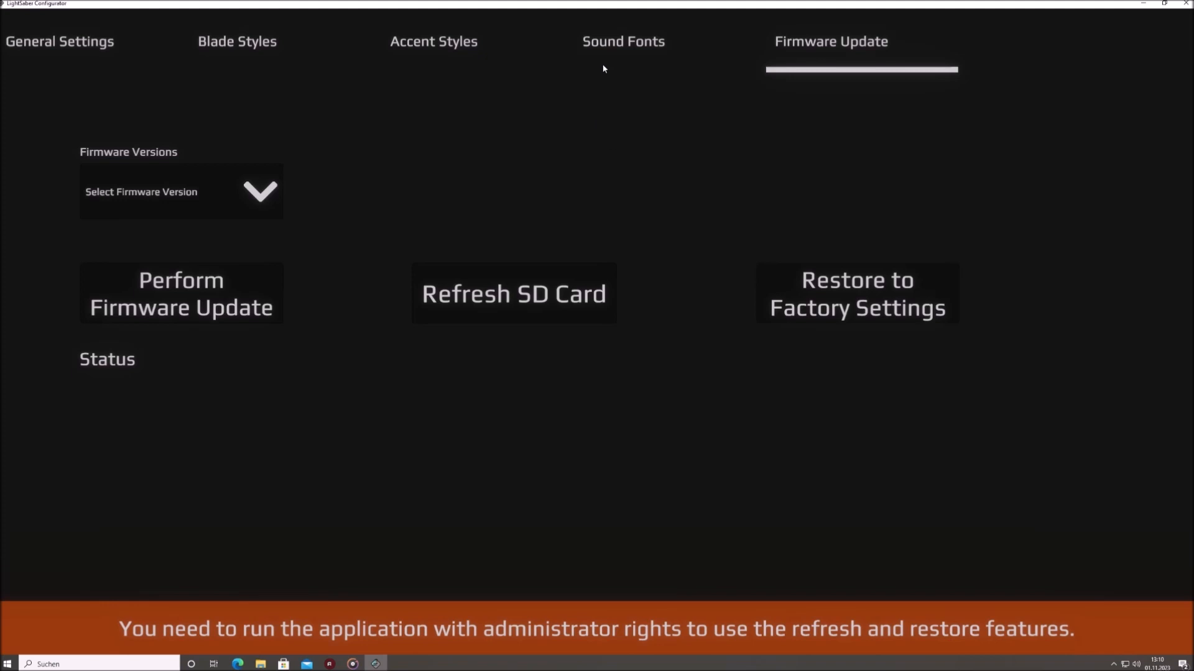
Go back to the Sound Fonts page from Firmware Update.
{"action": "left_click", "coordinate": [623, 41]}
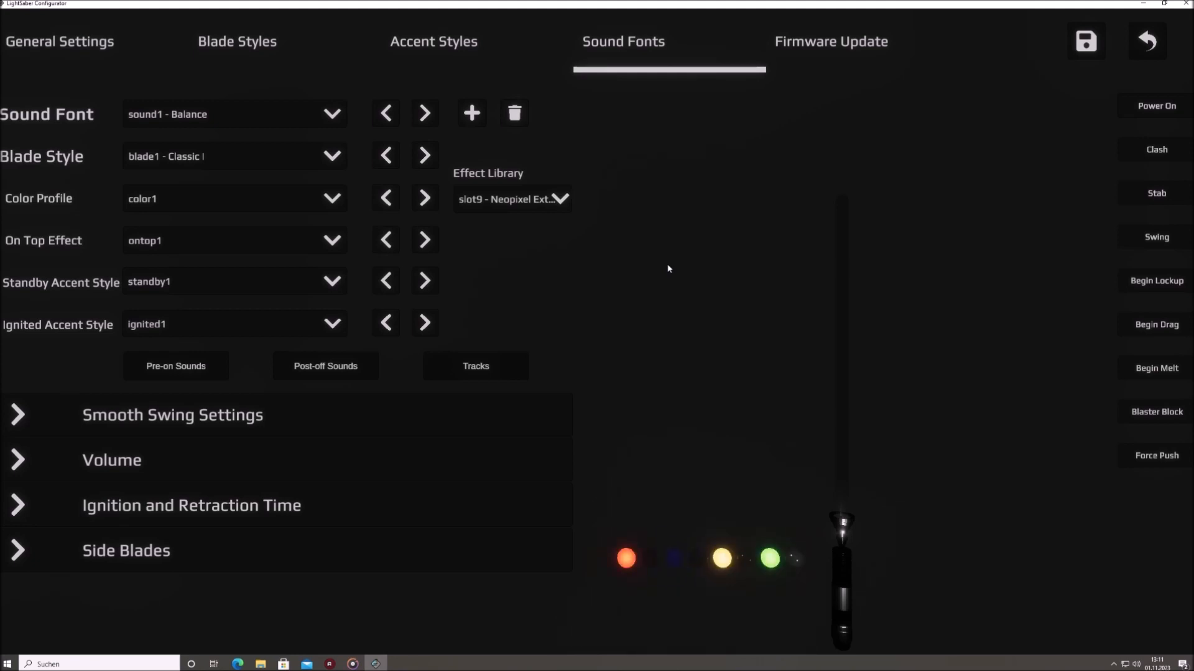
{"action": "left_click", "coordinate": [331, 113]}
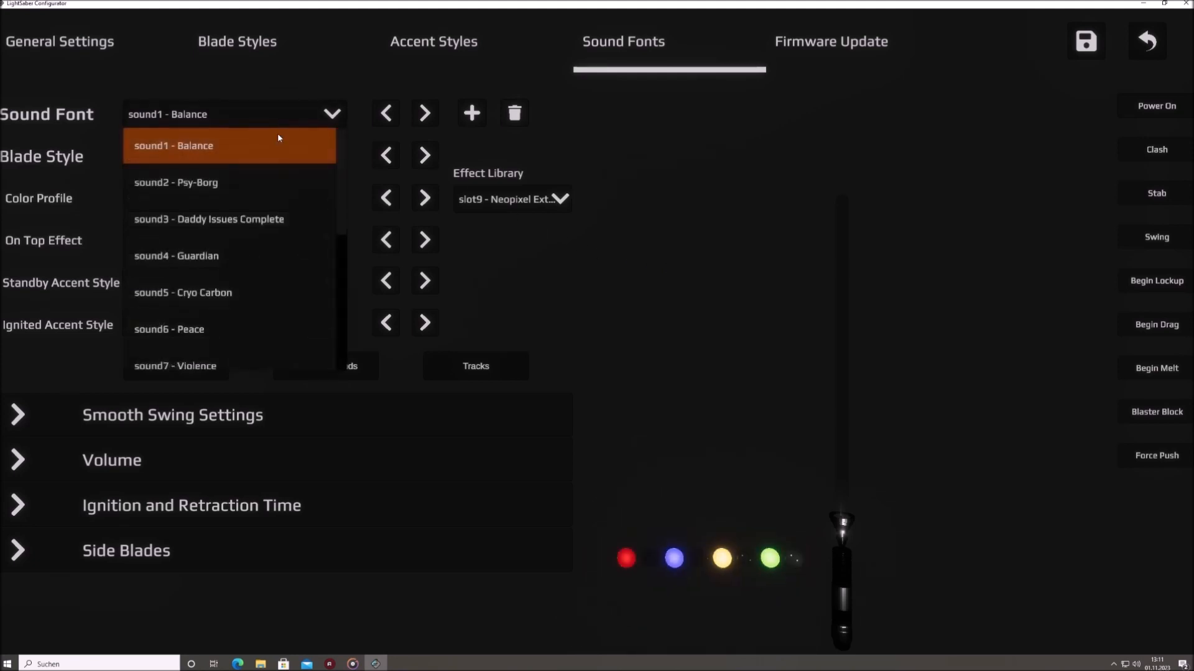
{"action": "scroll", "scroll_direction": "down", "scroll_amount": 3}
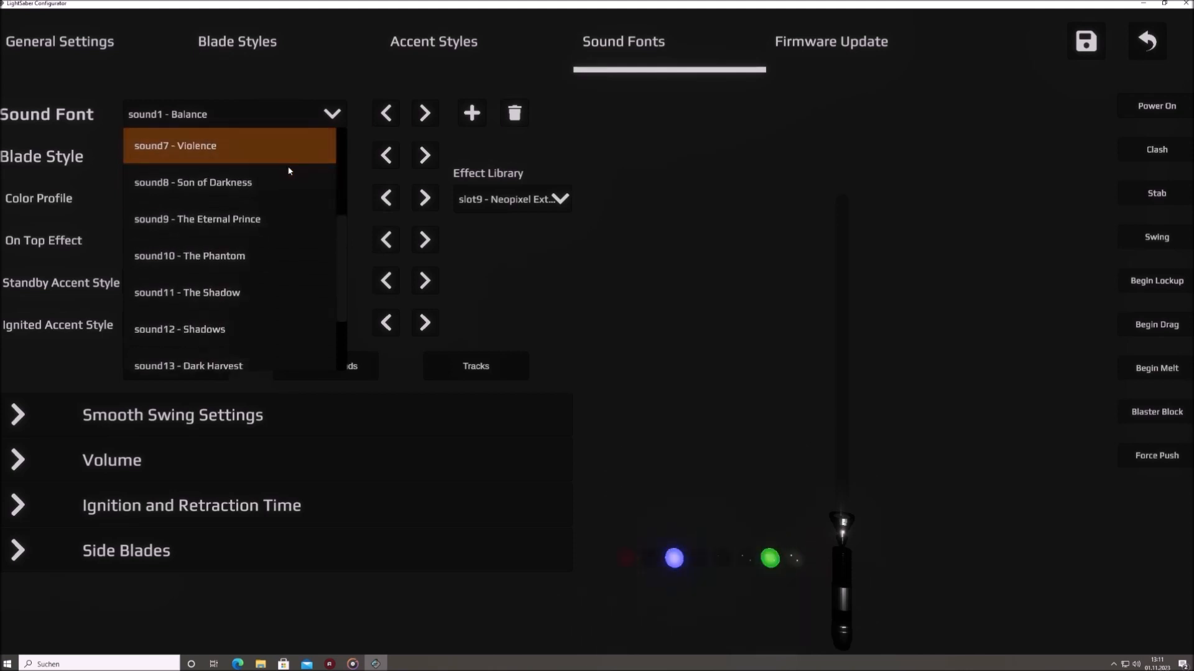
{"action": "scroll", "scroll_direction": "down", "scroll_amount": 3}
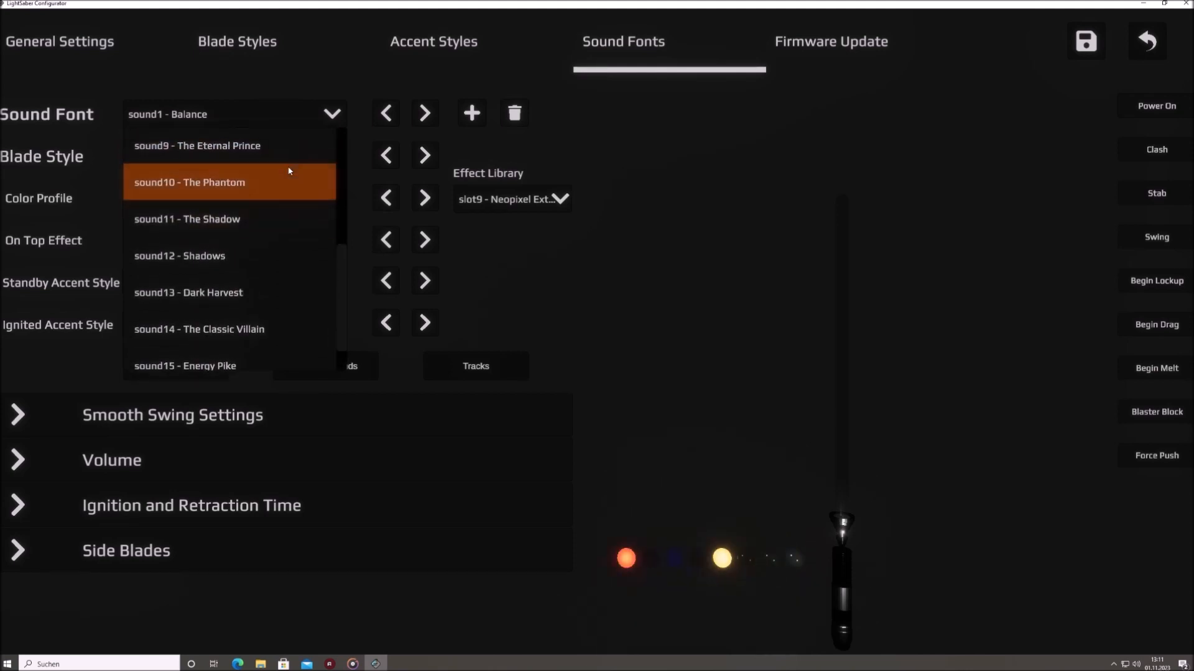
{"action": "scroll", "scroll_direction": "up", "scroll_amount": 3}
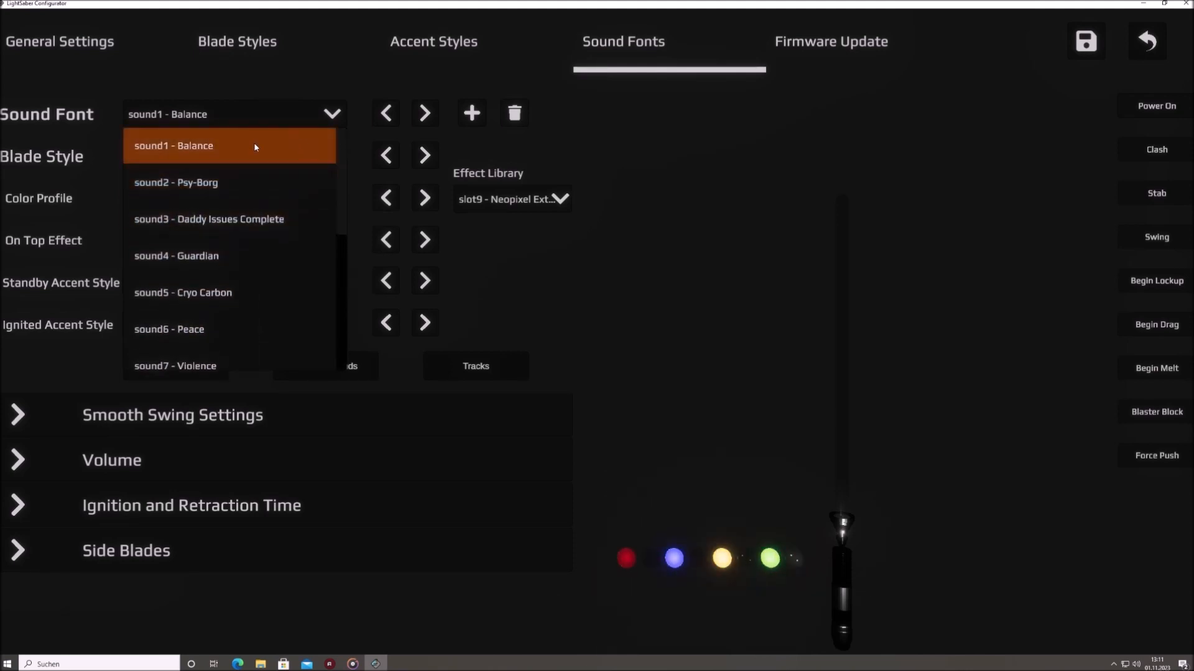
{"action": "left_click", "coordinate": [229, 145]}
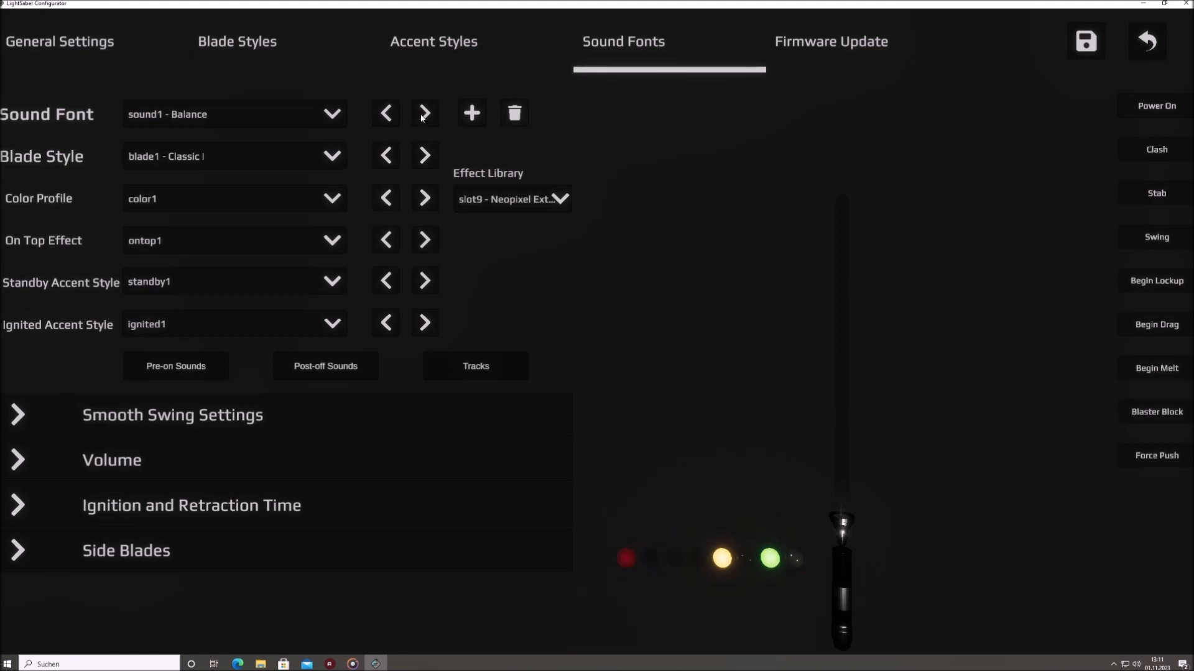
{"action": "left_click", "coordinate": [424, 112]}
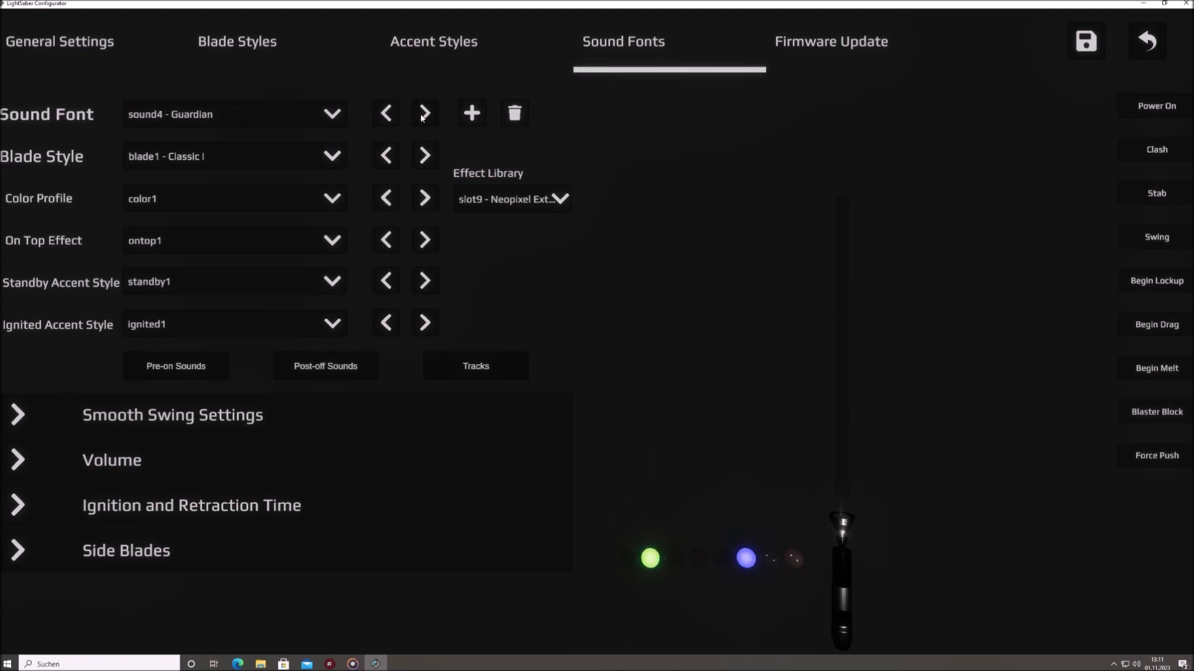
{"action": "left_click", "coordinate": [386, 112]}
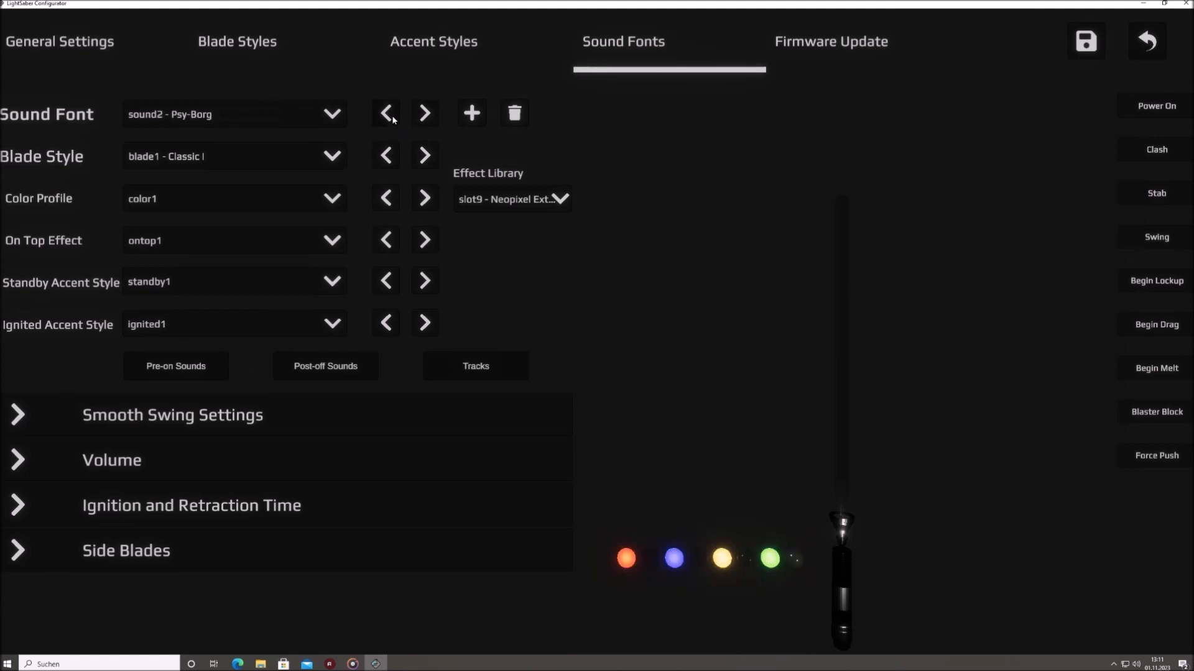
{"action": "left_click", "coordinate": [386, 113]}
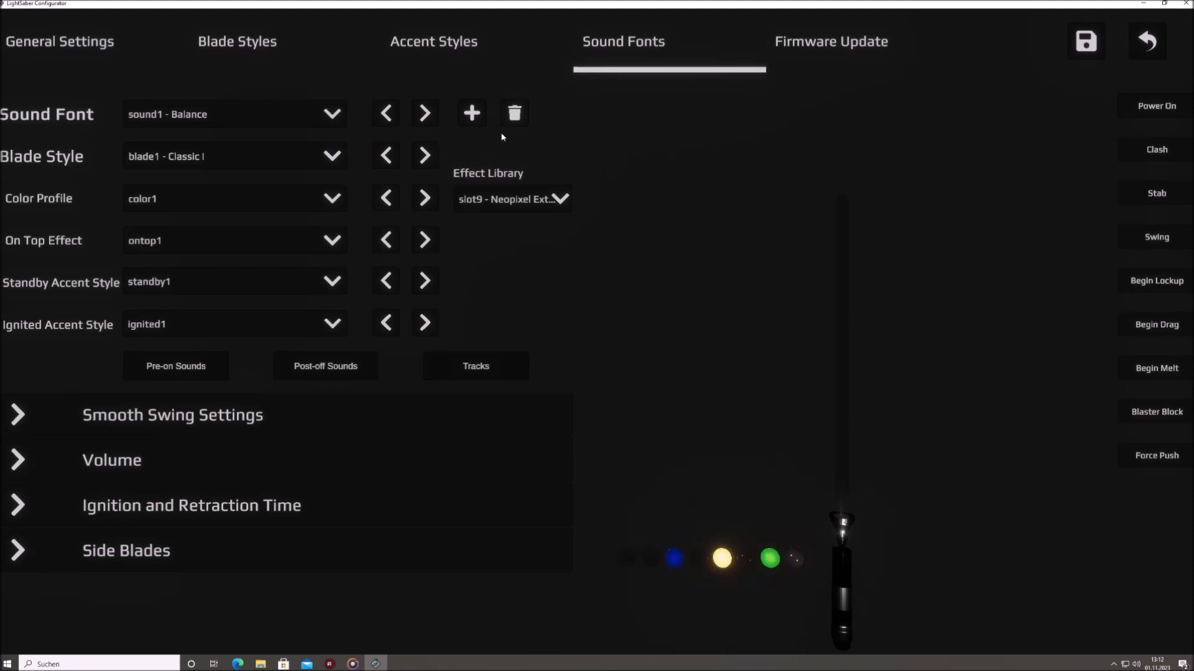
{"action": "left_click", "coordinate": [1156, 105]}
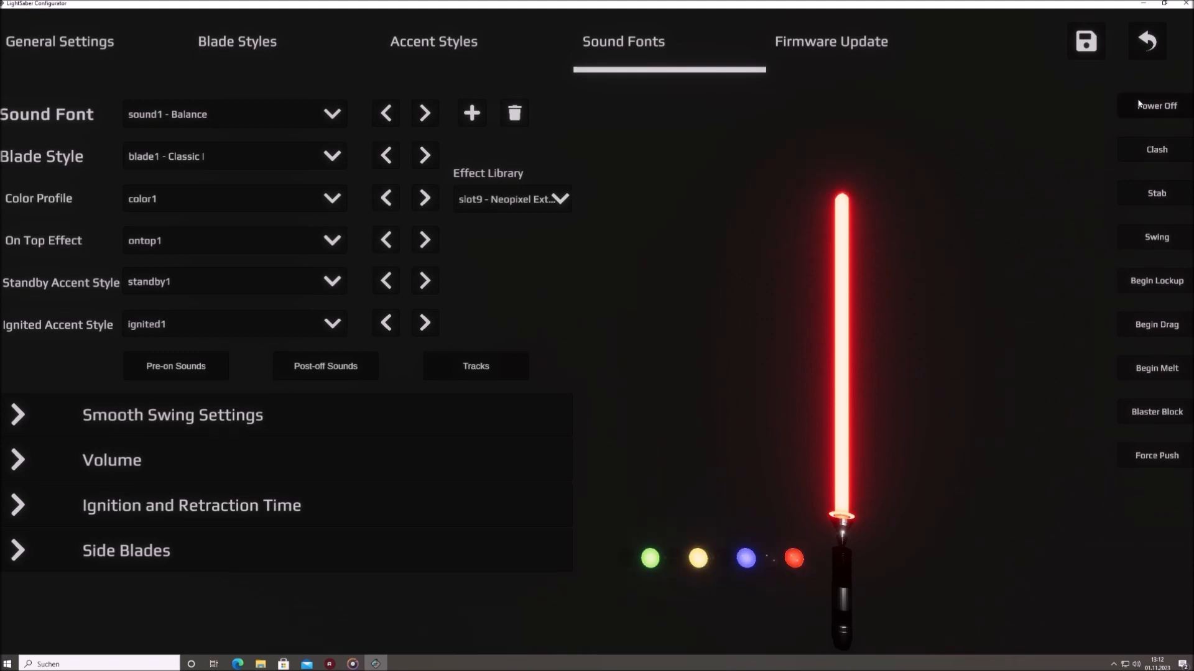
{"action": "left_click", "coordinate": [424, 112]}
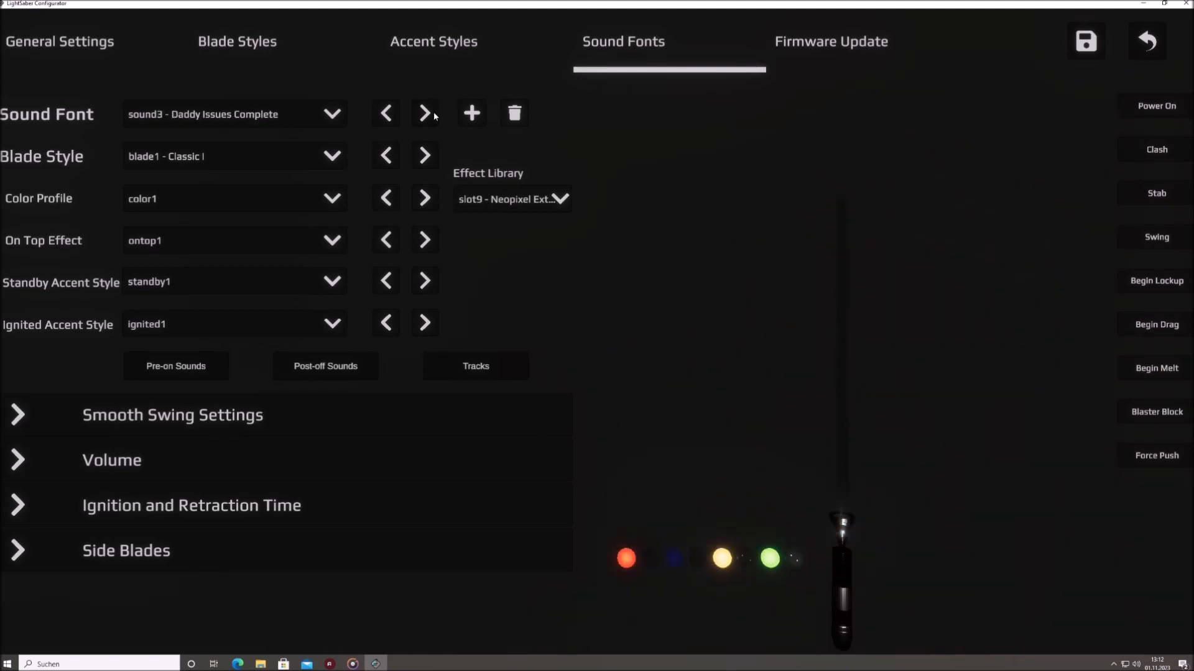
{"action": "left_click", "coordinate": [1156, 106]}
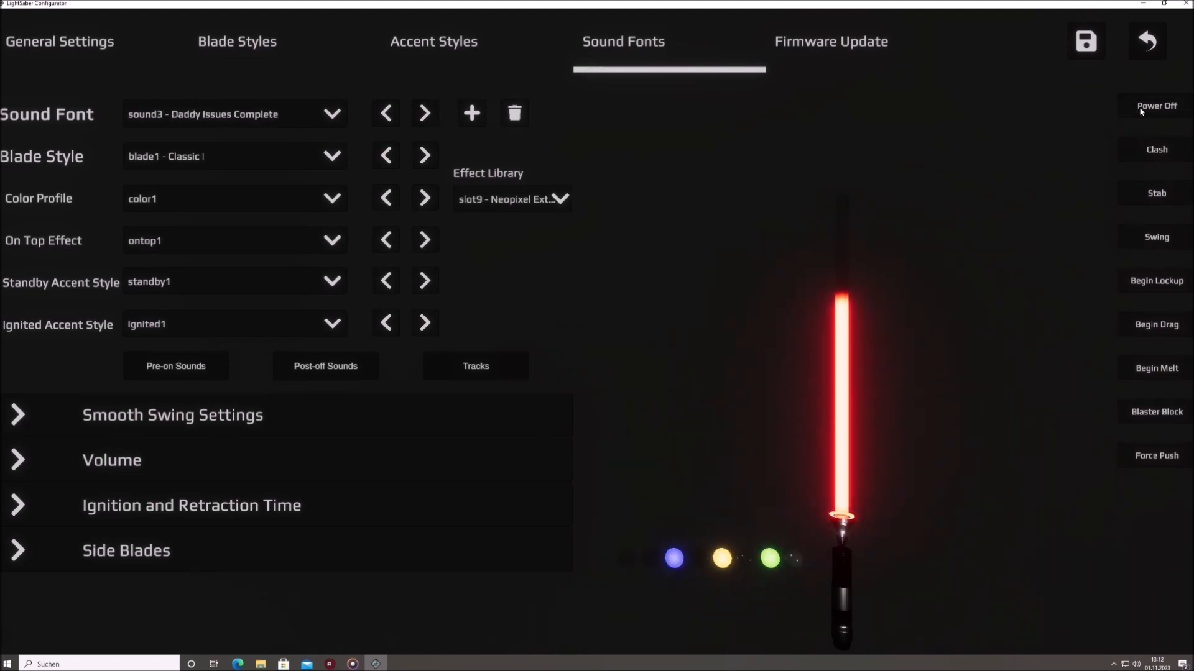
{"action": "left_click", "coordinate": [1155, 105]}
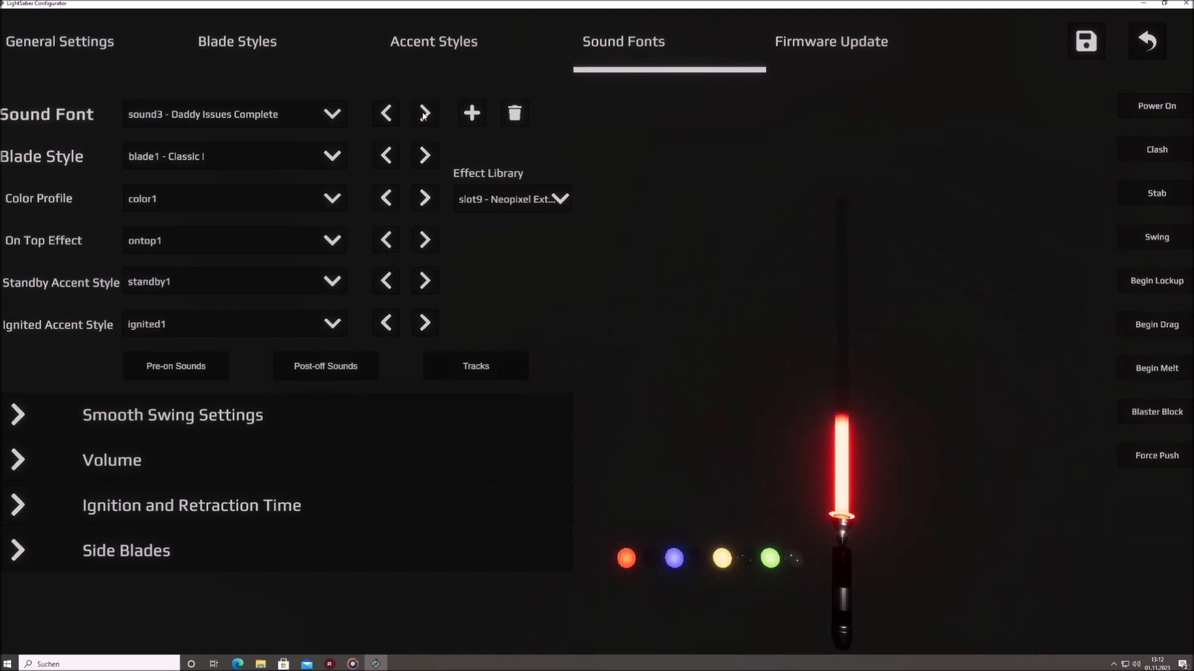
{"action": "left_click", "coordinate": [424, 112]}
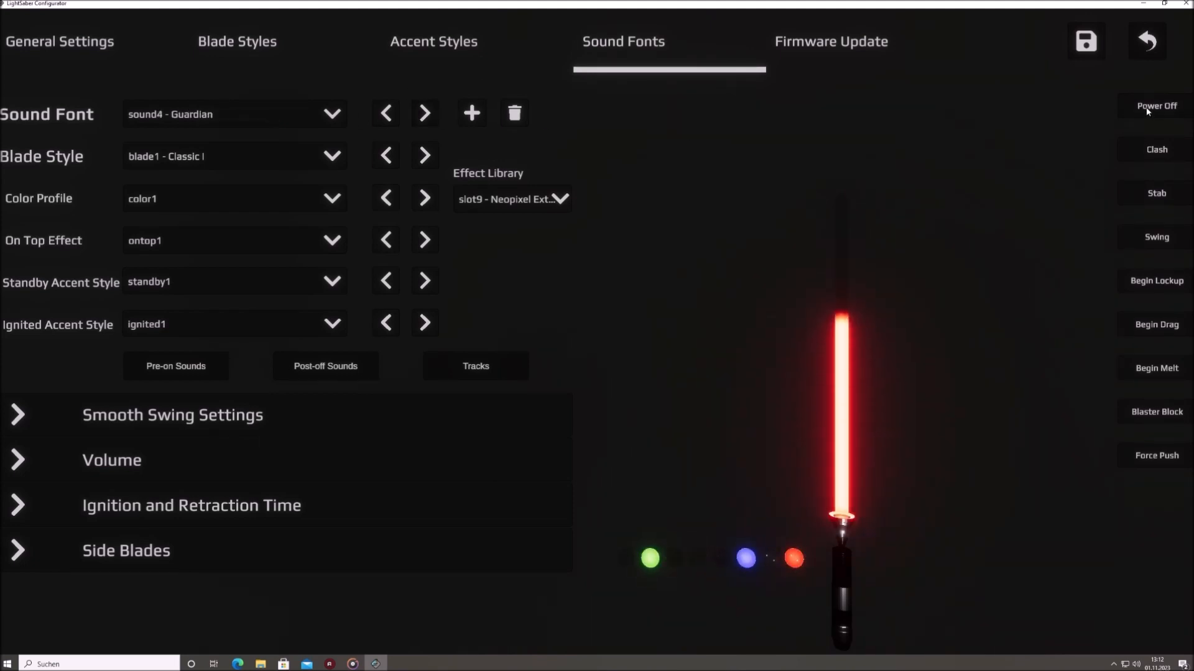
{"action": "left_click", "coordinate": [1156, 105]}
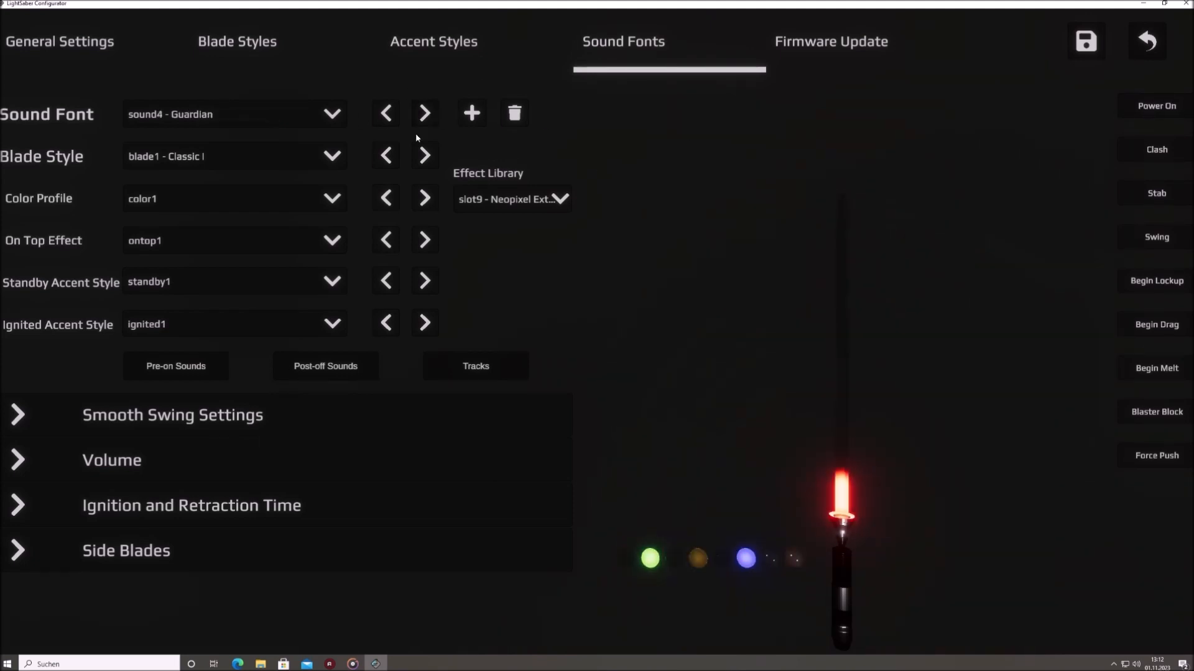
{"action": "left_click", "coordinate": [386, 113]}
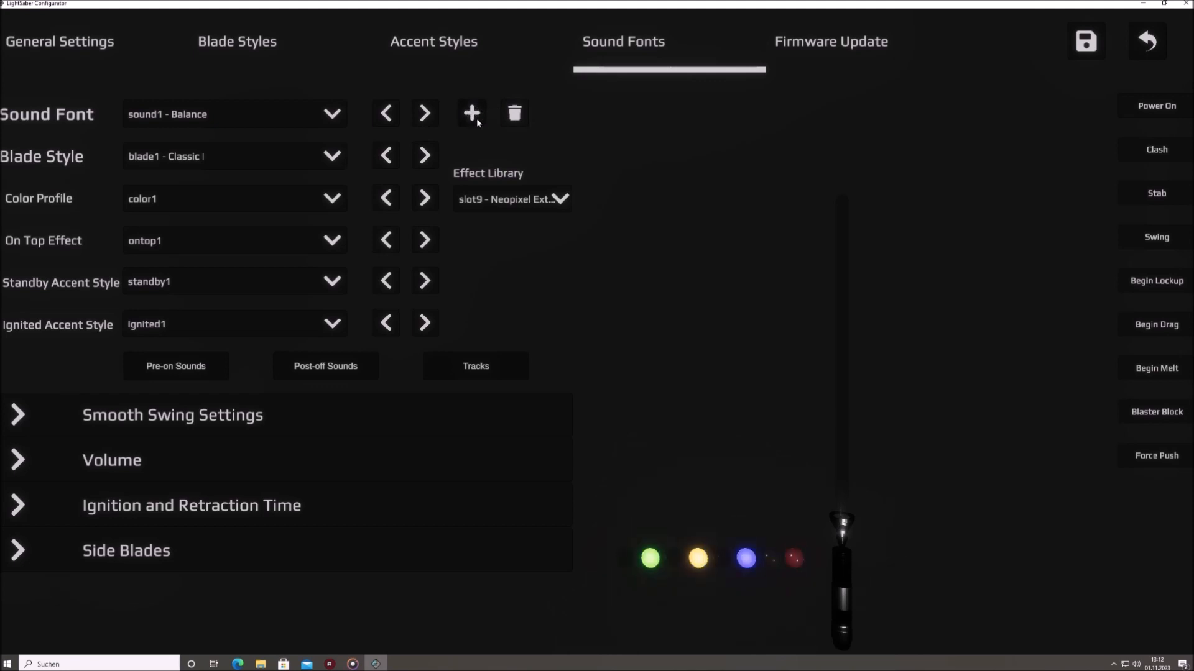
Start adding a sound font, filter the picker to *.zip, then cancel without importing.
{"action": "left_click", "coordinate": [471, 113]}
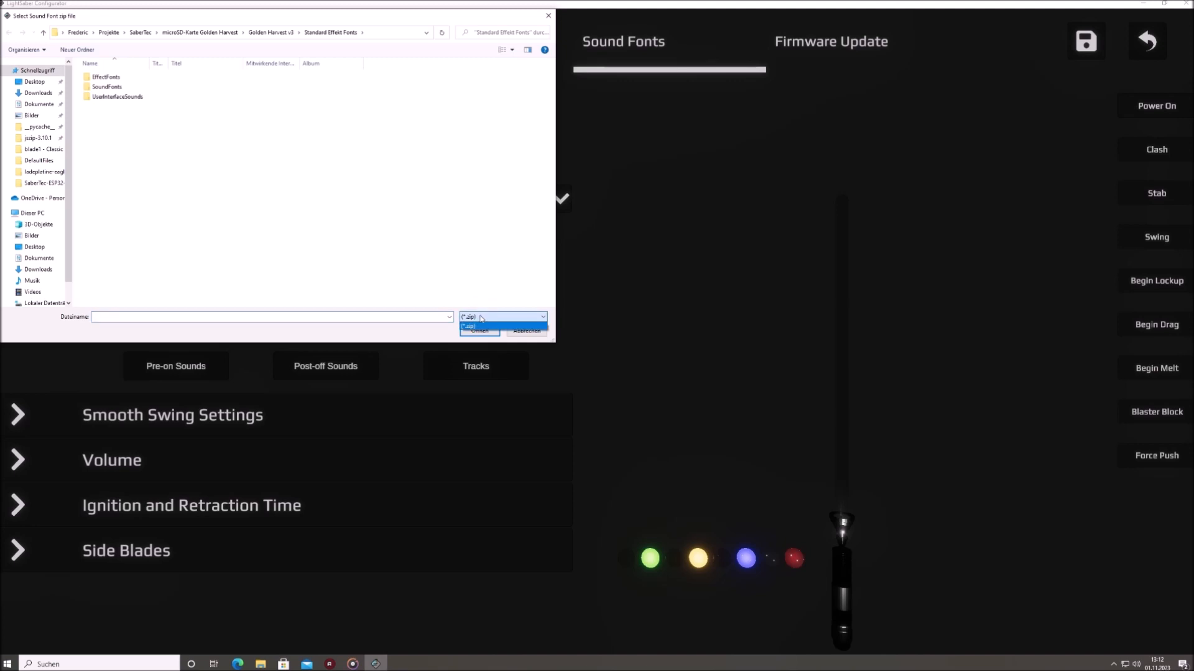
{"action": "left_click", "coordinate": [469, 325]}
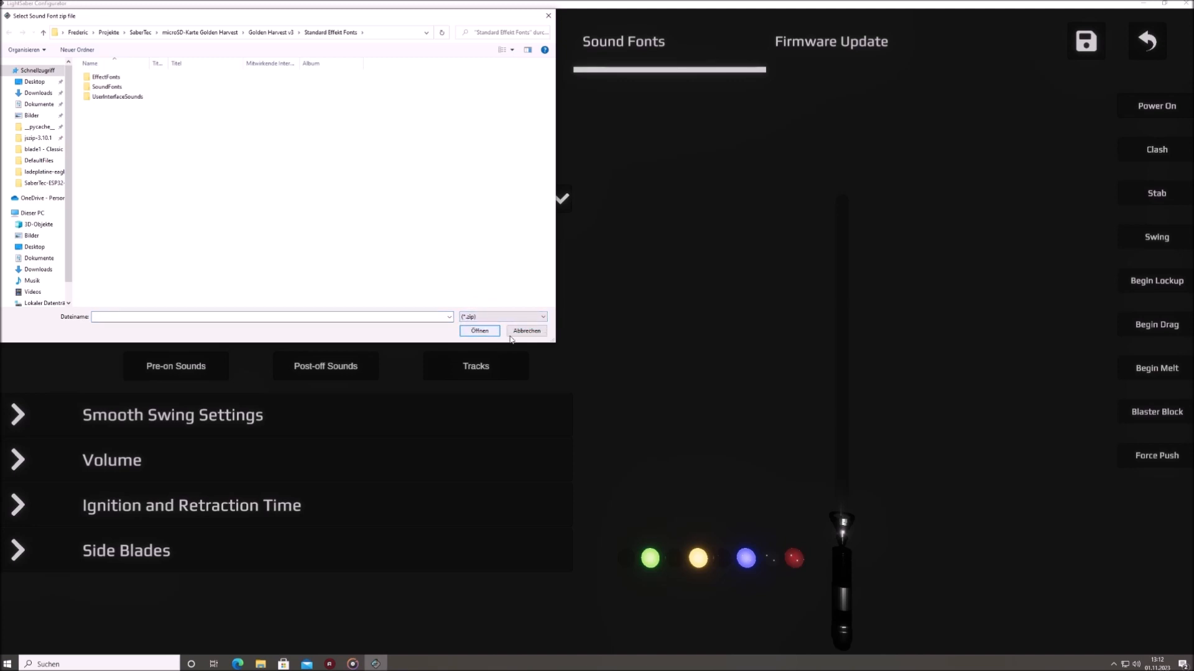
{"action": "mouse_move", "coordinate": [526, 330]}
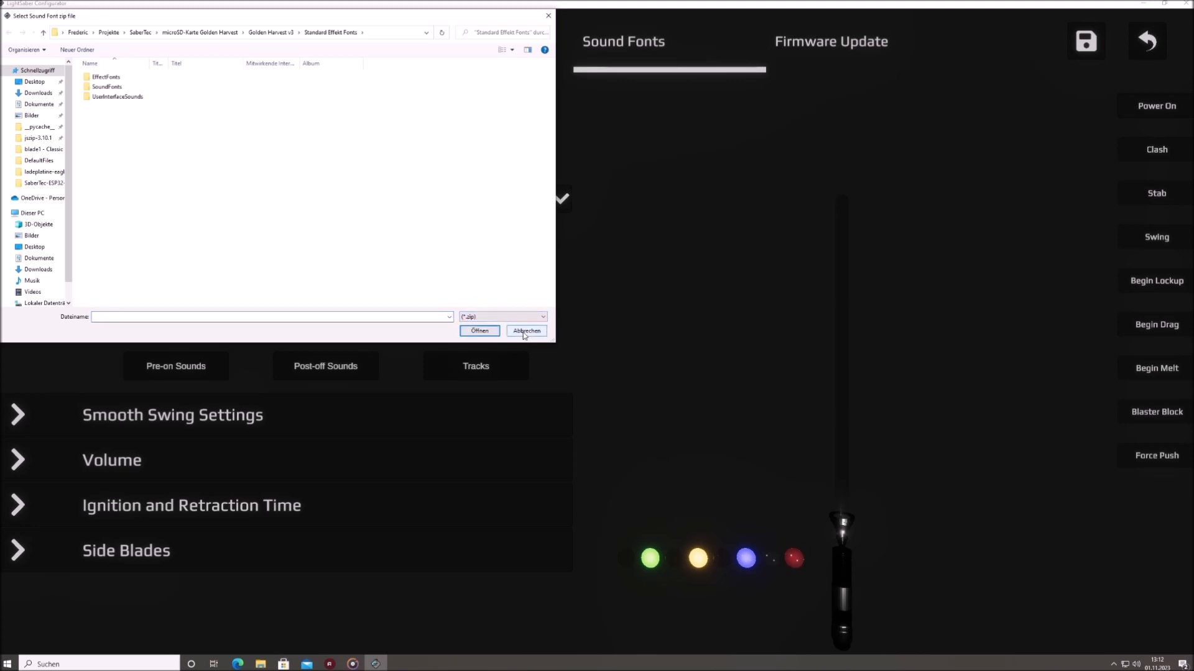
{"action": "left_click", "coordinate": [526, 330]}
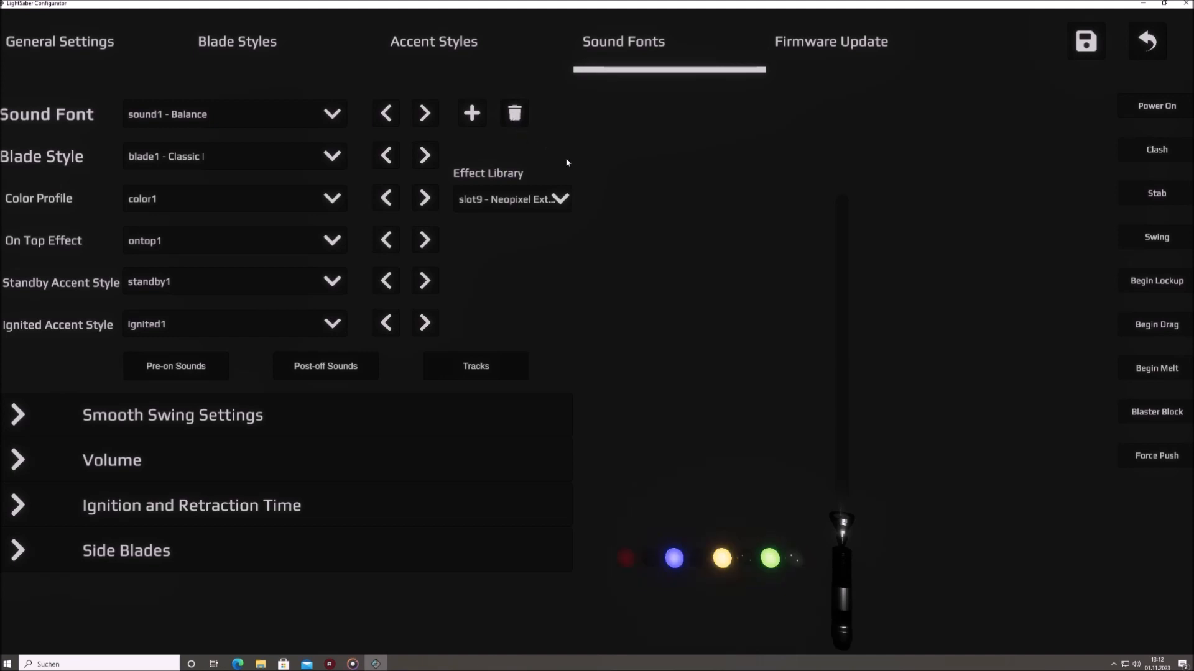
{"action": "left_click", "coordinate": [515, 113]}
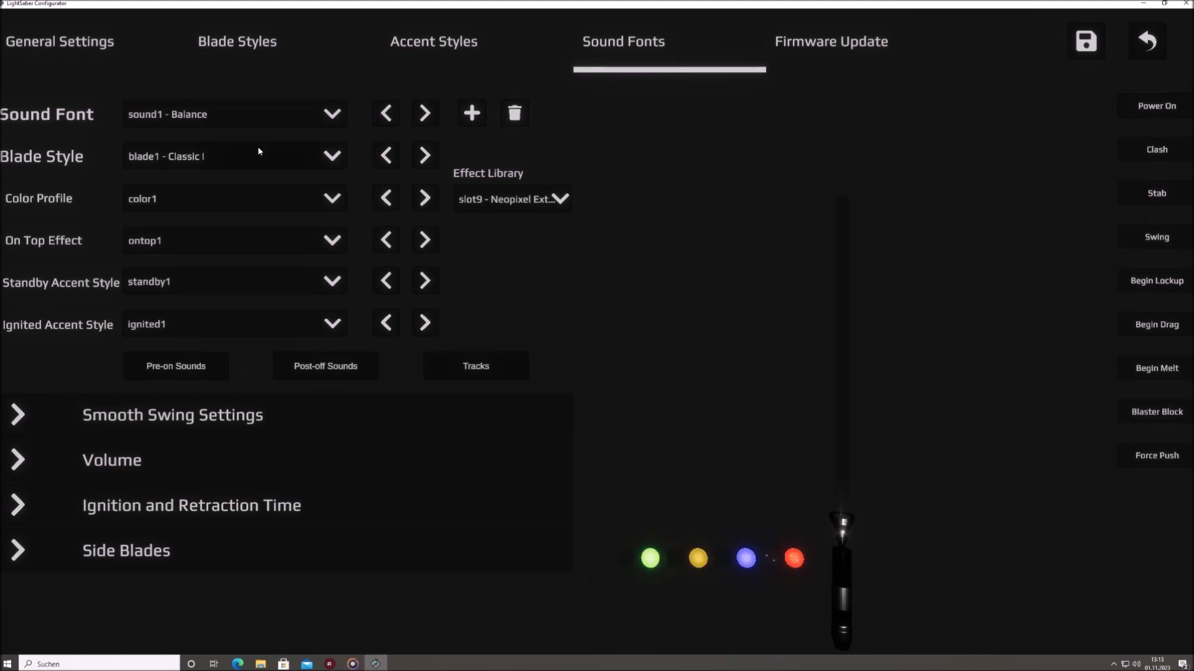
{"action": "left_click", "coordinate": [424, 155]}
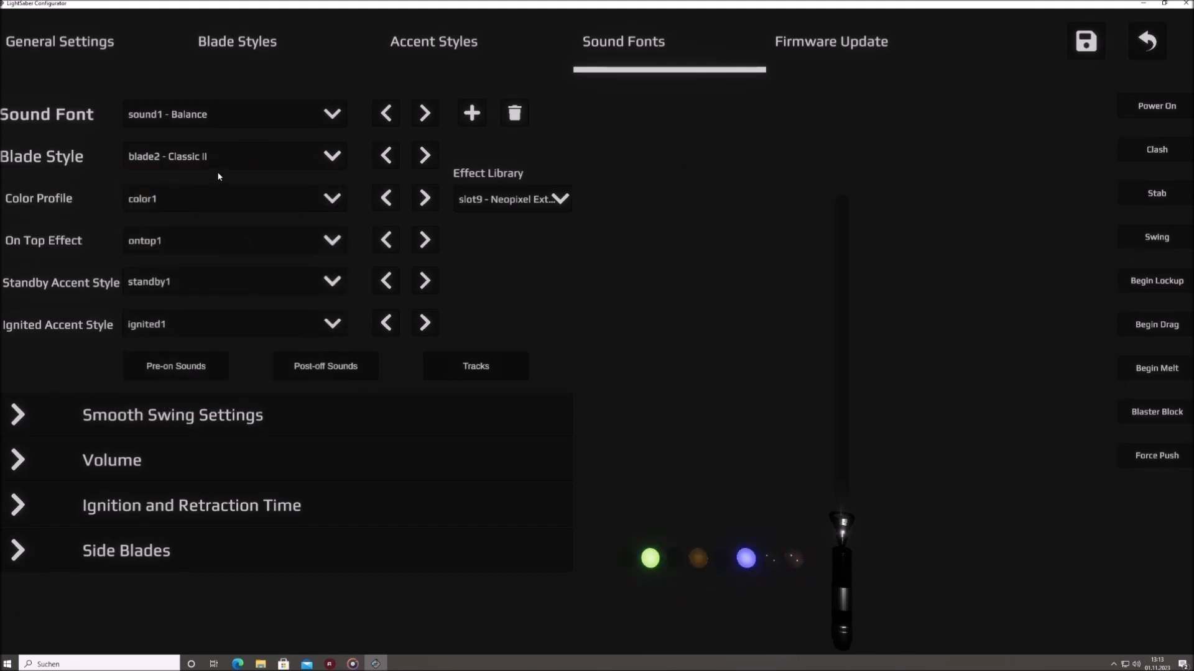
{"action": "left_click", "coordinate": [331, 156]}
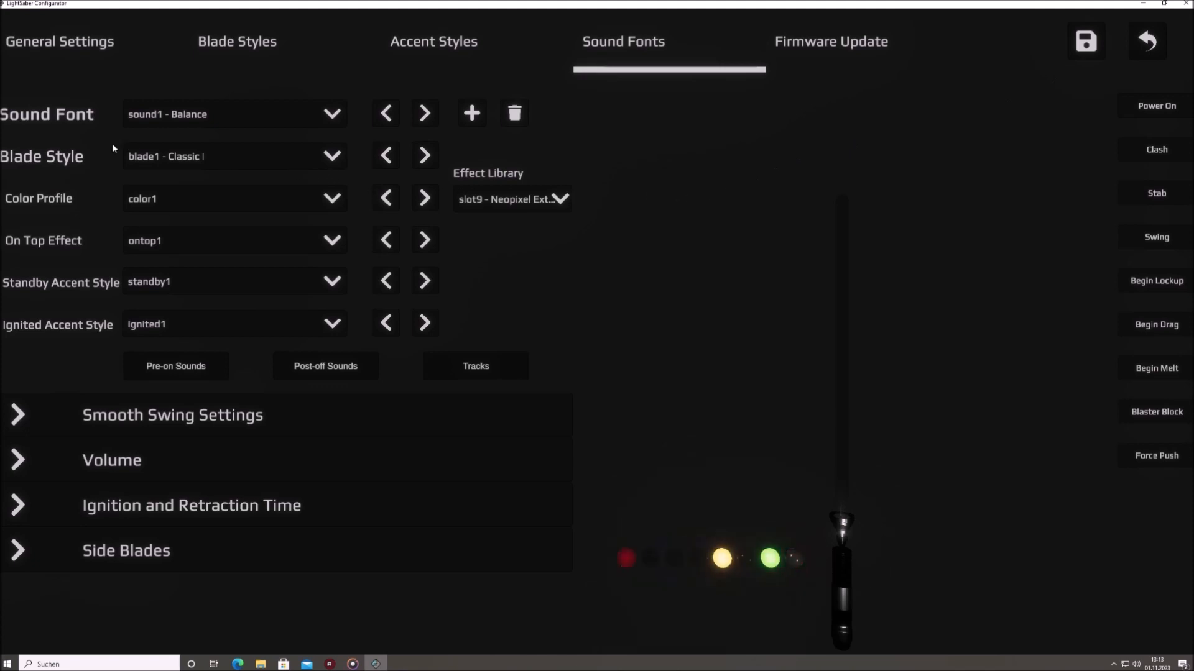
{"action": "left_click", "coordinate": [332, 156]}
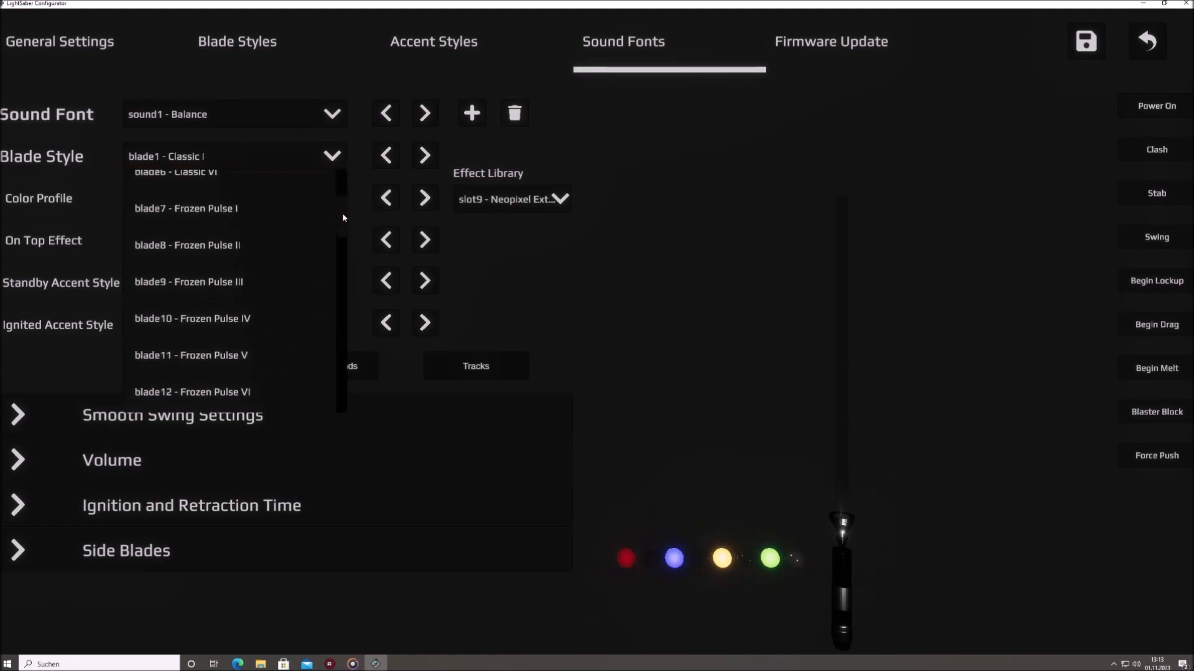
{"action": "scroll", "scroll_direction": "down", "scroll_amount": 3}
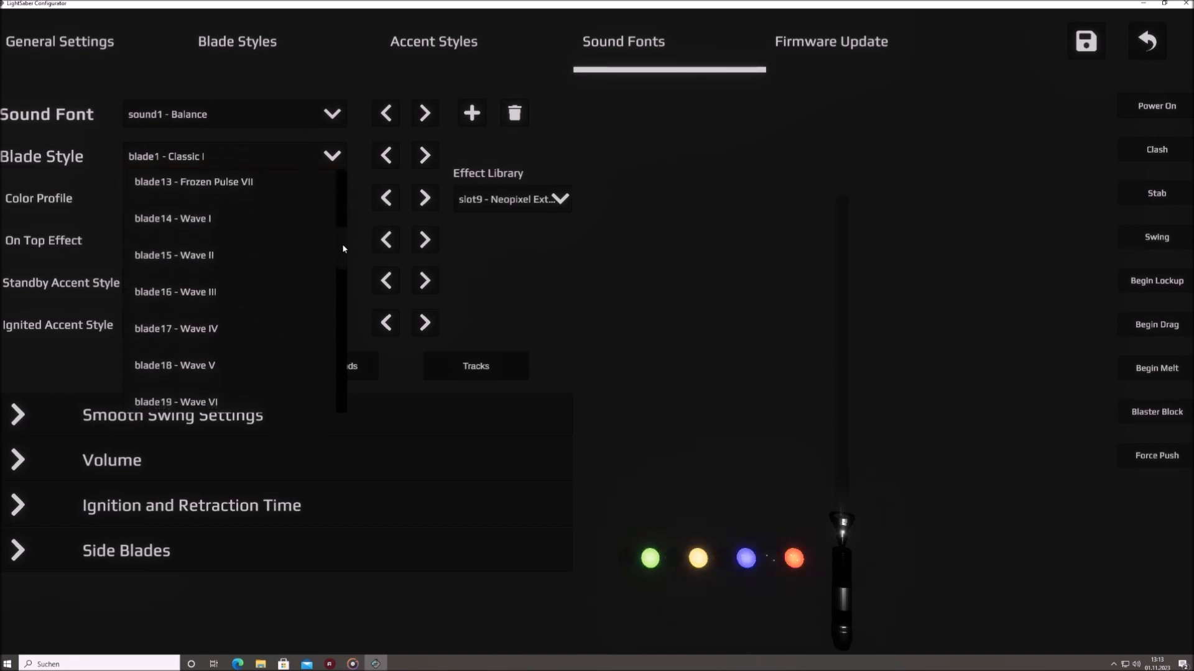
{"action": "scroll", "scroll_direction": "down", "scroll_amount": 3}
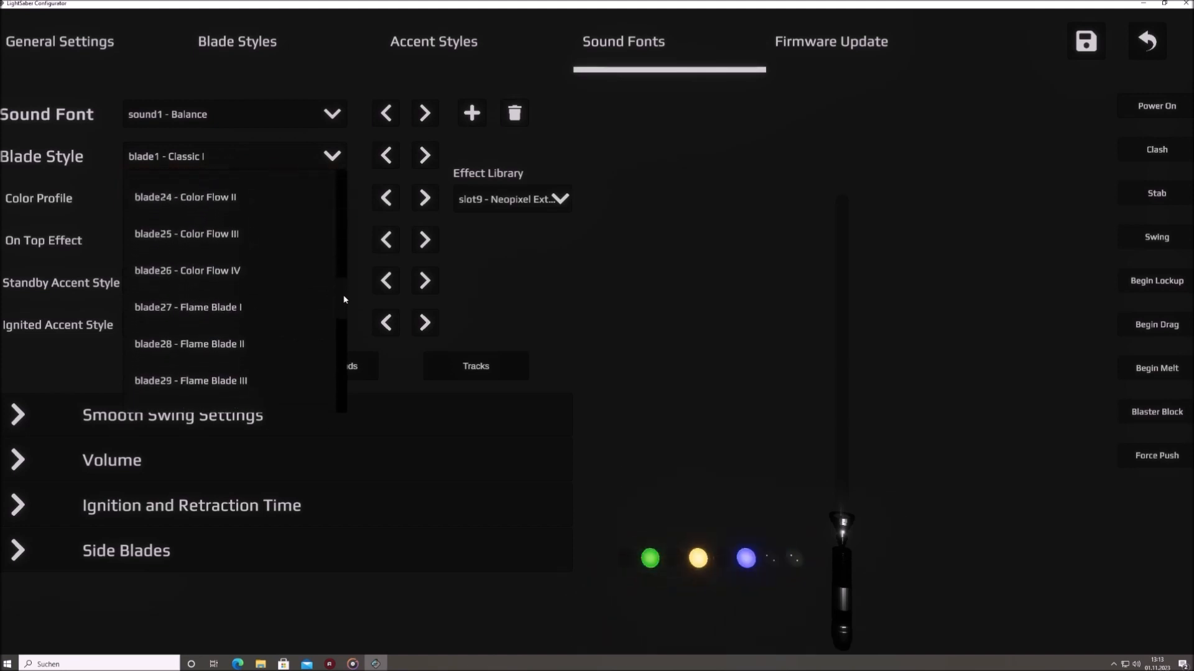
{"action": "scroll", "scroll_direction": "down", "scroll_amount": 3}
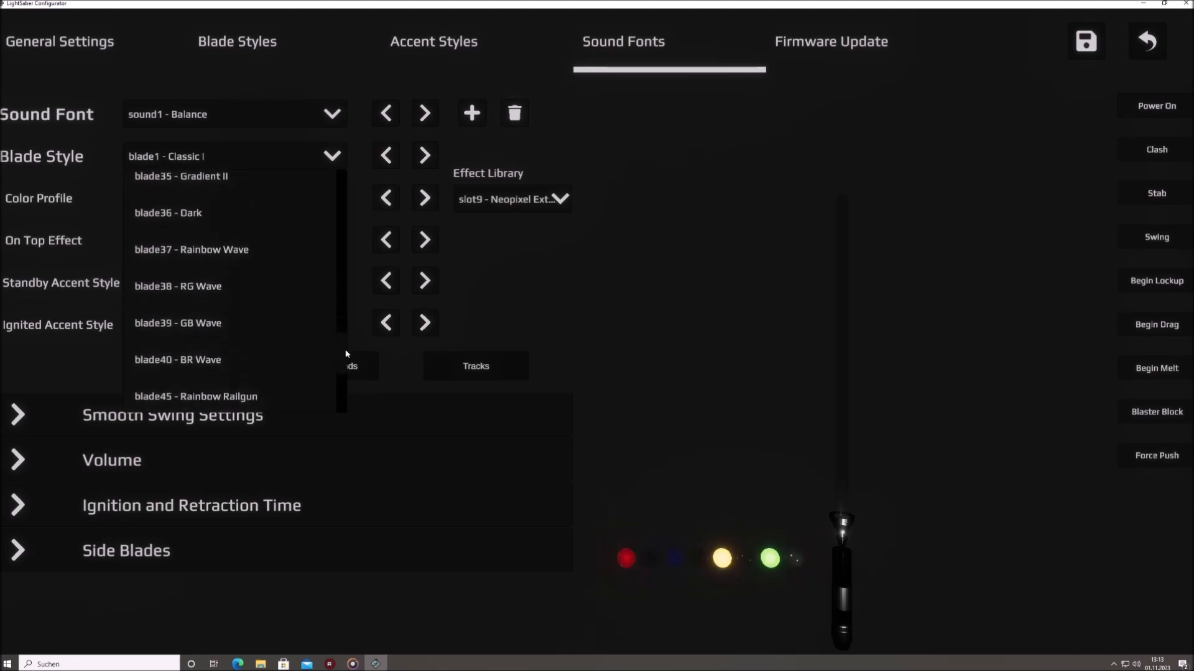
{"action": "scroll", "scroll_direction": "up", "scroll_amount": 3}
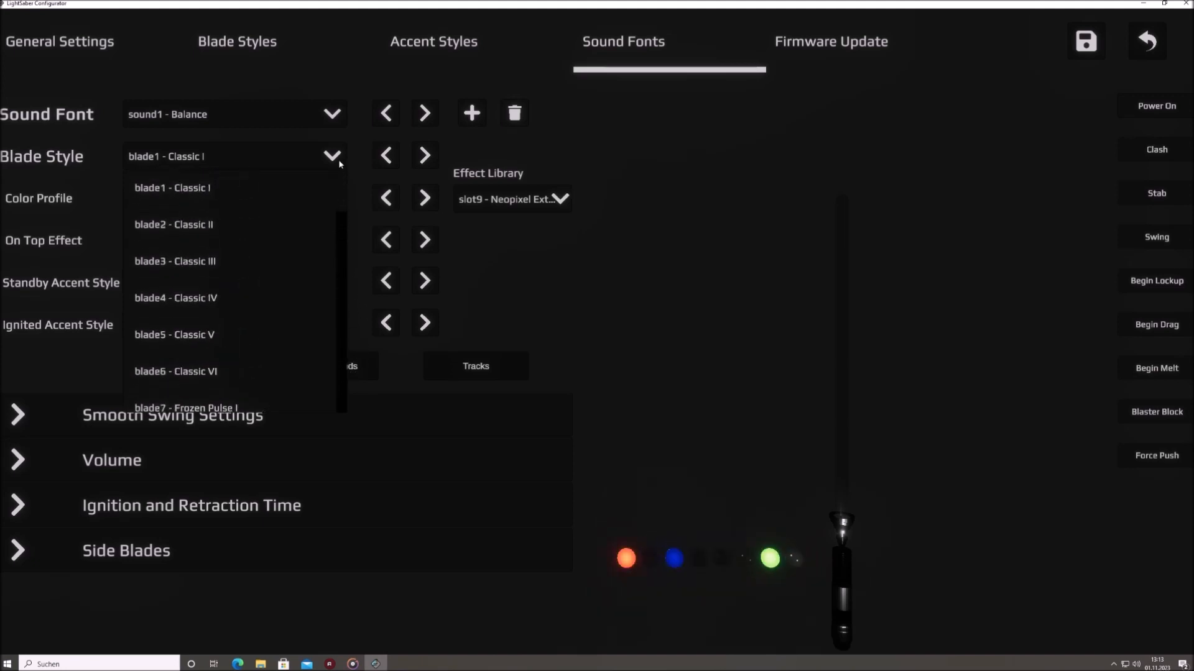
{"action": "left_click", "coordinate": [172, 187]}
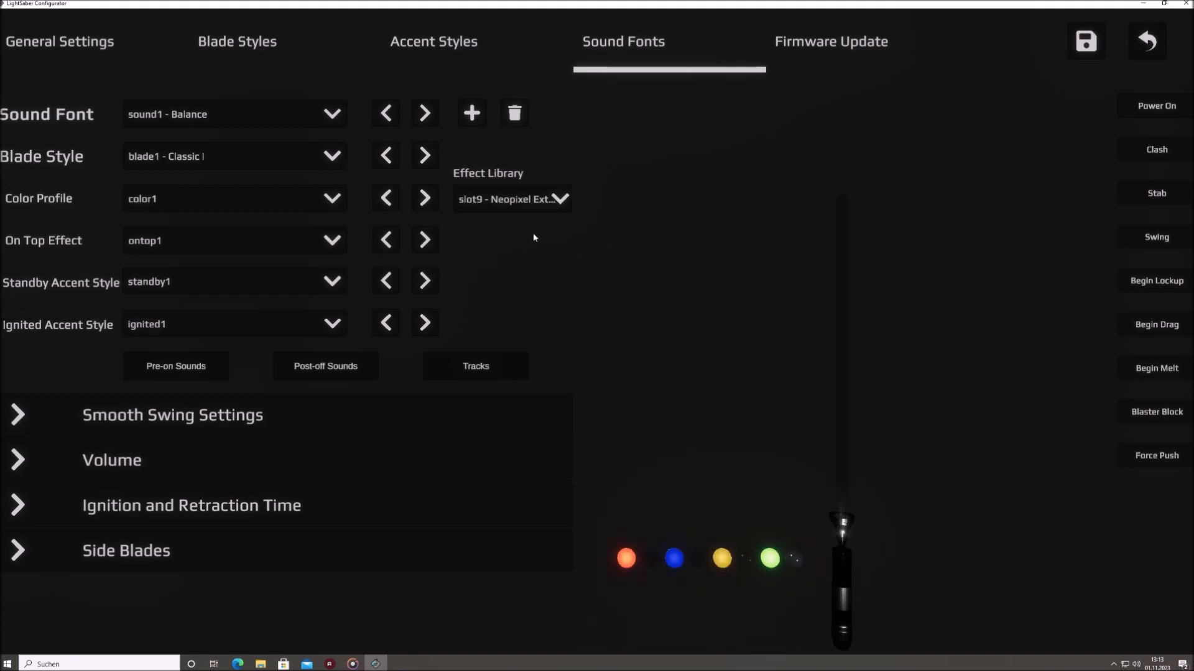
Browse the Color Profile and Ignited Accent Style lists and close them, keeping color1 and ignited1.
{"action": "left_click", "coordinate": [331, 198]}
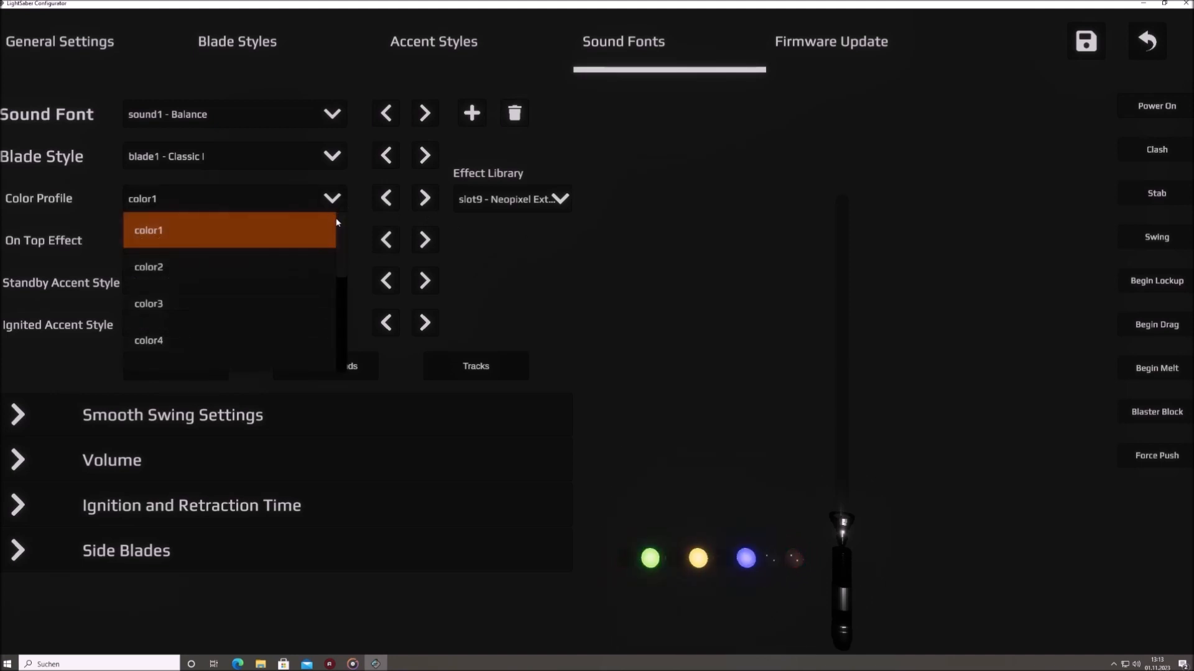
{"action": "scroll", "scroll_direction": "down", "scroll_amount": 3}
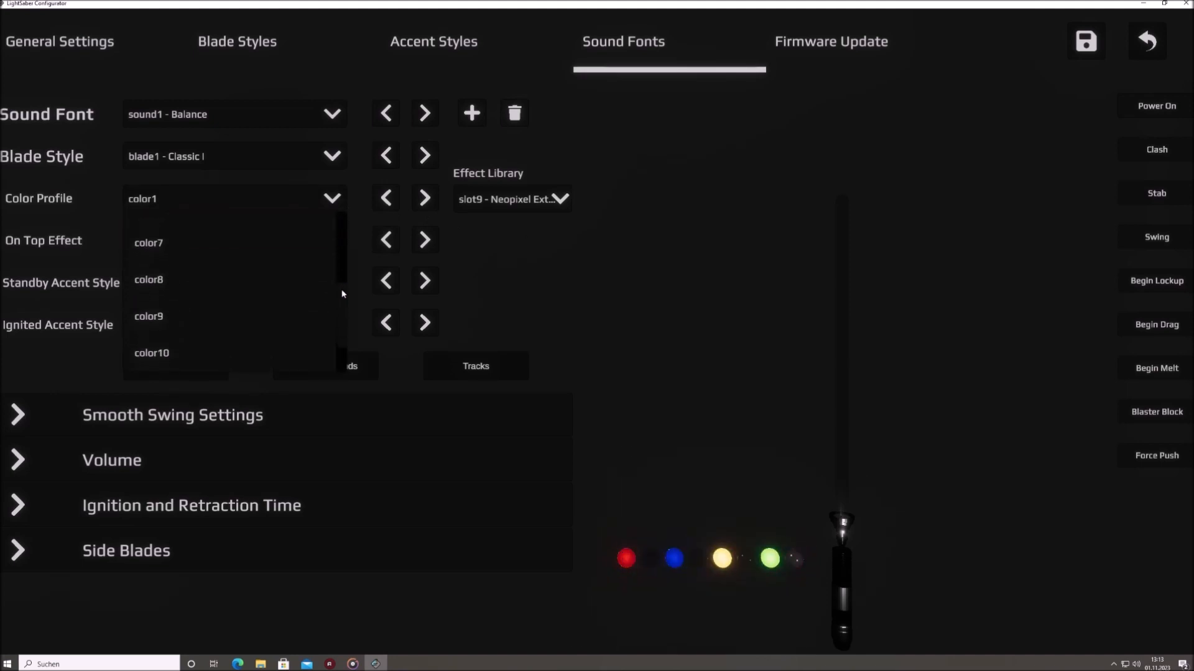
{"action": "scroll", "scroll_direction": "up", "scroll_amount": 3}
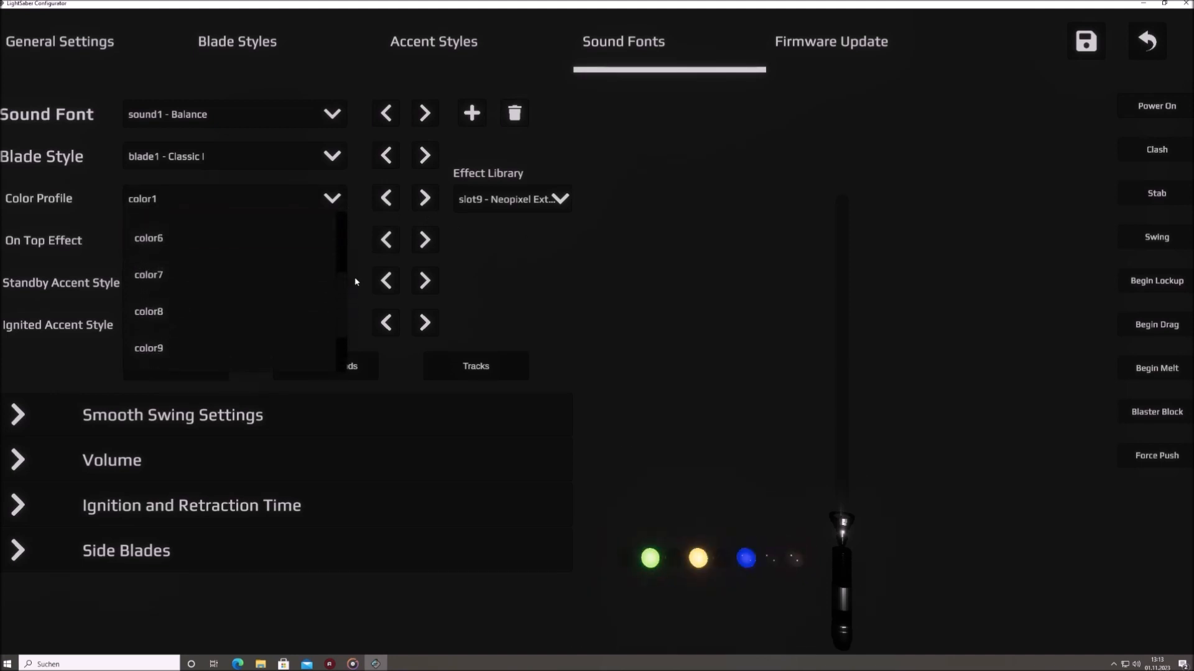
{"action": "scroll", "scroll_direction": "up", "scroll_amount": 3}
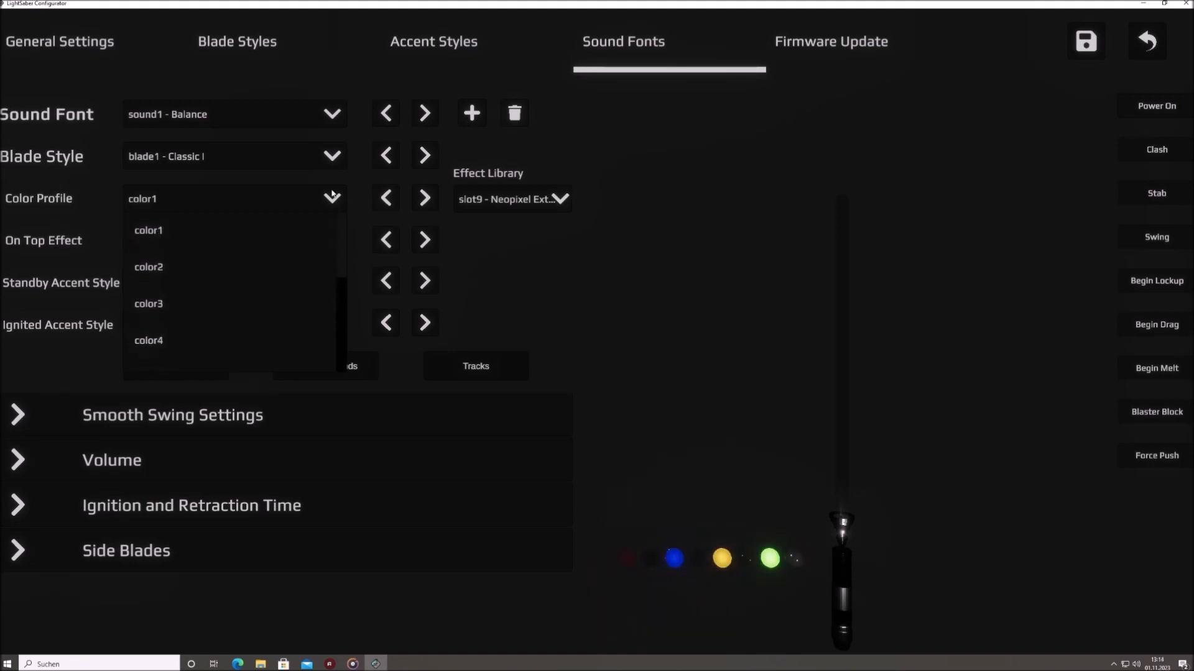
{"action": "left_click", "coordinate": [149, 230]}
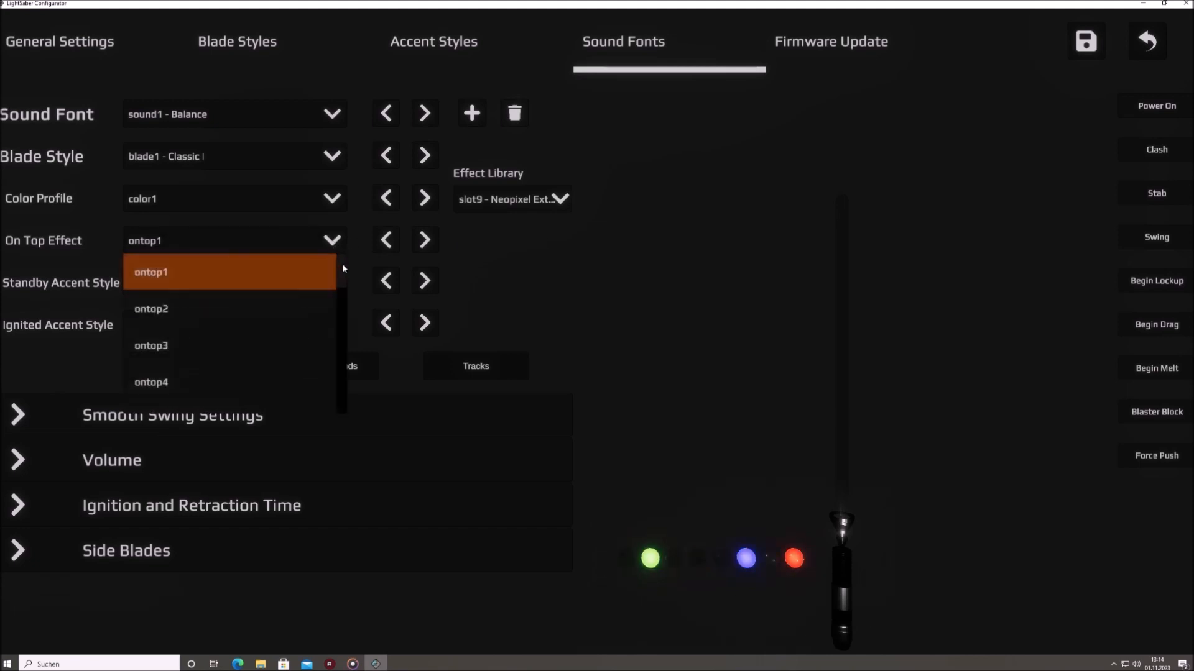
{"action": "scroll", "scroll_direction": "down", "scroll_amount": 3}
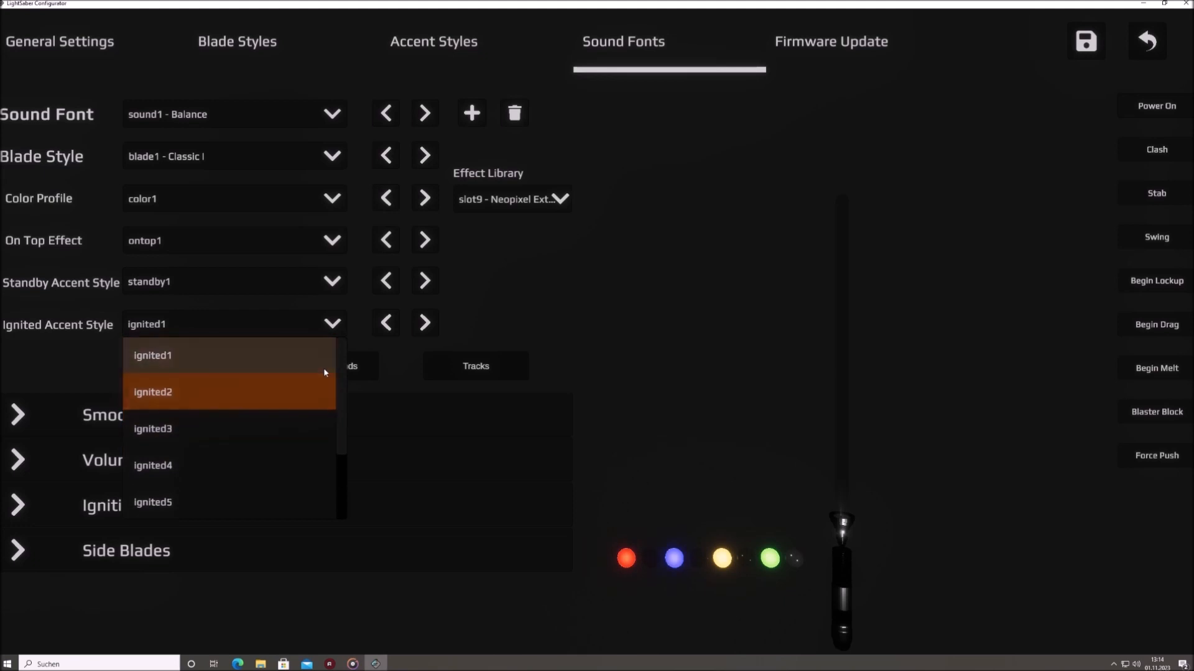
{"action": "left_click", "coordinate": [153, 355]}
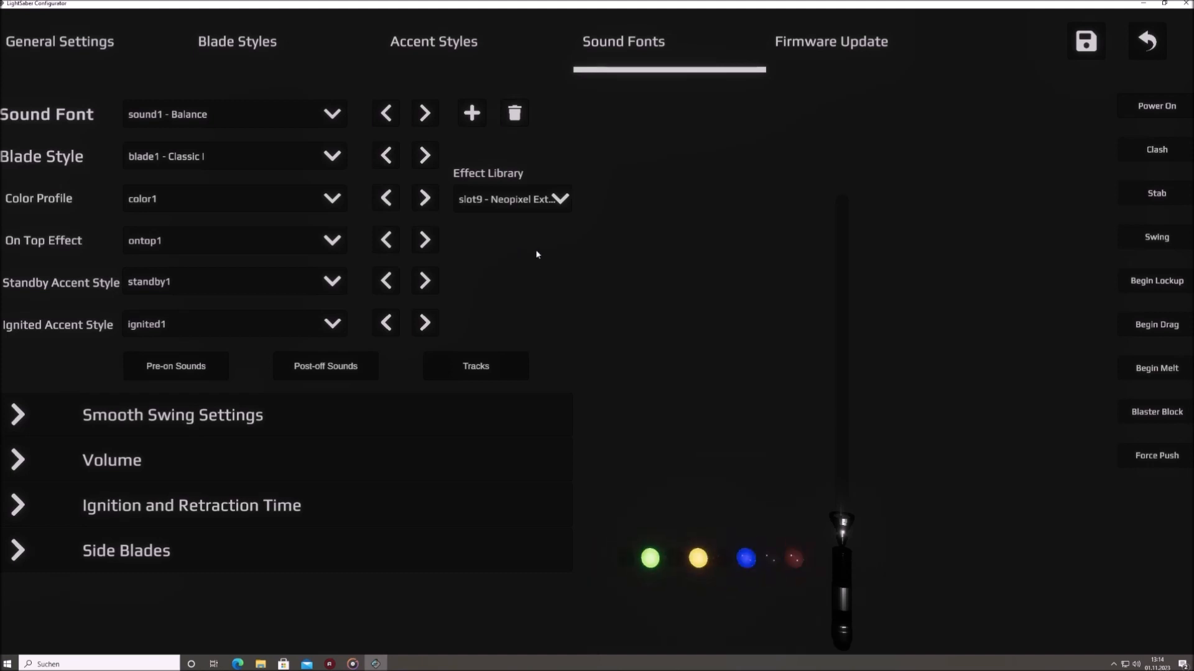
{"action": "mouse_move", "coordinate": [623, 259]}
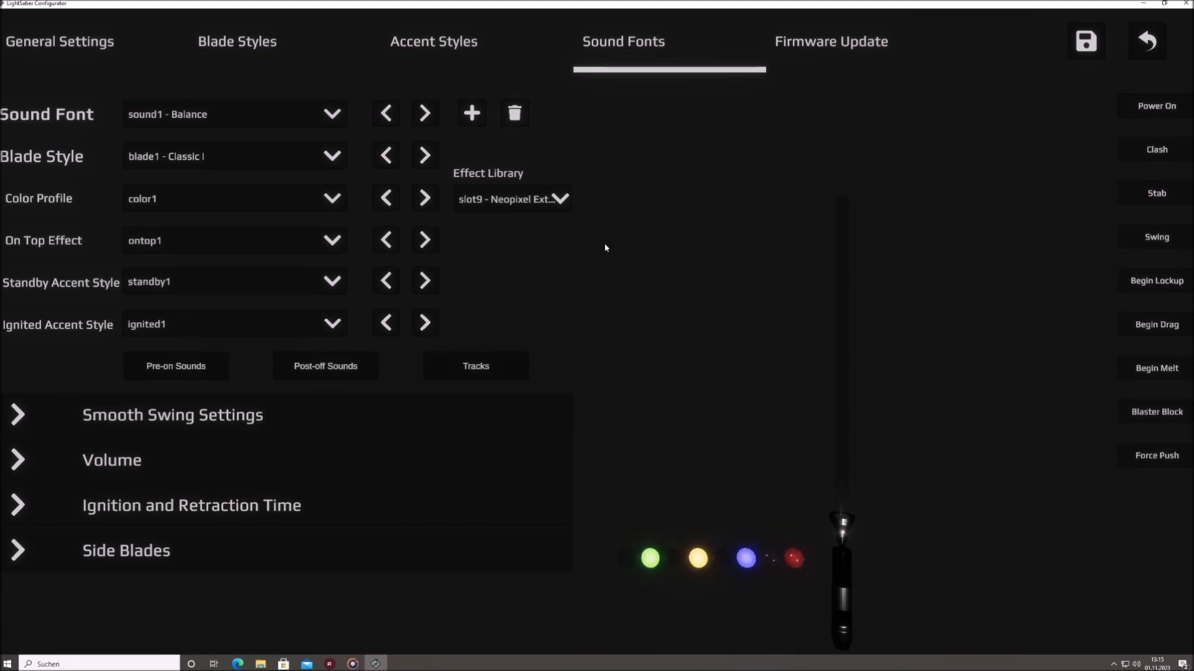
{"action": "mouse_move", "coordinate": [832, 230]}
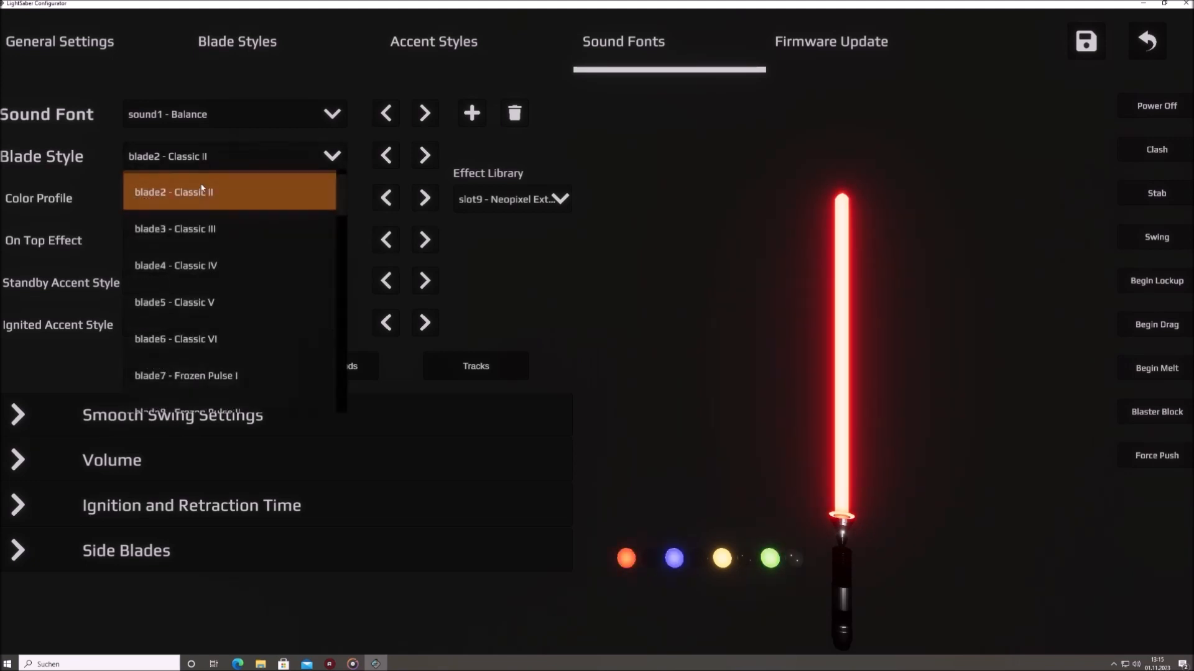
Give Balance the Classic III blade style and step to color profile 7, checking the preview.
{"action": "left_click", "coordinate": [176, 228]}
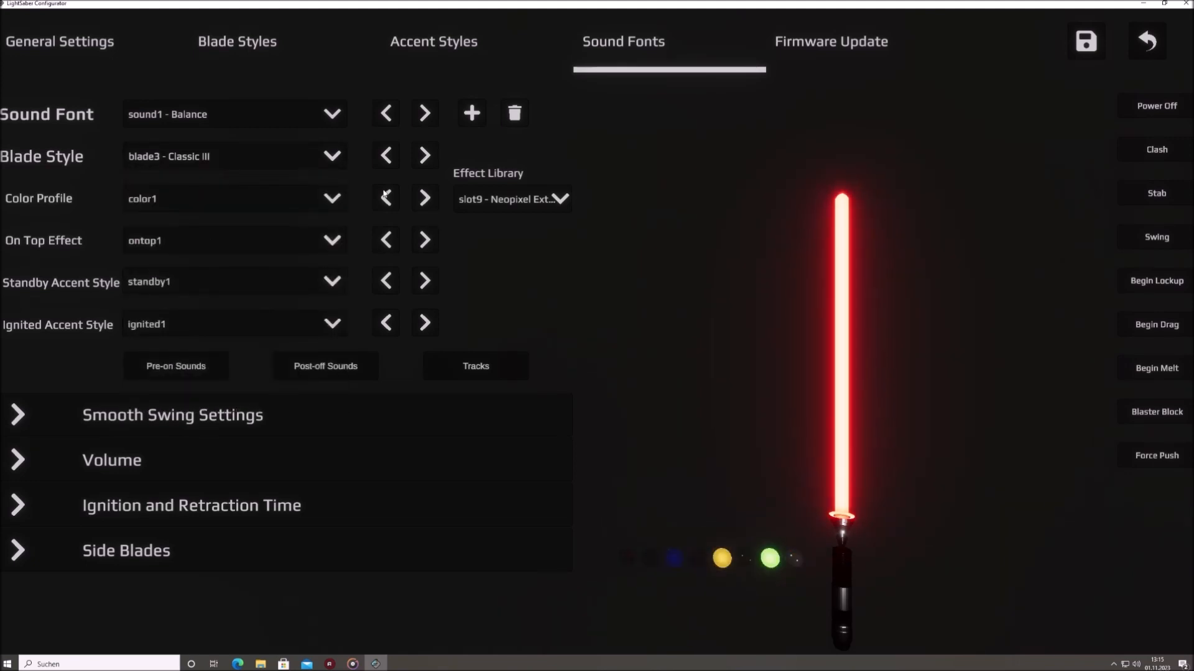
{"action": "left_click", "coordinate": [424, 199]}
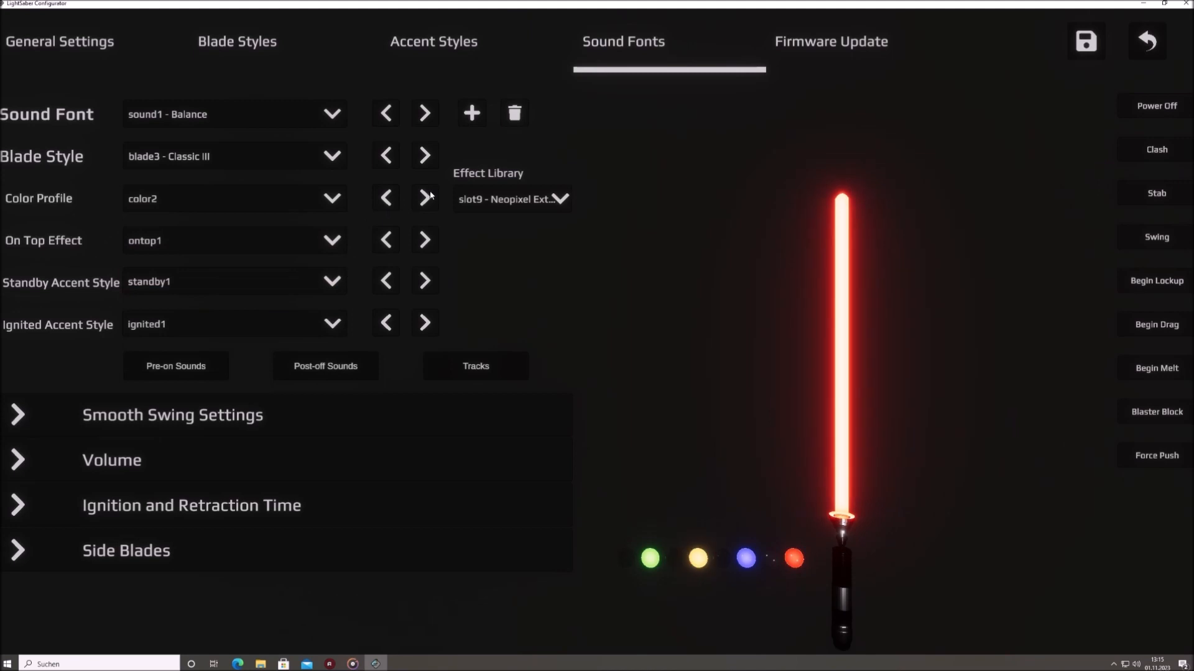
{"action": "left_click", "coordinate": [424, 197]}
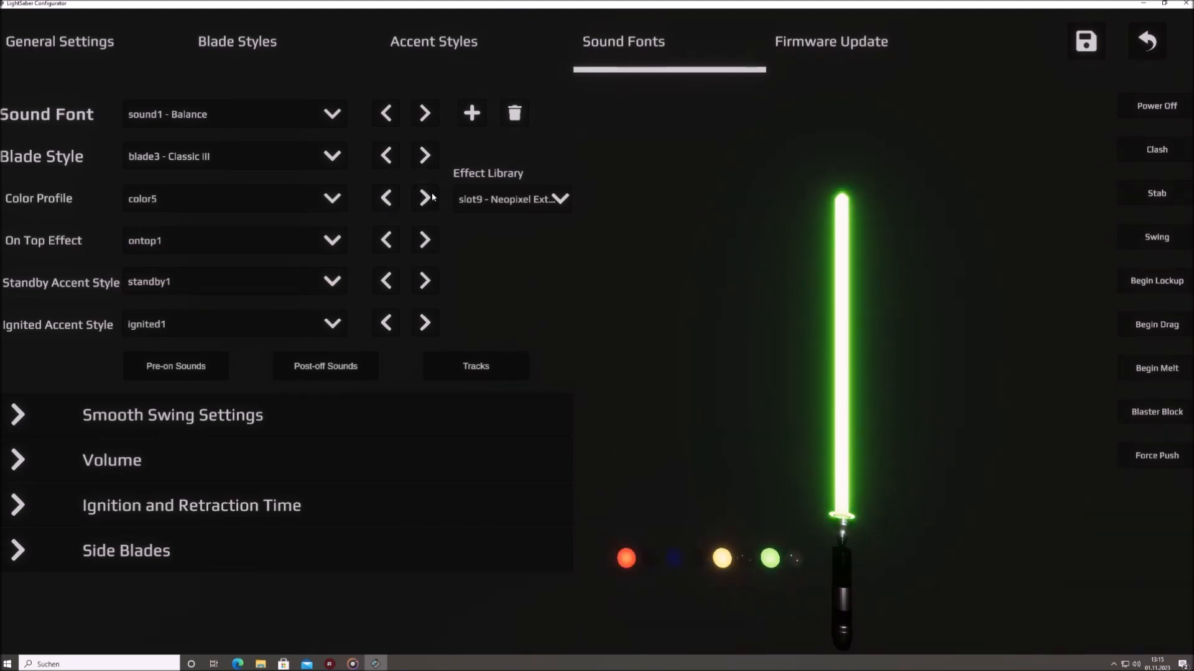
{"action": "left_click", "coordinate": [424, 199]}
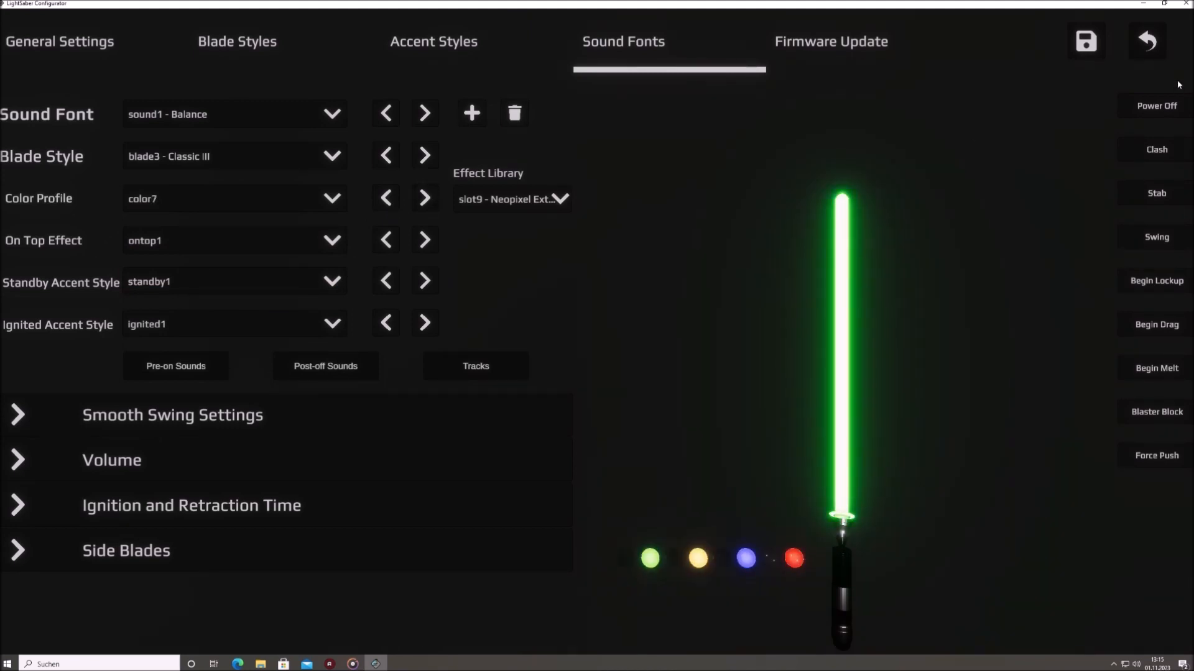
{"action": "left_click", "coordinate": [1155, 106]}
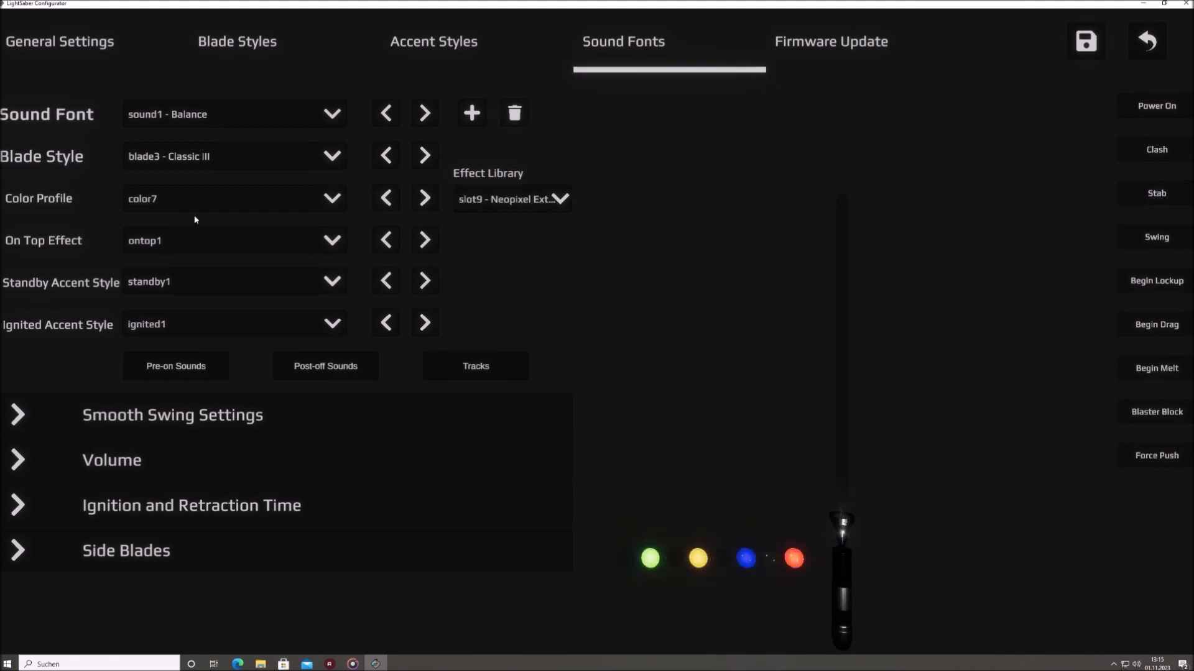
{"action": "left_click", "coordinate": [1156, 105]}
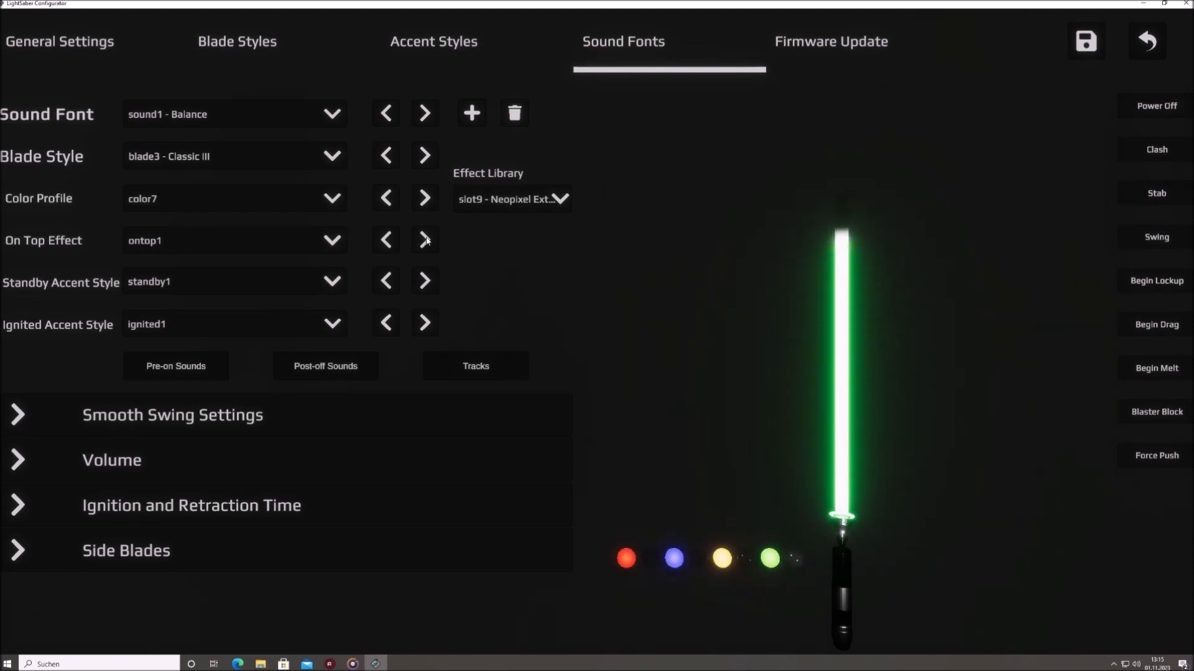
Set Balance to on-top effect ontop4 and ignited accent ignited5, then save the font.
{"action": "left_click", "coordinate": [424, 240]}
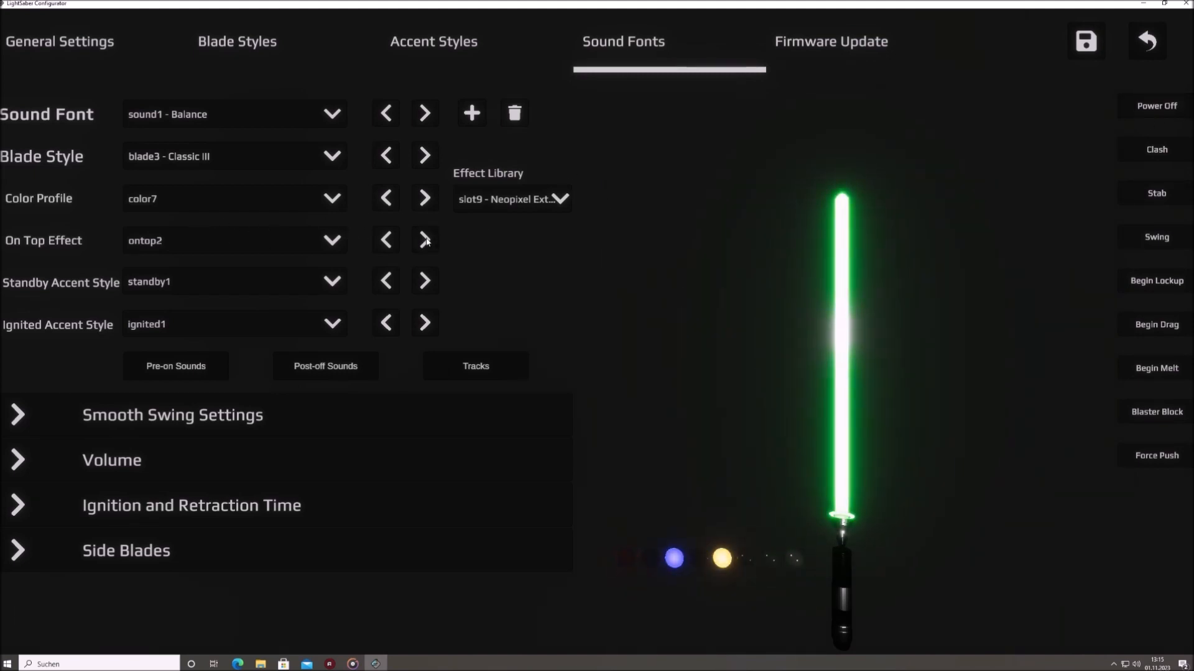
{"action": "left_click", "coordinate": [424, 240]}
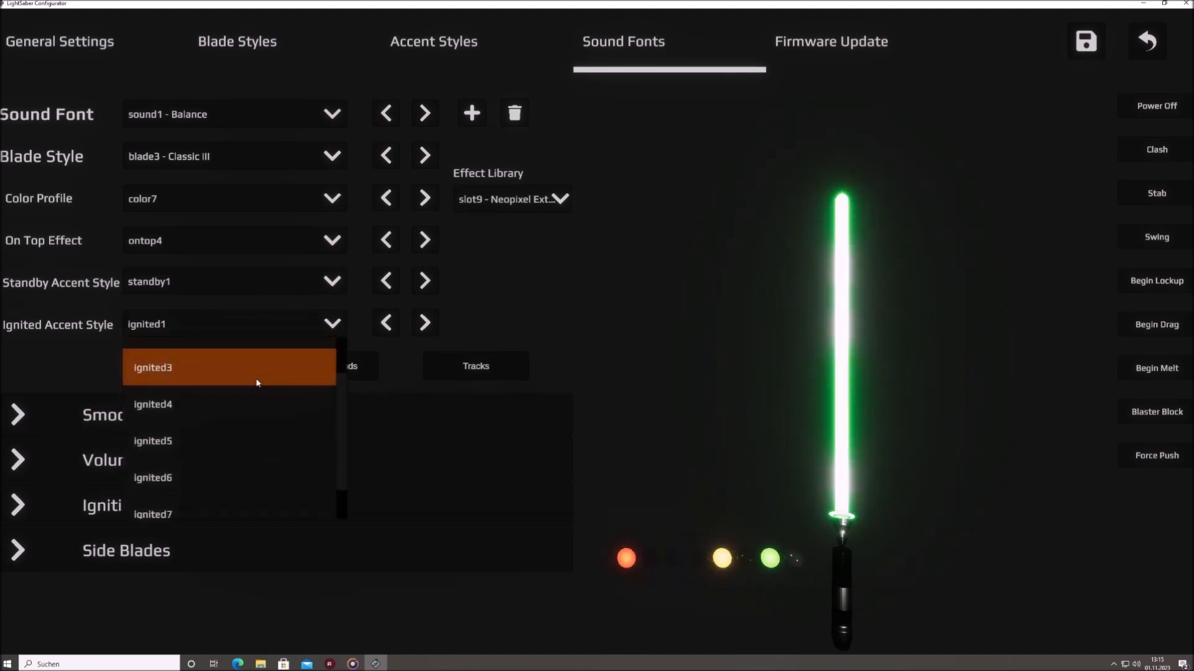
{"action": "left_click", "coordinate": [153, 441]}
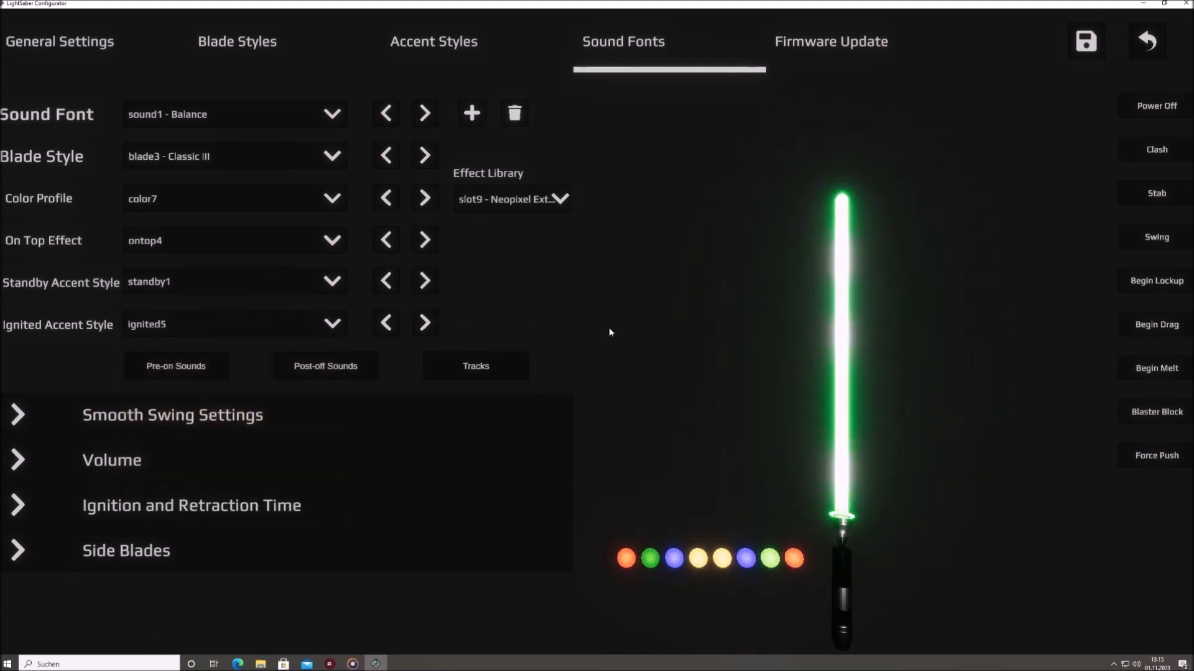
{"action": "left_click", "coordinate": [793, 559]}
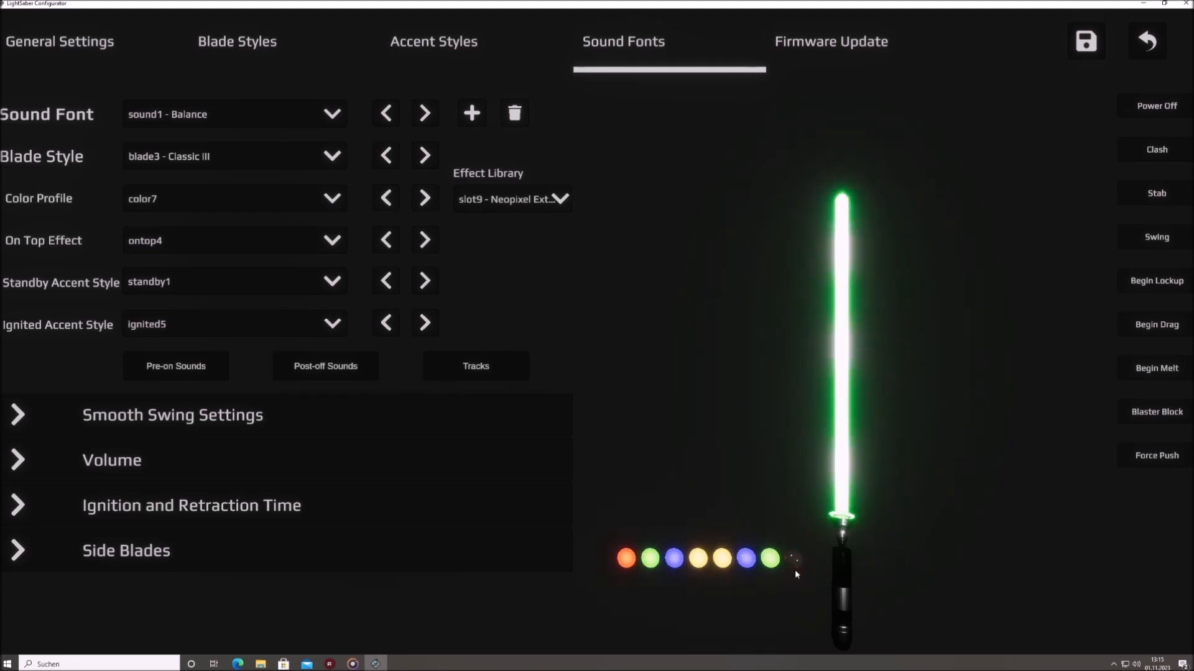
{"action": "left_click", "coordinate": [1156, 106]}
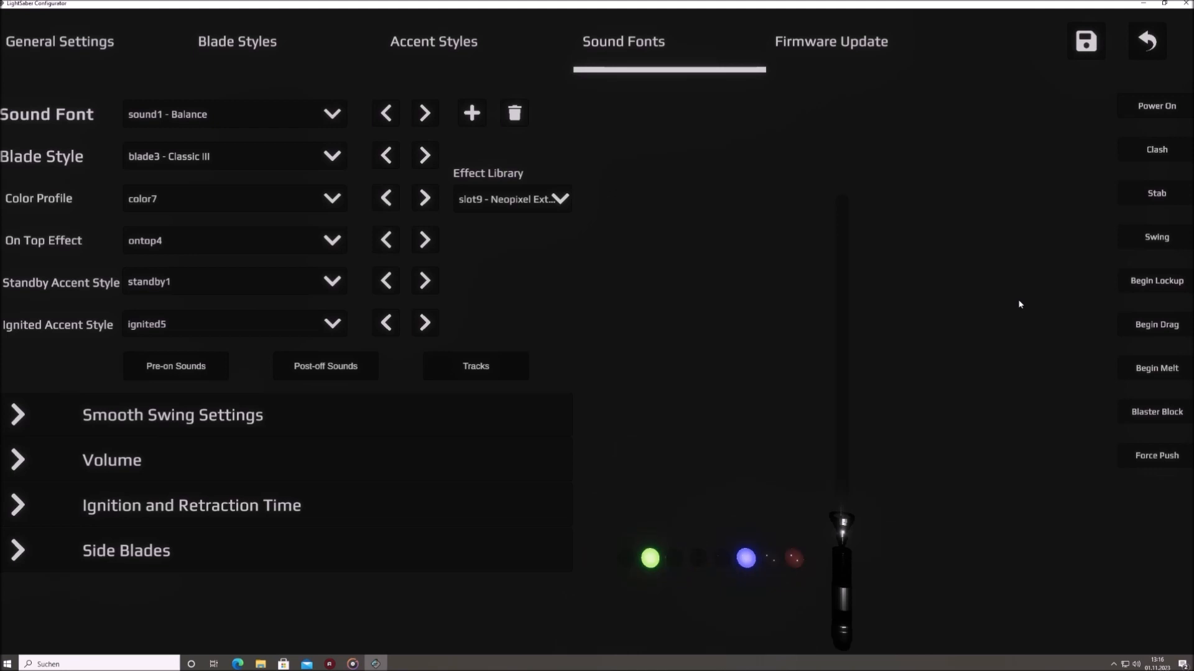
{"action": "left_click", "coordinate": [1084, 41]}
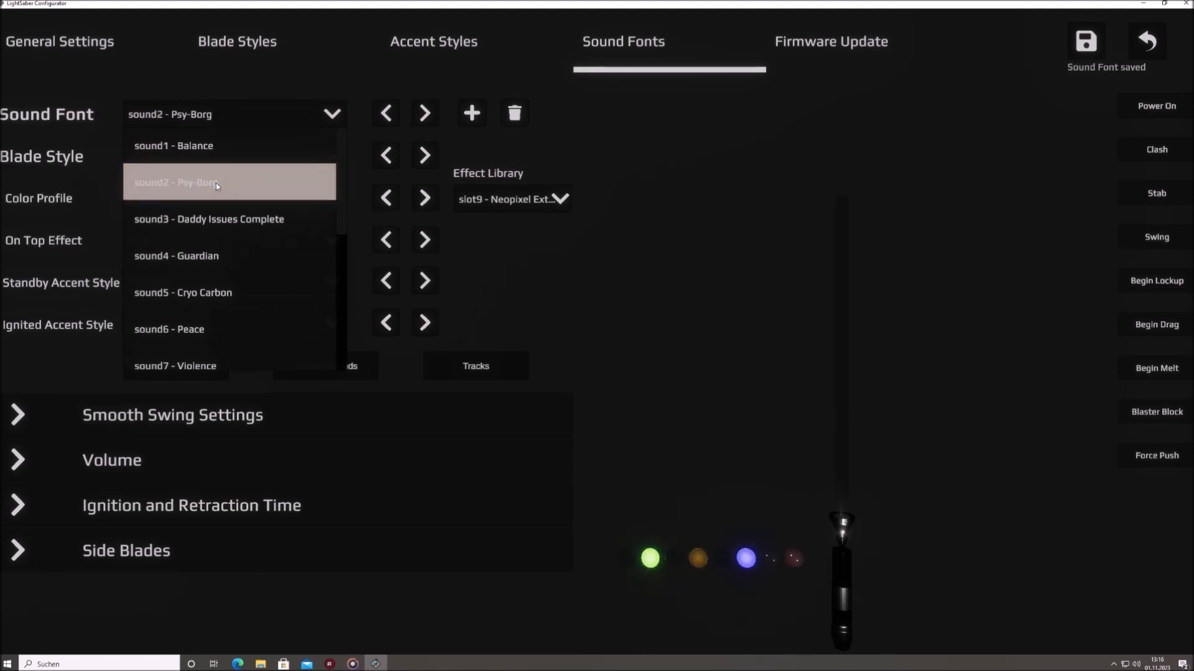
Pair Psy-Borg with the Flame Blade I style, preview it ignited, and save the pairing.
{"action": "left_click", "coordinate": [232, 156]}
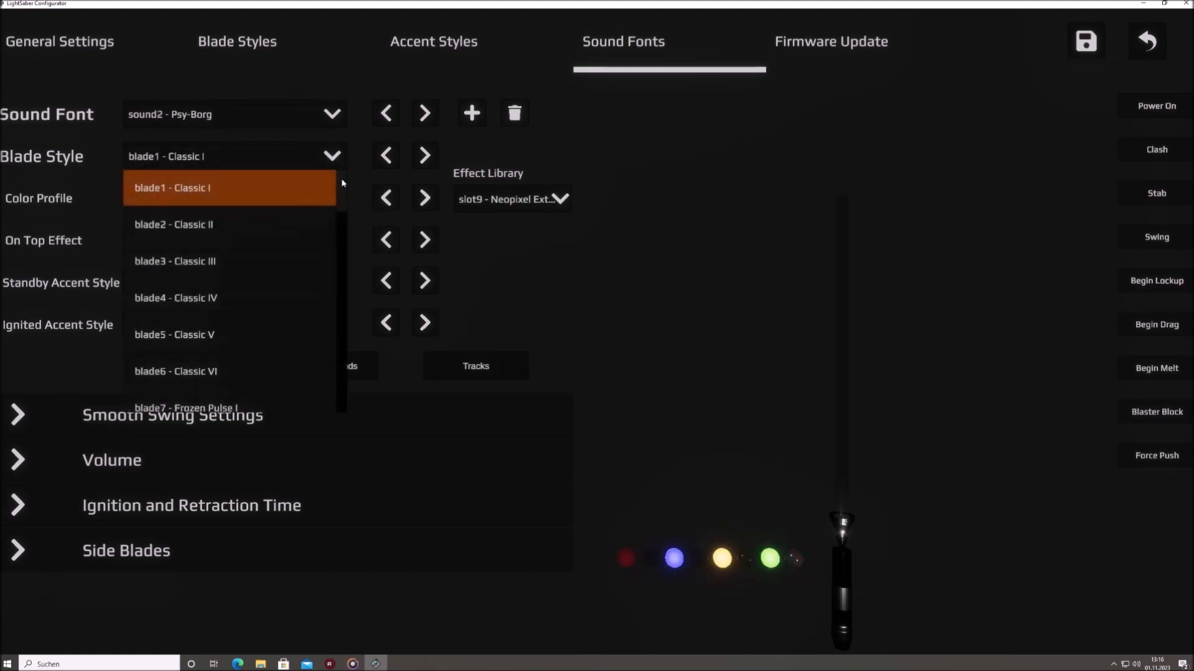
{"action": "scroll", "scroll_direction": "down", "scroll_amount": 3}
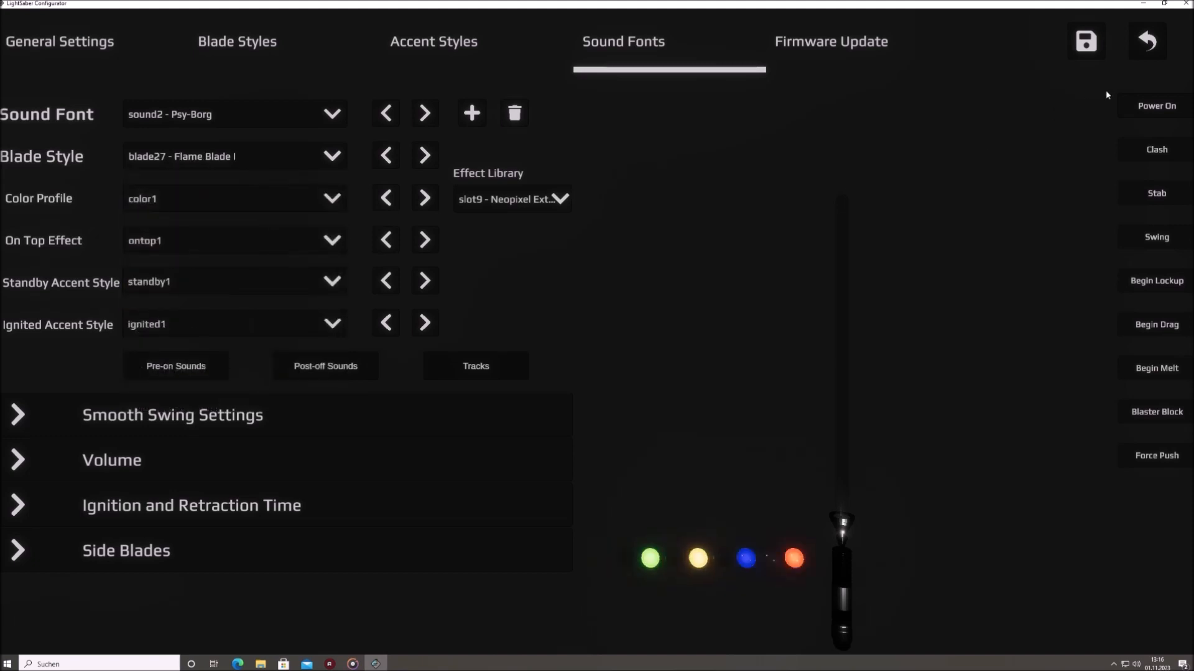
{"action": "left_click", "coordinate": [1157, 105]}
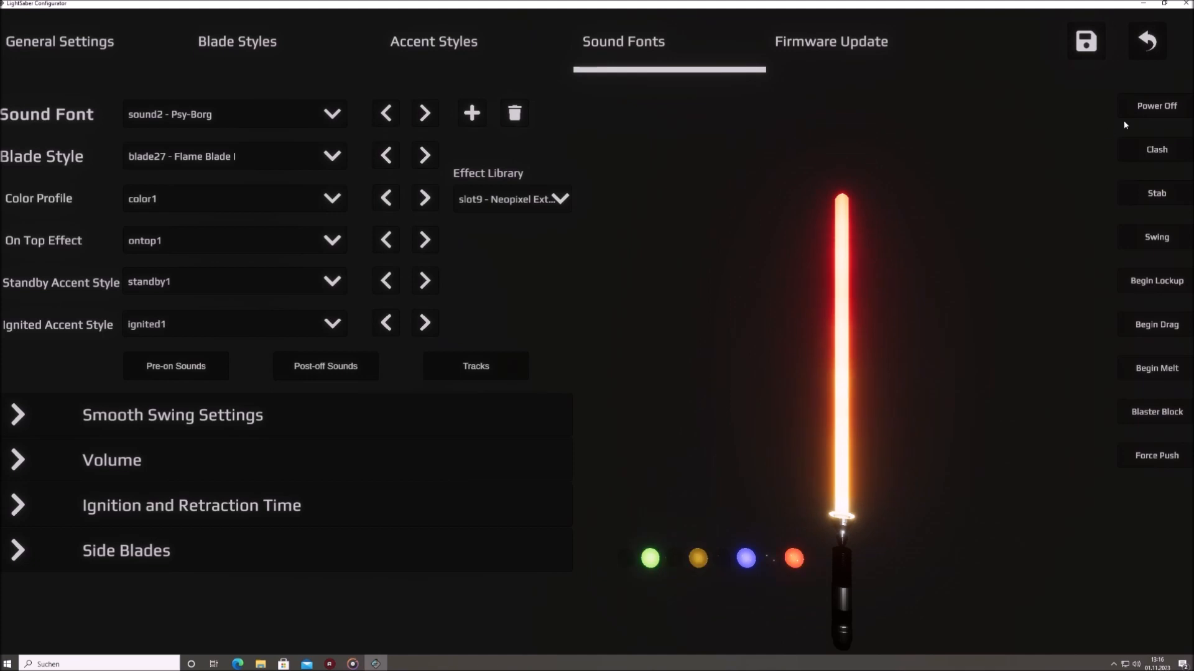
{"action": "left_click", "coordinate": [1156, 105]}
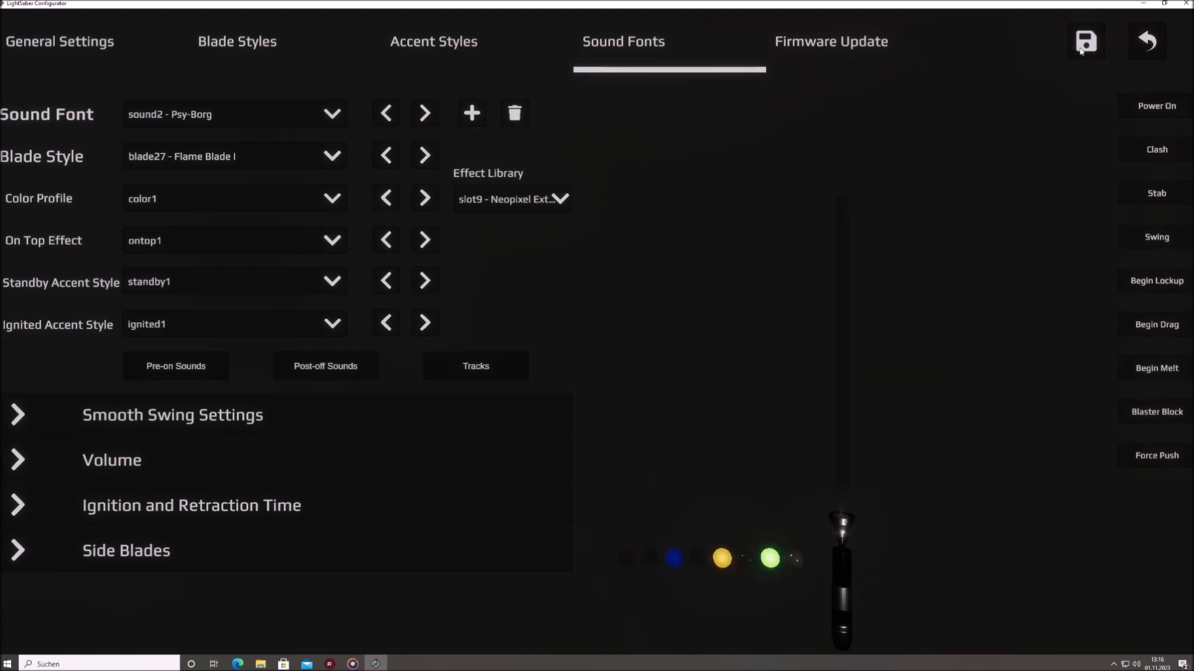
{"action": "left_click", "coordinate": [1085, 41]}
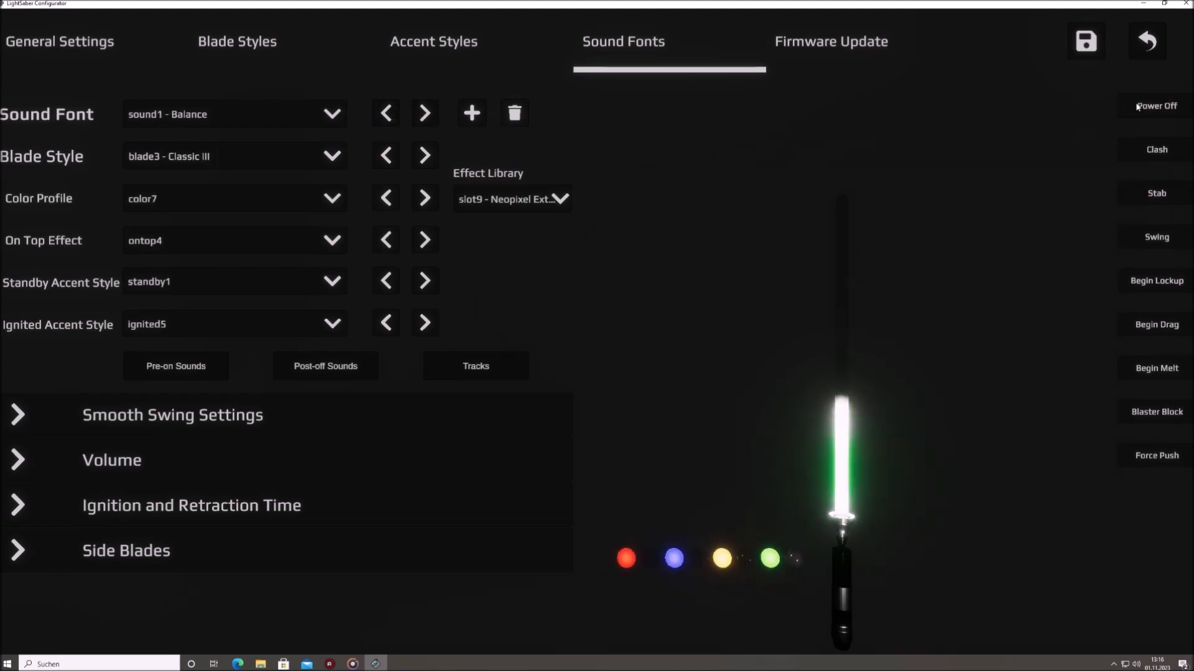
Compare the lit Balance and Psy-Borg blades, return to Balance and bring up its Pre-on Sounds.
{"action": "left_click", "coordinate": [1156, 105]}
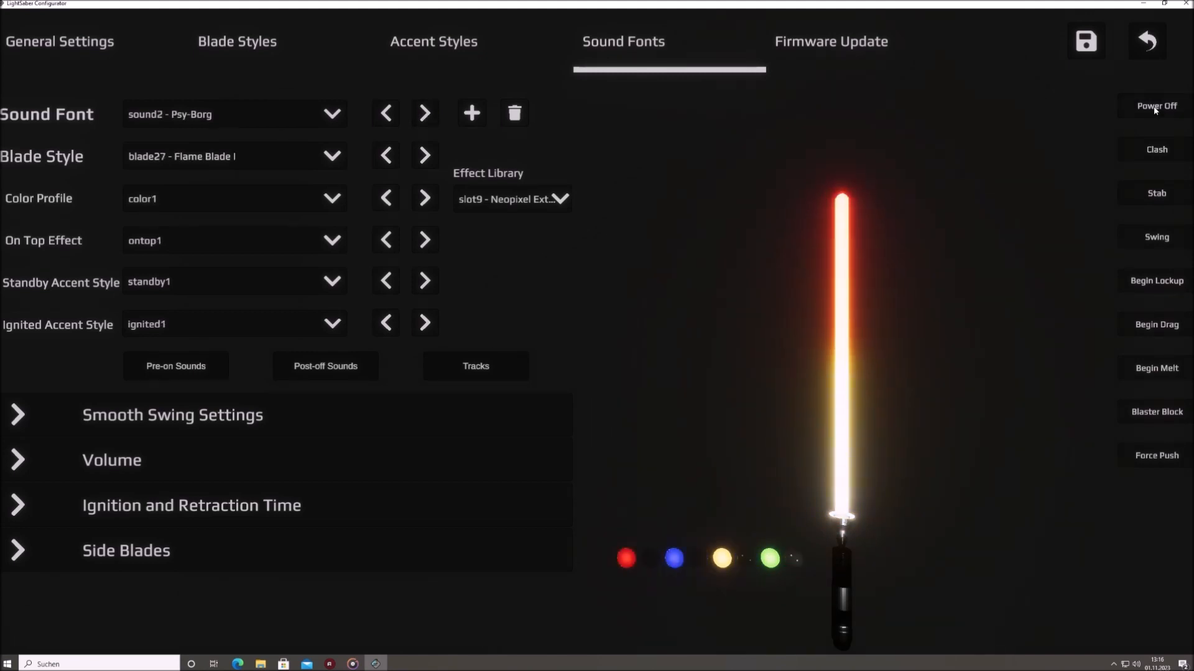
{"action": "left_click", "coordinate": [1156, 106]}
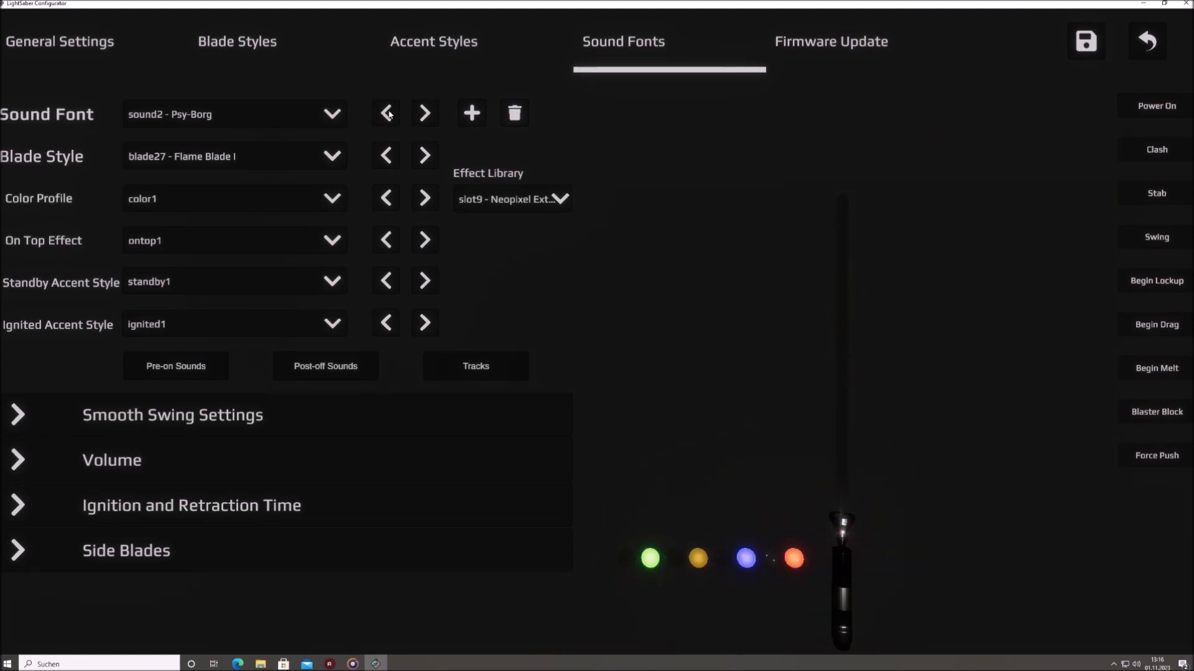
{"action": "left_click", "coordinate": [386, 112]}
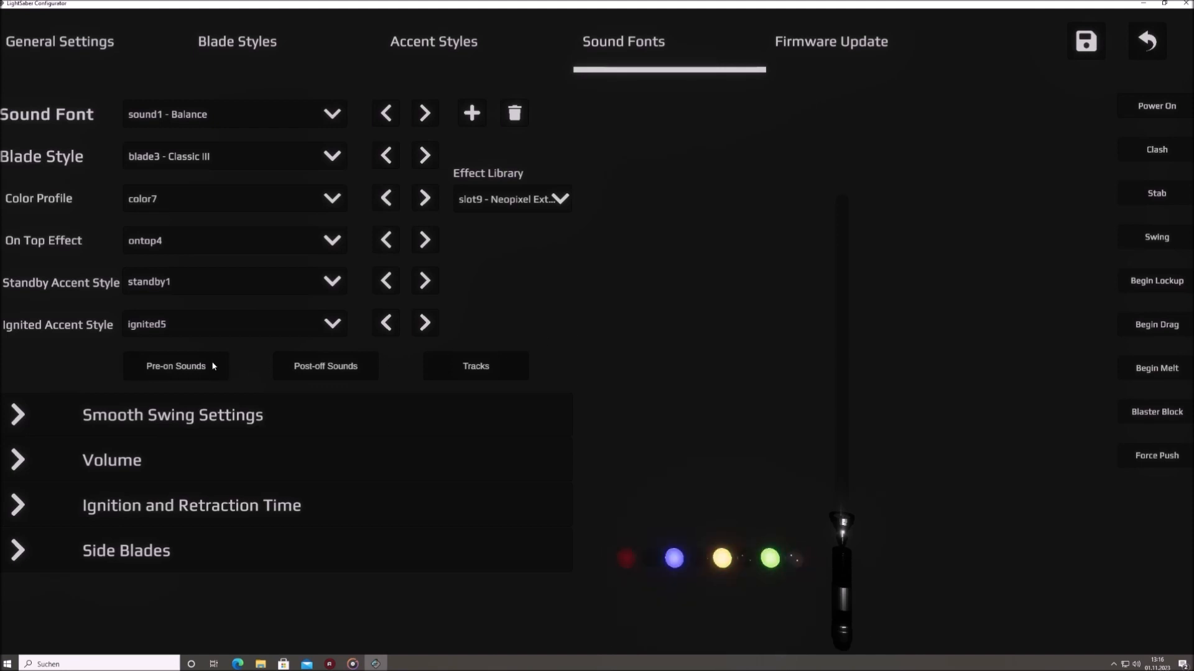
{"action": "left_click", "coordinate": [175, 366]}
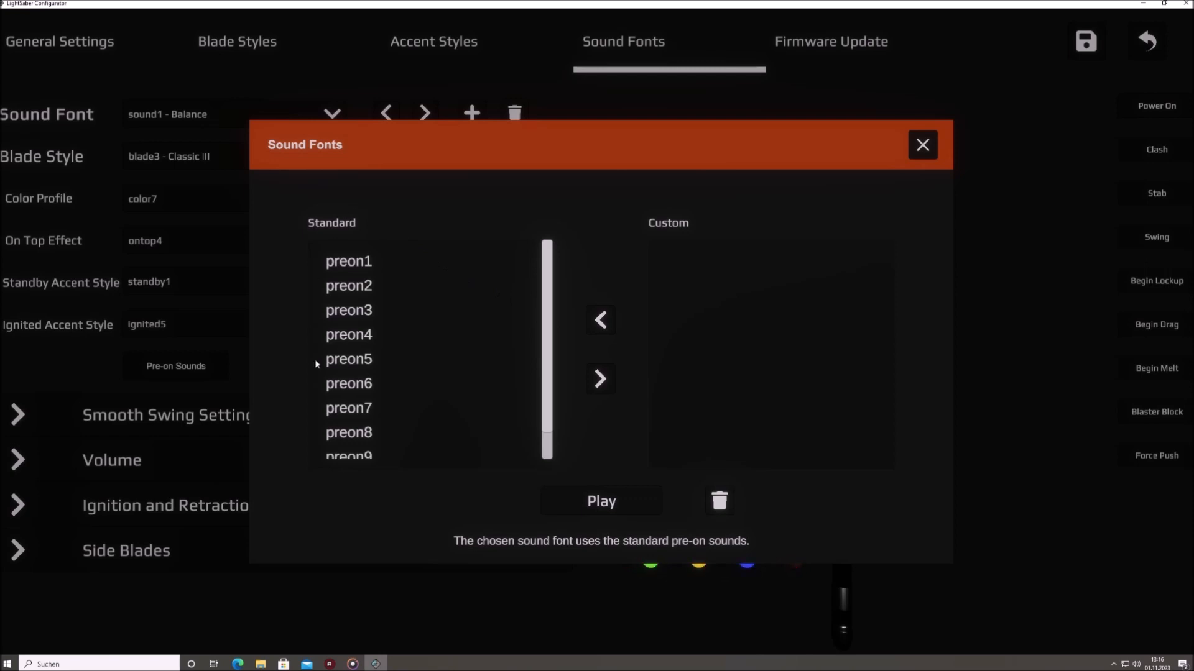
{"action": "mouse_move", "coordinate": [776, 250]}
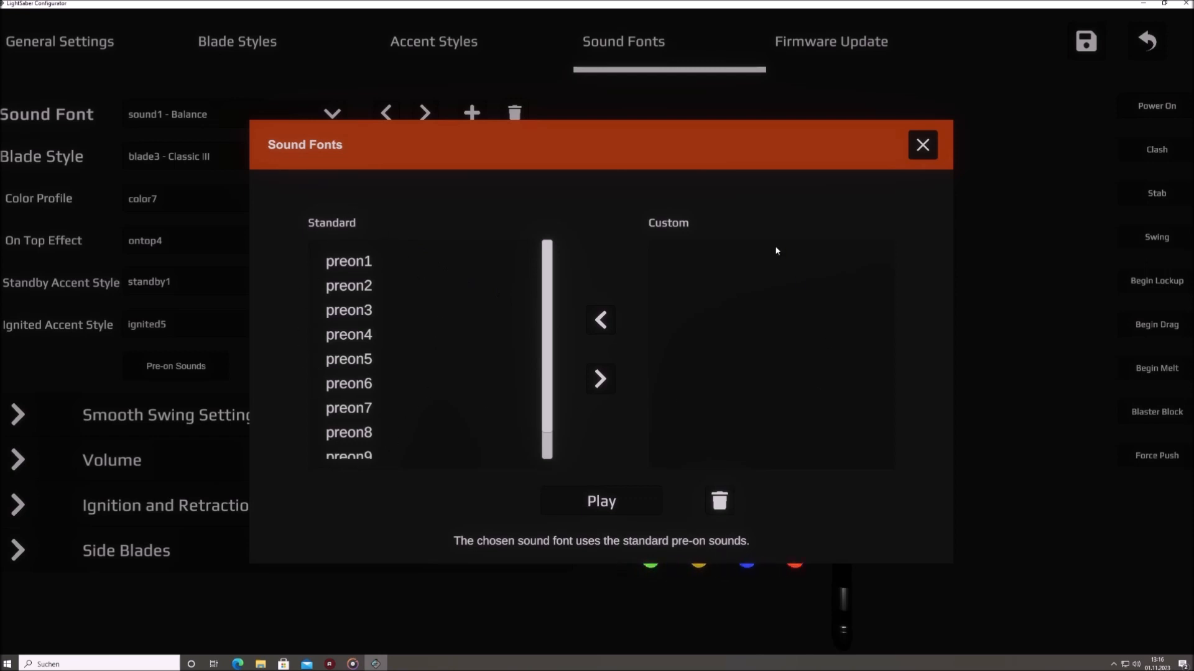
{"action": "mouse_move", "coordinate": [708, 361]}
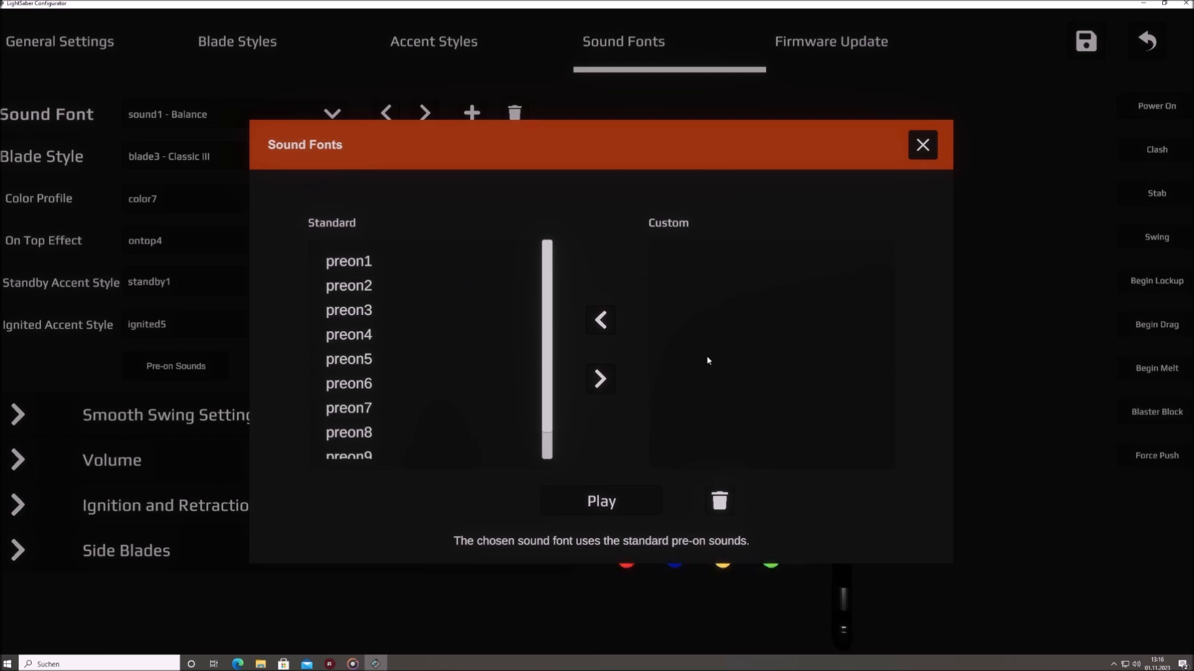
{"action": "mouse_move", "coordinate": [773, 507]}
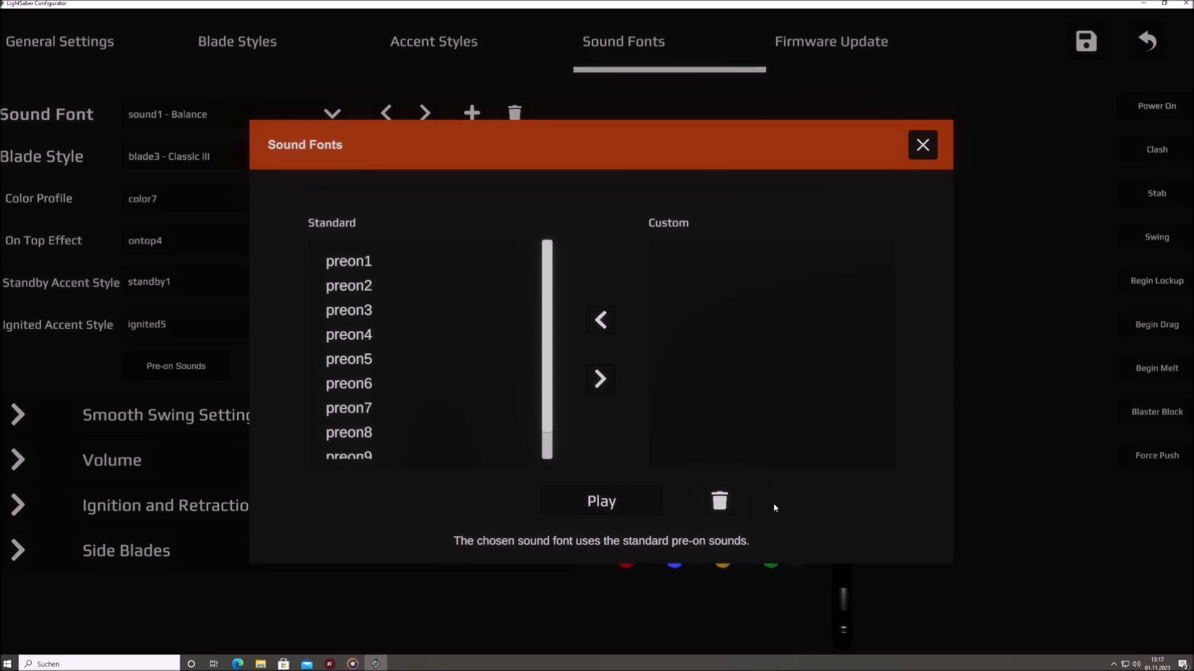
Move preon1 from the standard list into Balance's custom pre-on sounds.
{"action": "scroll", "scroll_direction": "down", "scroll_amount": 3}
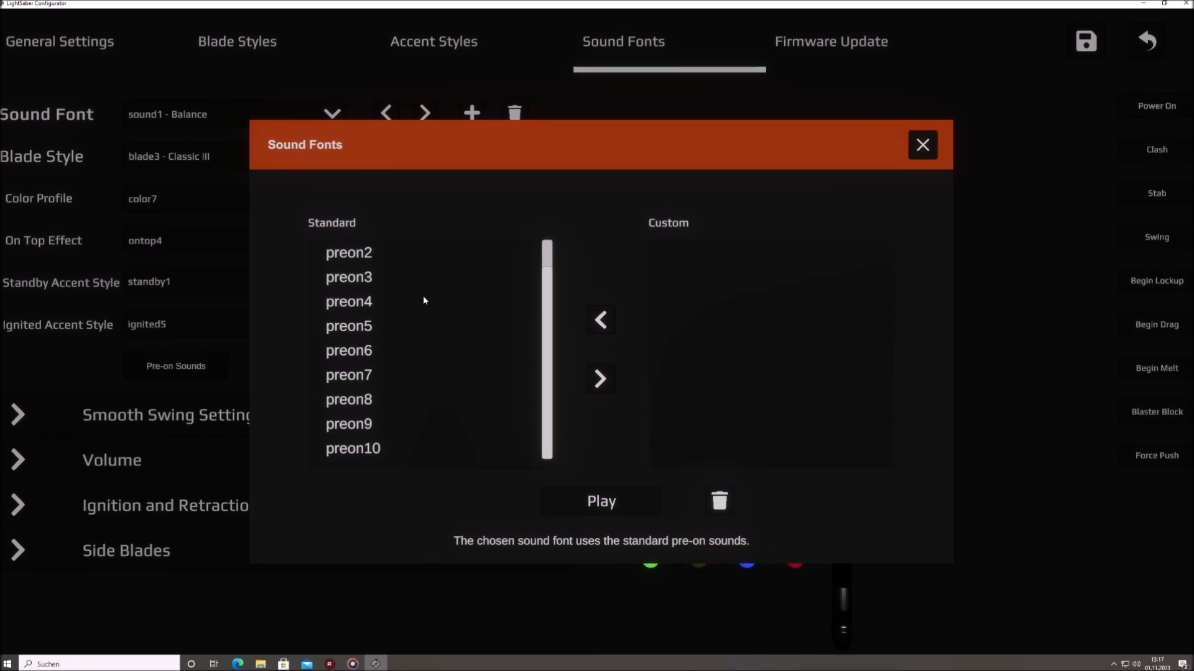
{"action": "scroll", "scroll_direction": "up", "scroll_amount": 3}
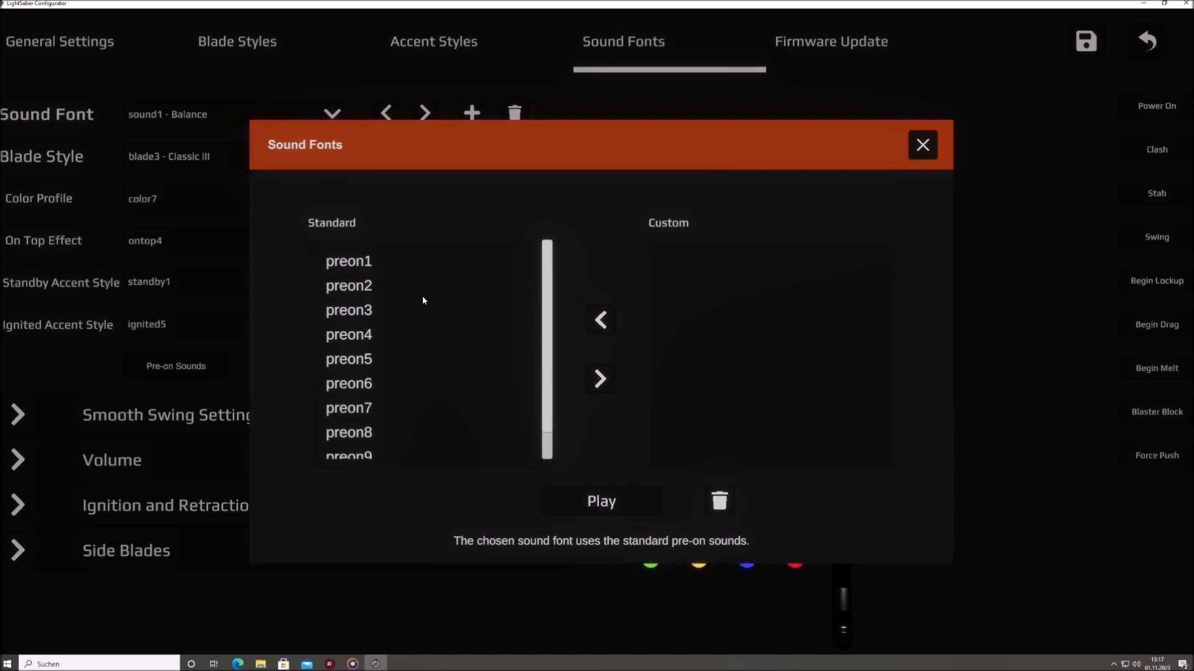
{"action": "mouse_move", "coordinate": [715, 342]}
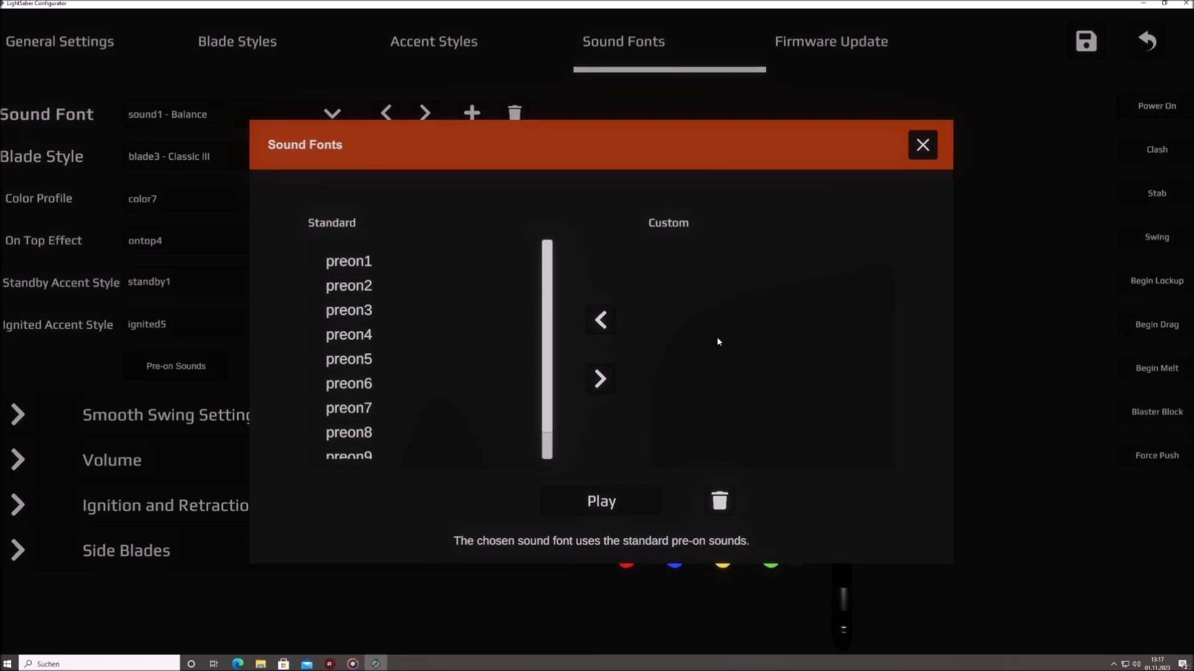
{"action": "mouse_move", "coordinate": [591, 488]}
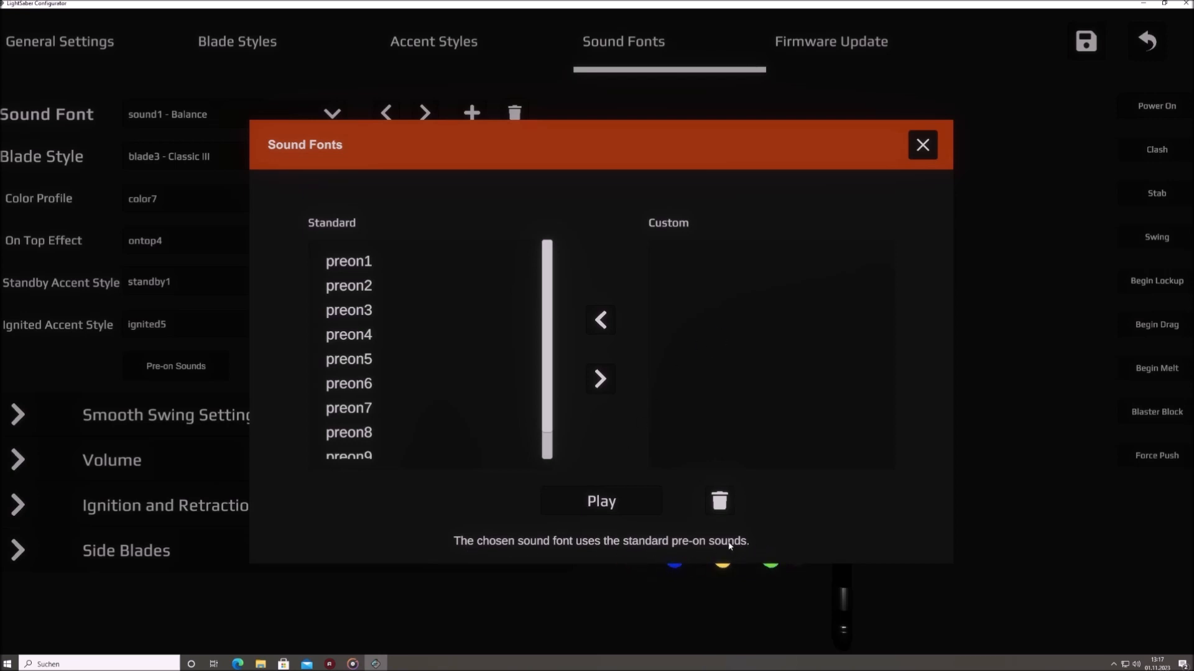
{"action": "mouse_move", "coordinate": [739, 368]}
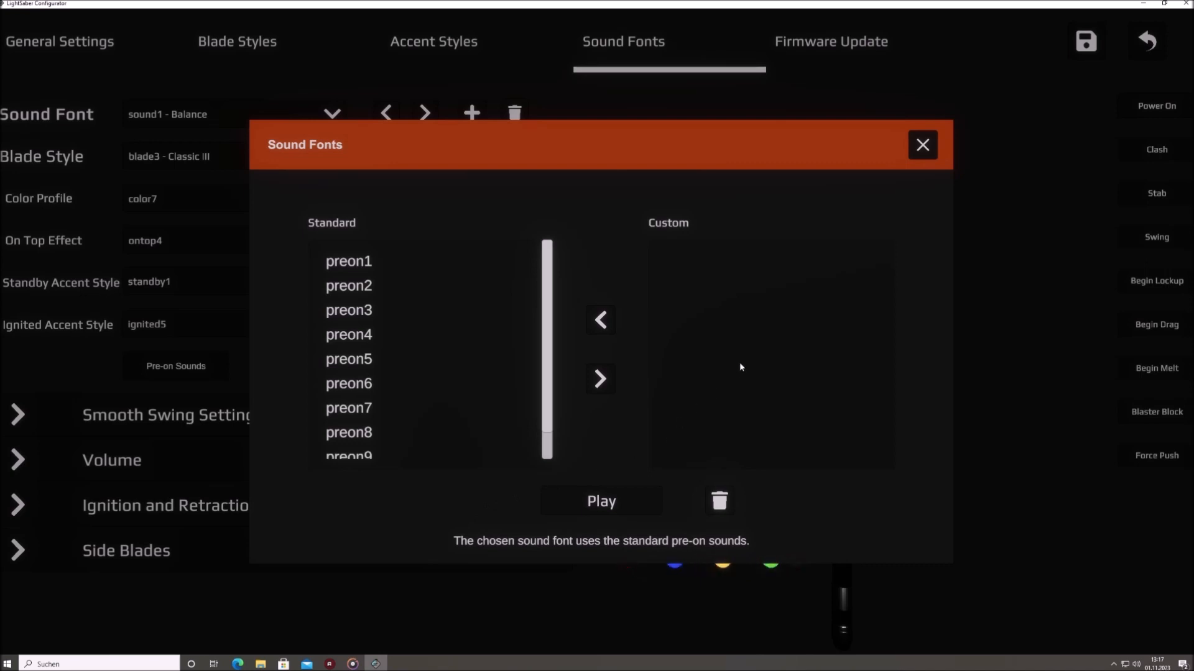
{"action": "mouse_move", "coordinate": [642, 359]}
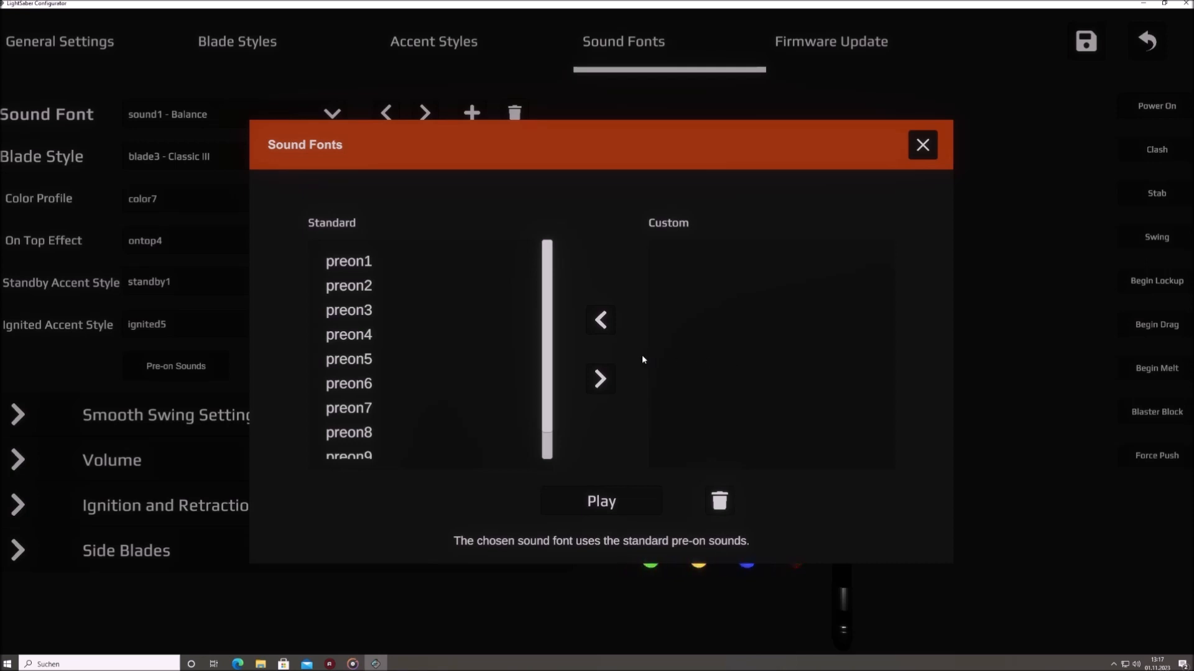
{"action": "mouse_move", "coordinate": [607, 308]}
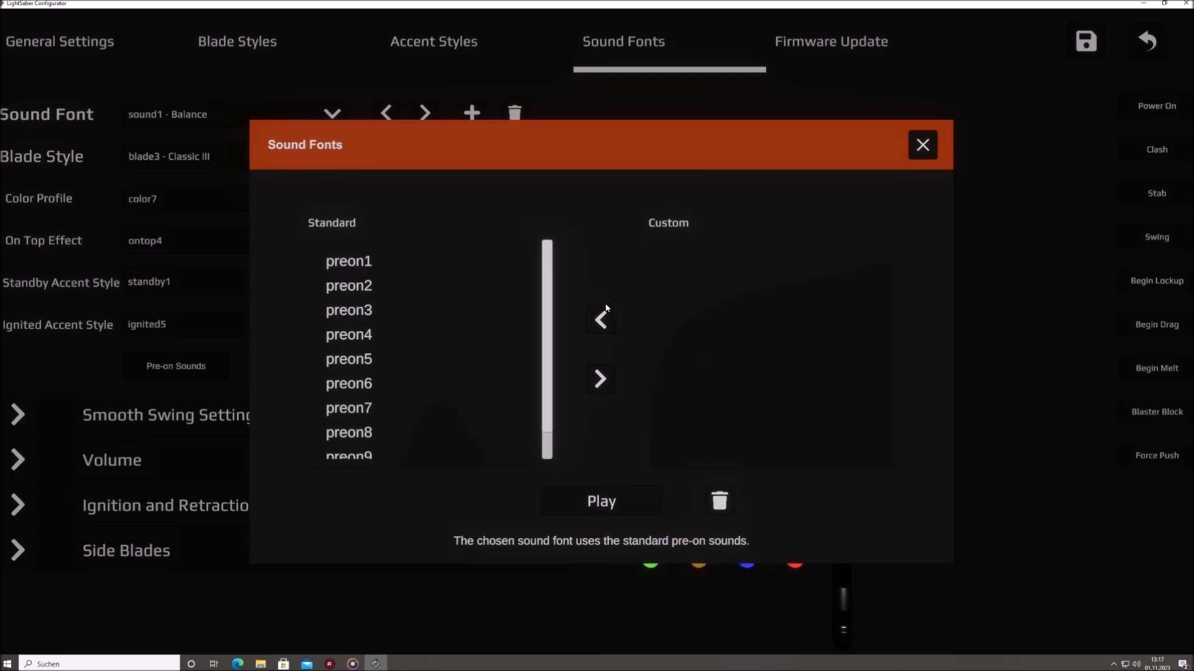
{"action": "mouse_move", "coordinate": [628, 383]}
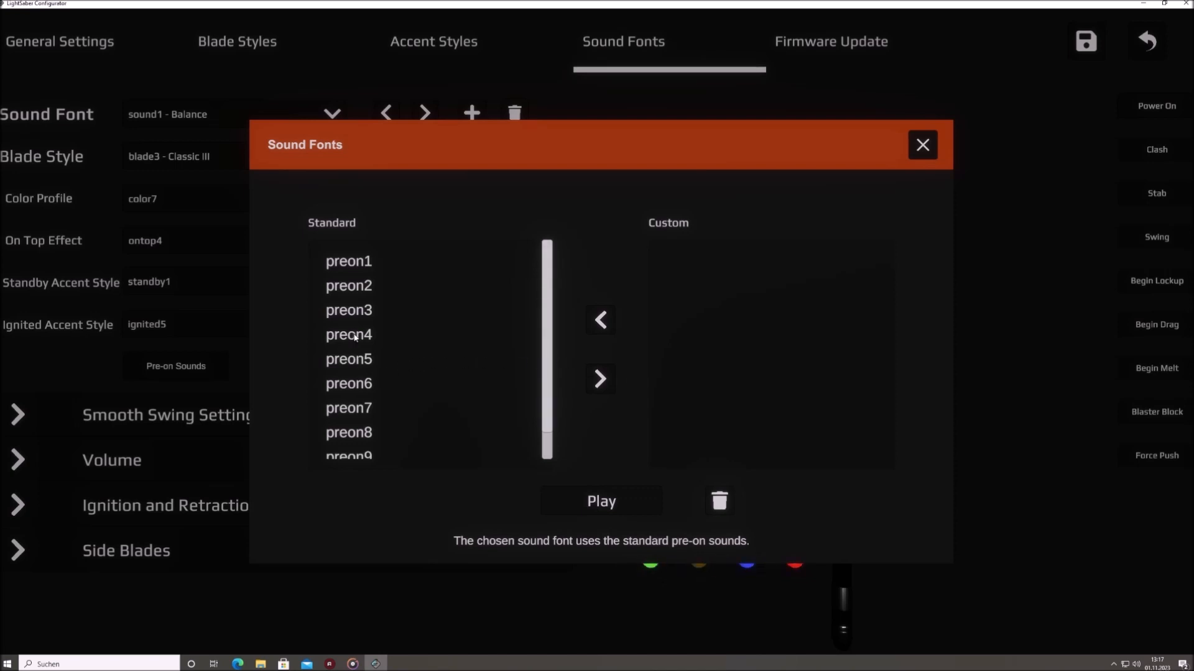
{"action": "left_click", "coordinate": [601, 379]}
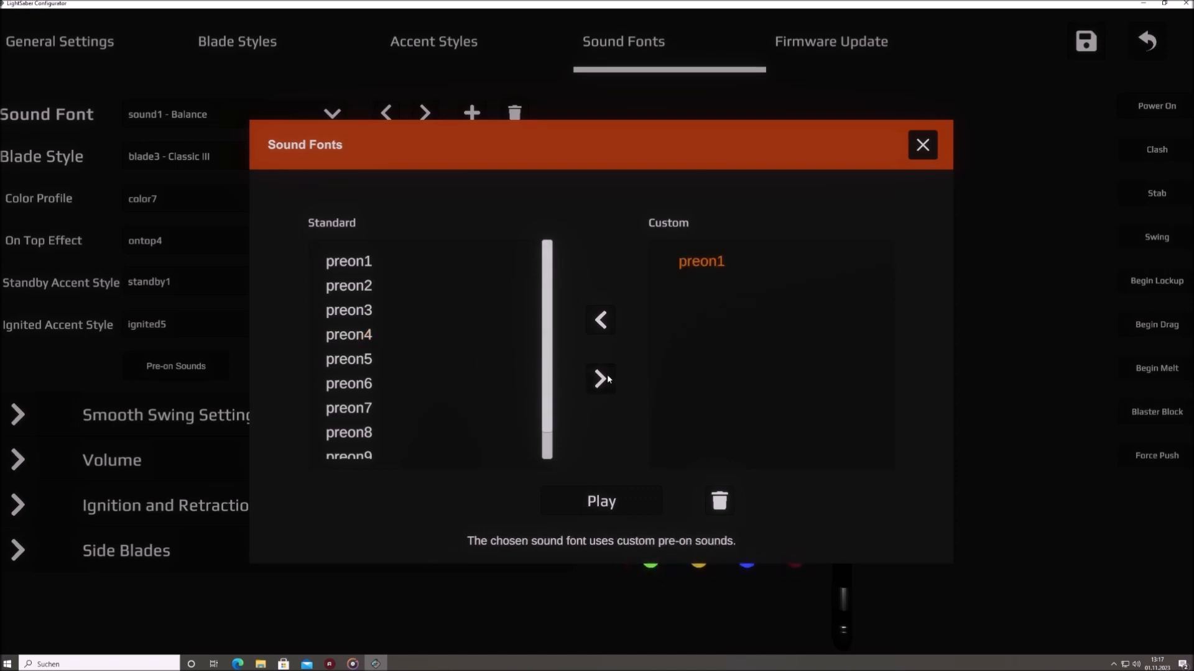
{"action": "mouse_move", "coordinate": [741, 381]}
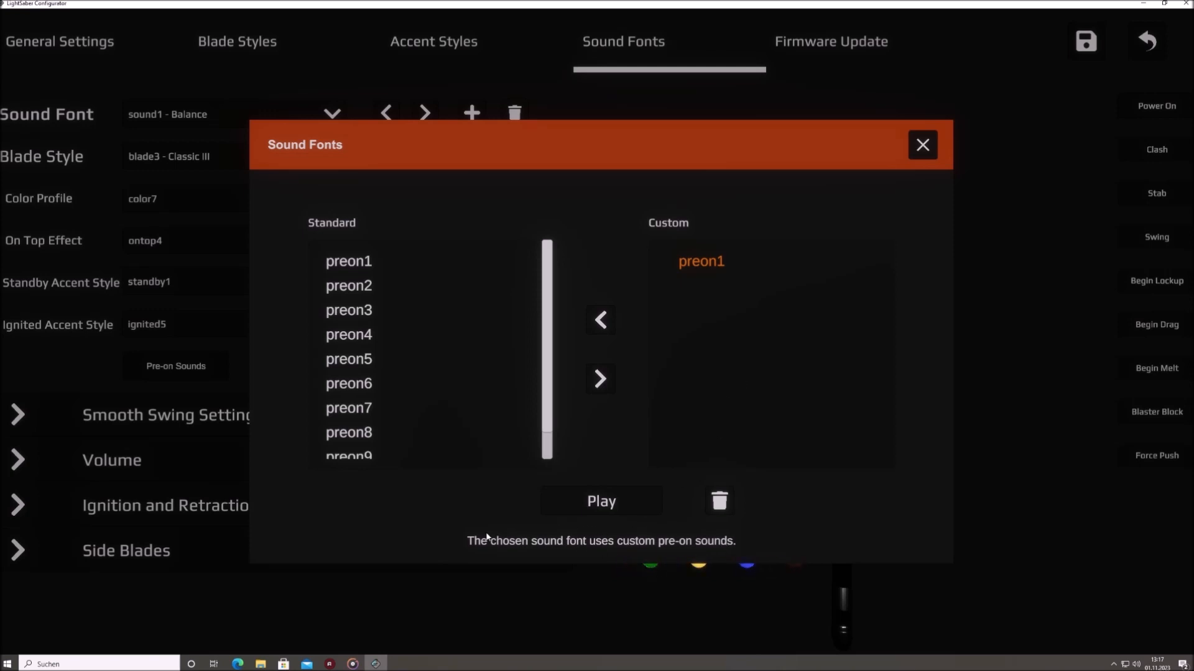
{"action": "mouse_move", "coordinate": [701, 267]}
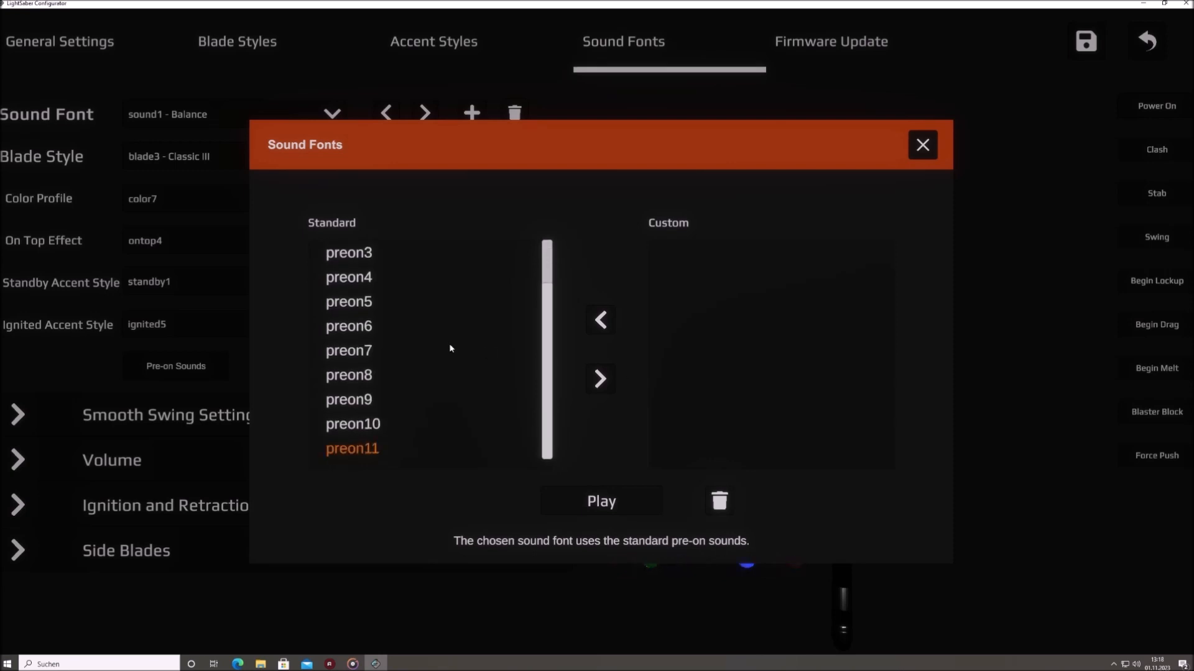
Play preon1, select preon2 and stop playback, then close the Pre-on Sounds window.
{"action": "scroll", "scroll_direction": "up", "scroll_amount": 3}
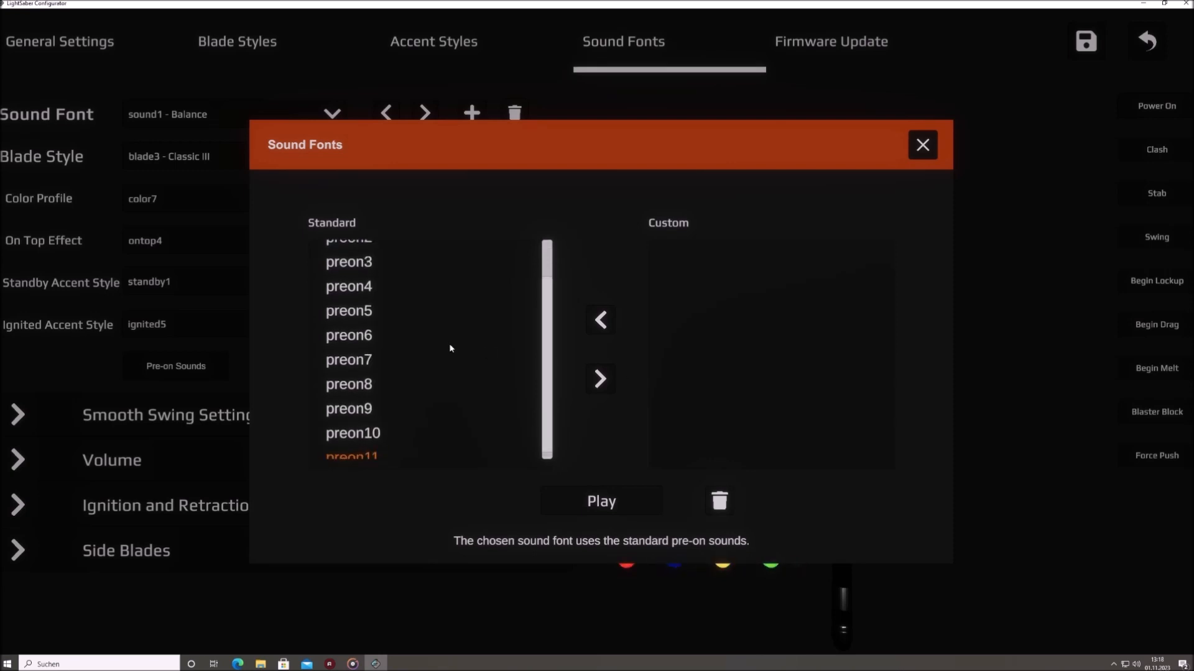
{"action": "scroll", "scroll_direction": "up", "scroll_amount": 3}
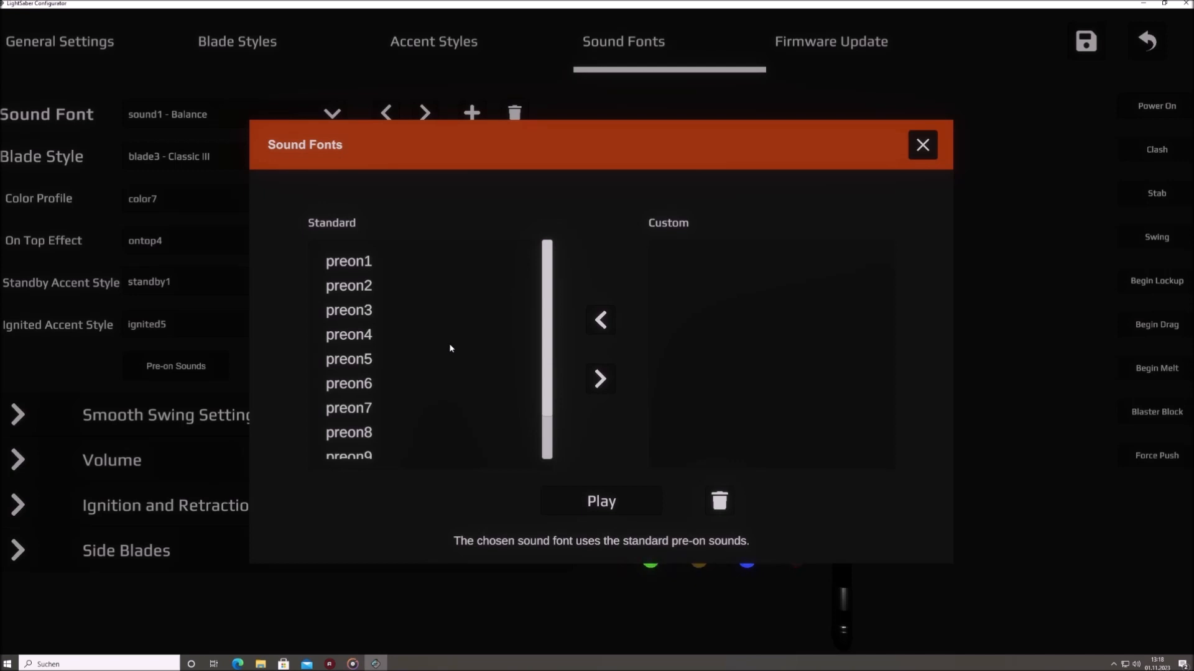
{"action": "left_click", "coordinate": [349, 261]}
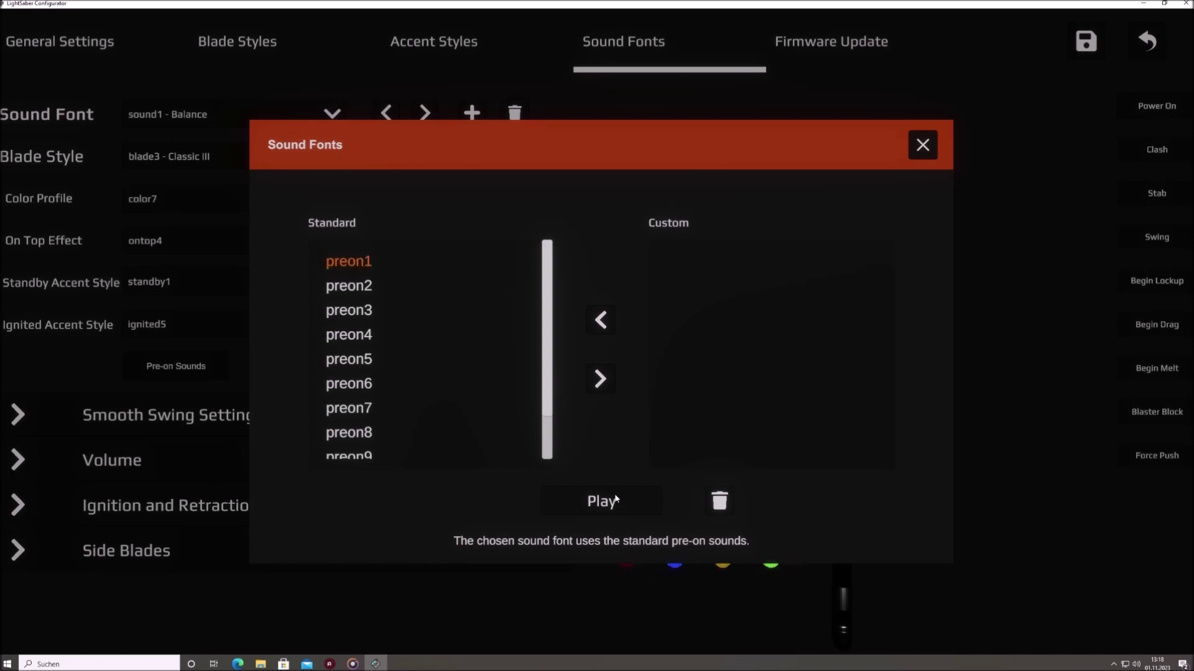
{"action": "left_click", "coordinate": [600, 501]}
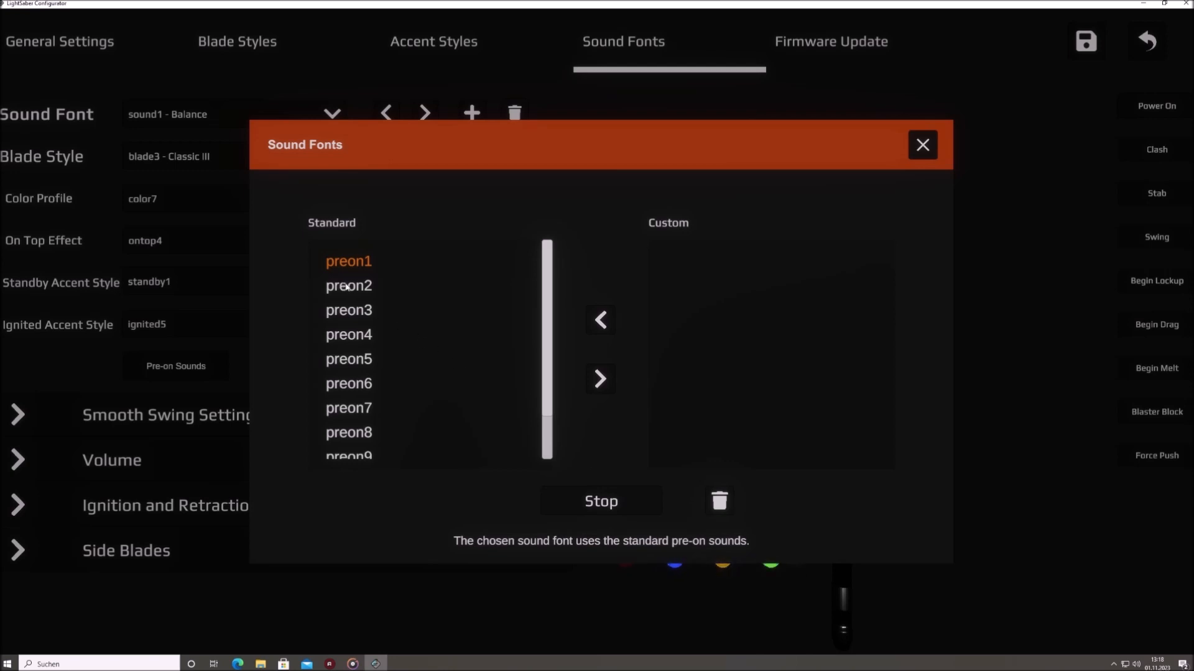
{"action": "left_click", "coordinate": [348, 285]}
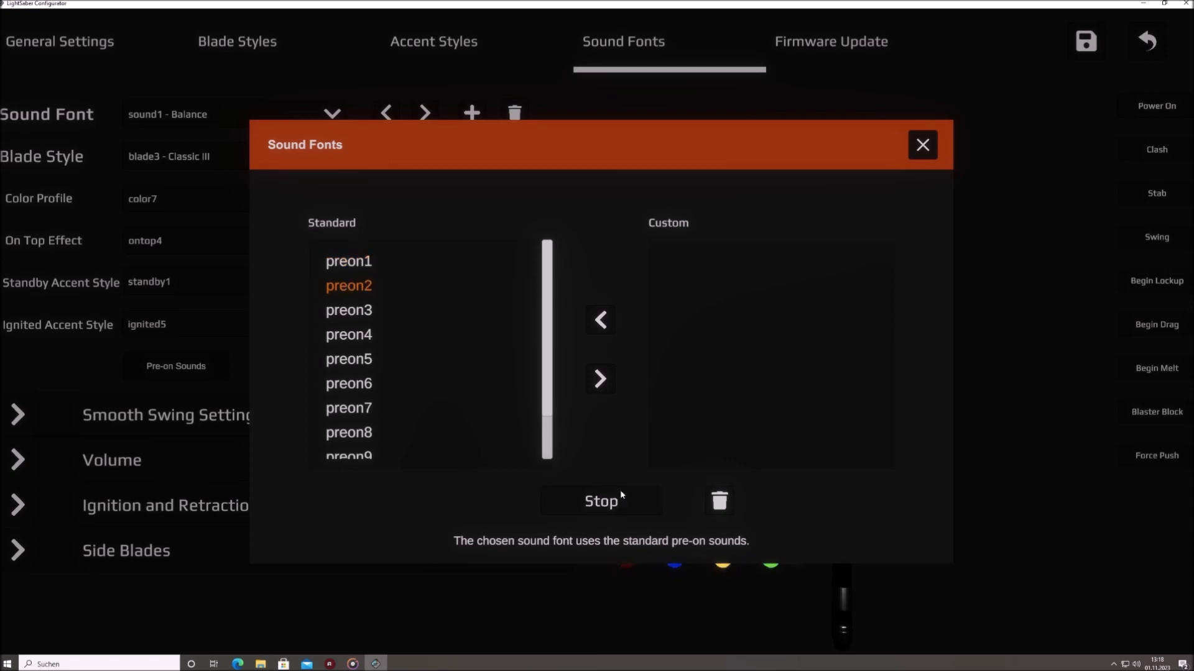
{"action": "left_click", "coordinate": [601, 501]}
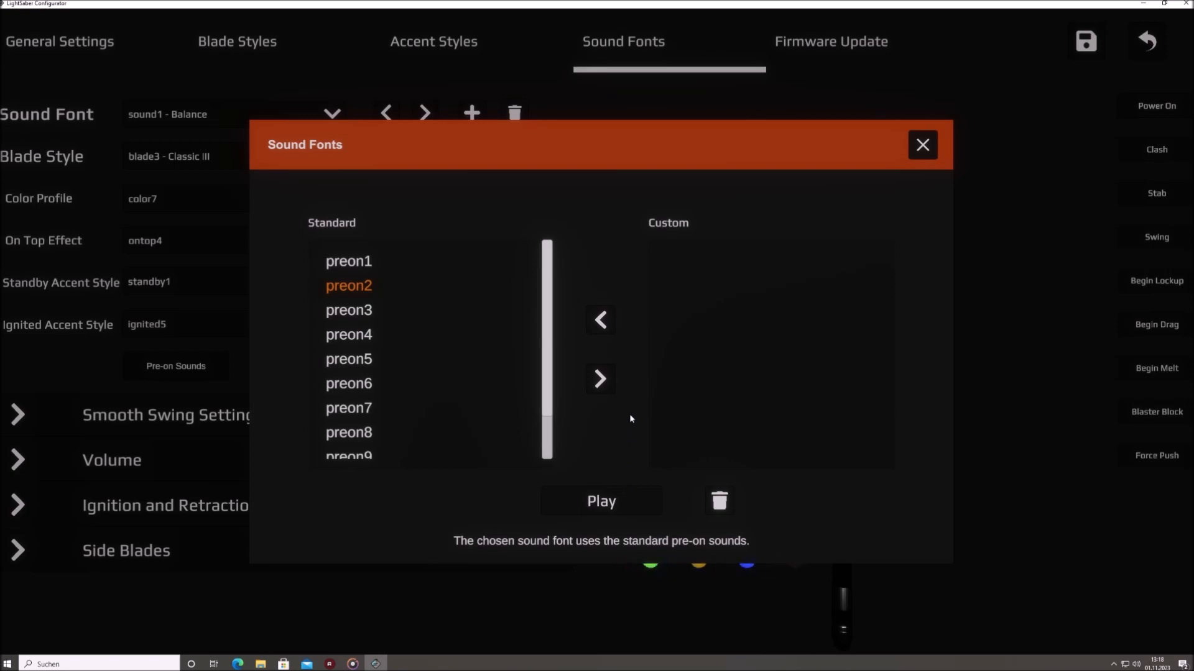
{"action": "mouse_move", "coordinate": [737, 274]}
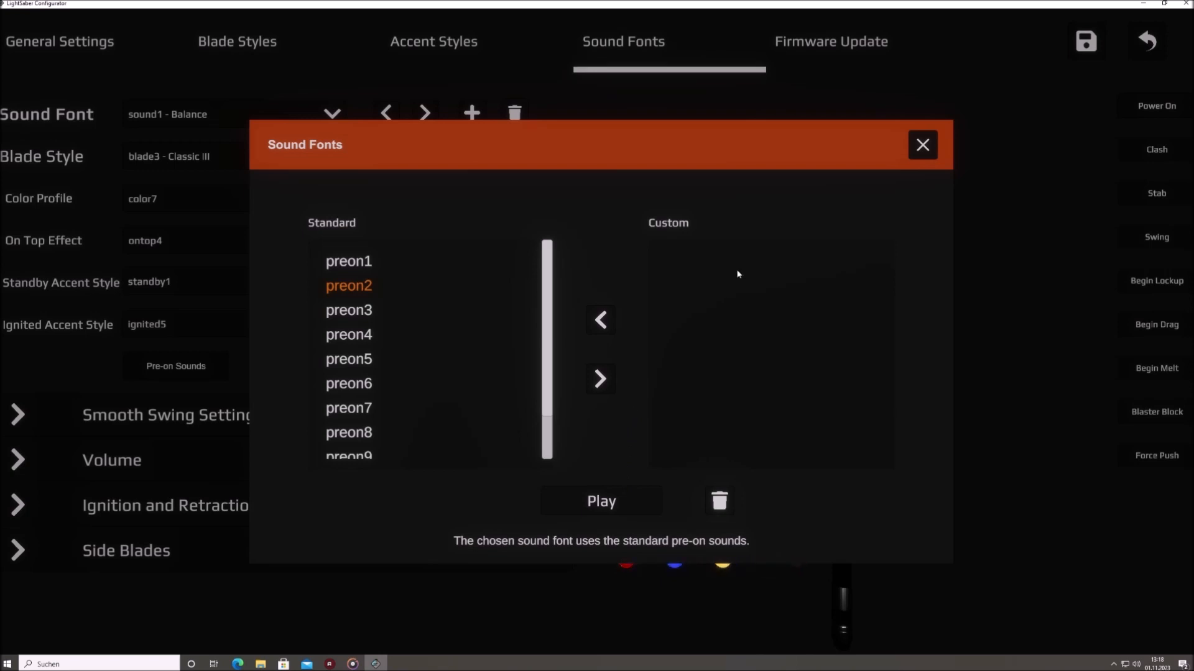
{"action": "left_click", "coordinate": [922, 145]}
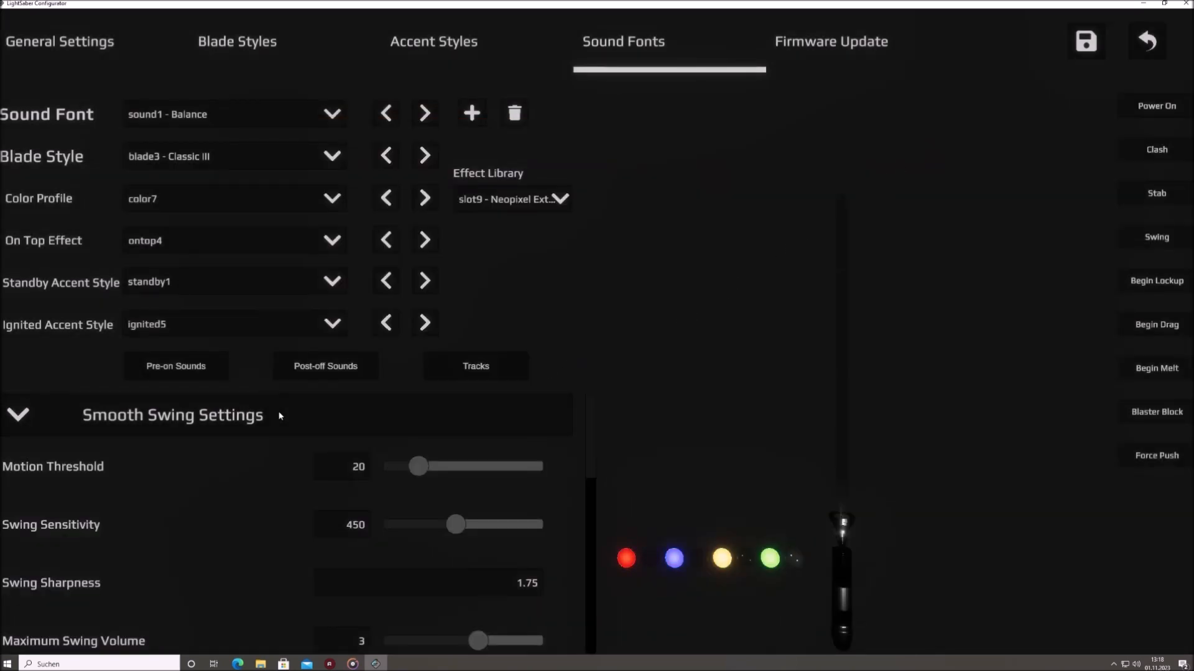
Scroll through the Smooth Swing values, down to hum reduction 75 and tremolo probability 20.
{"action": "scroll", "scroll_direction": "down", "scroll_amount": 3}
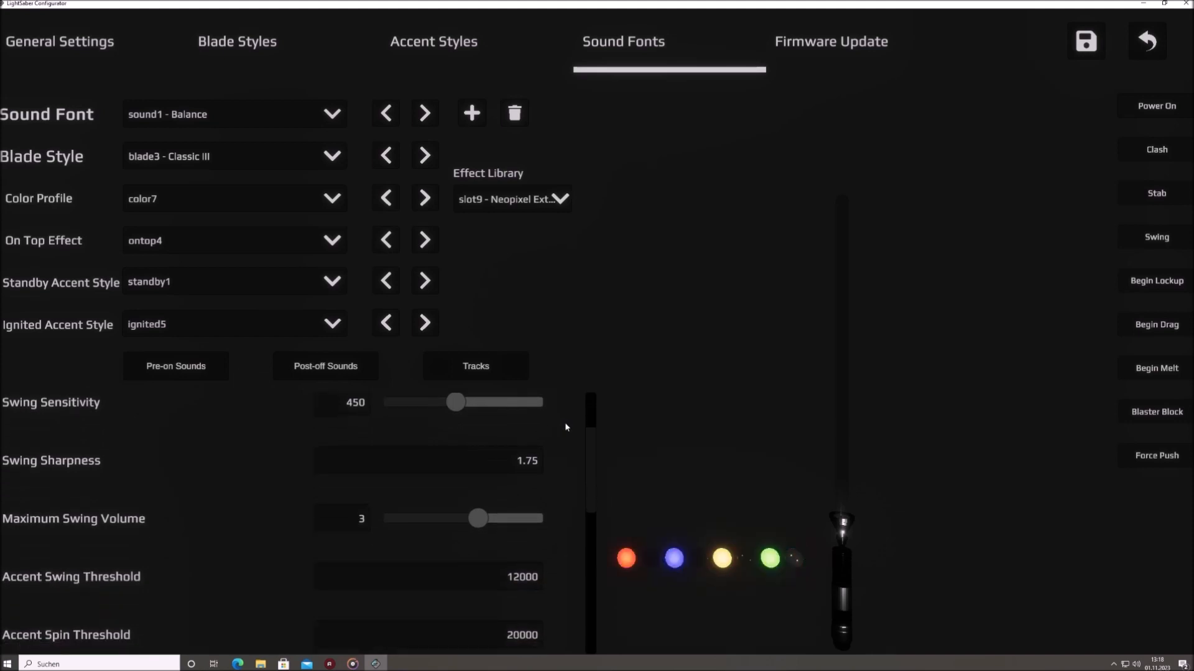
{"action": "scroll", "scroll_direction": "down", "scroll_amount": 3}
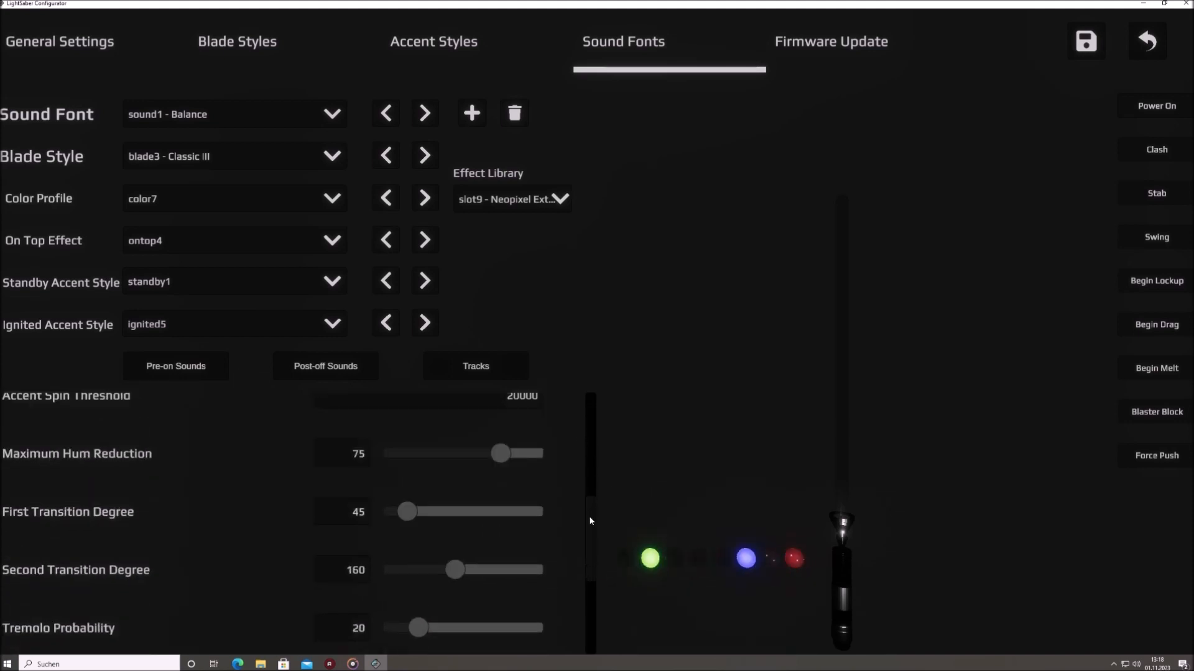
{"action": "scroll", "scroll_direction": "down", "scroll_amount": 3}
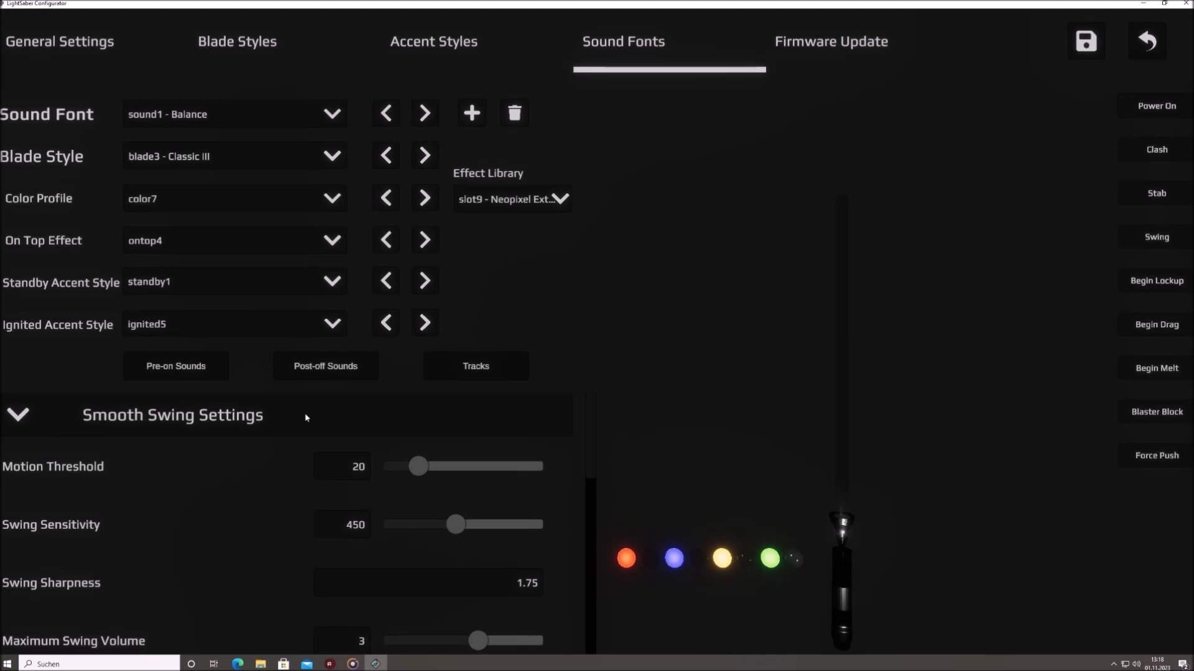
Collapse Smooth Swing Settings, revealing the Volume section with both volumes at 1.
{"action": "left_click", "coordinate": [18, 415]}
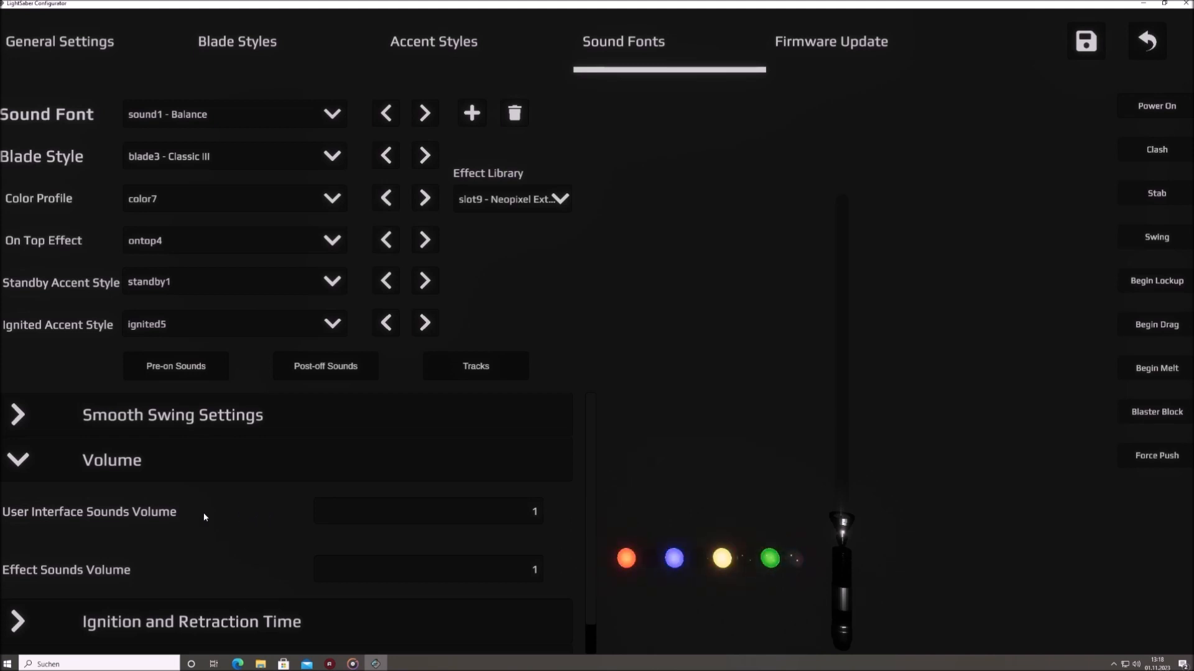
{"action": "mouse_move", "coordinate": [140, 516]}
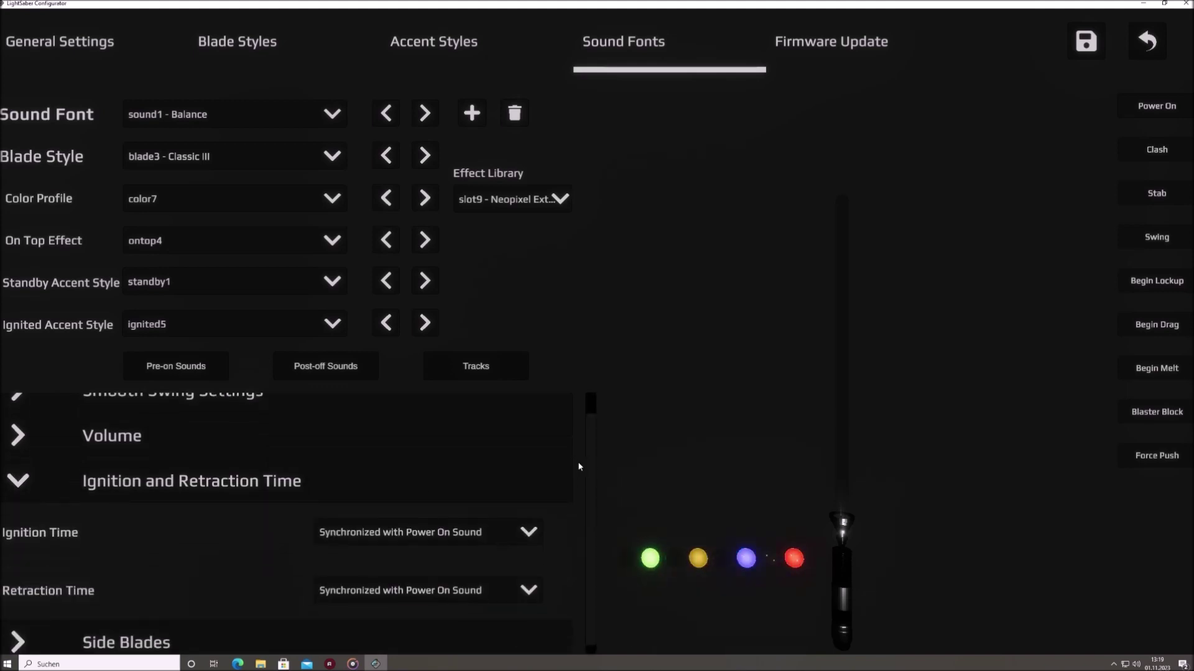
Switch the Ignition Time and Retraction Time modes to Customized.
{"action": "left_click", "coordinate": [427, 532]}
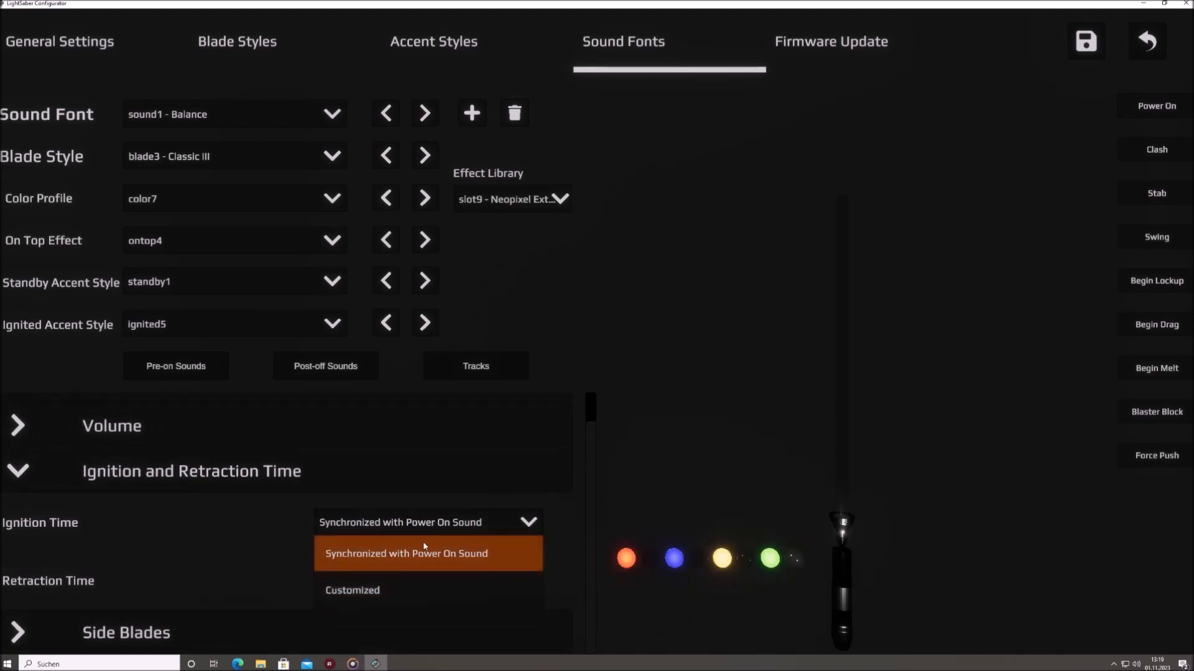
{"action": "left_click", "coordinate": [406, 554]}
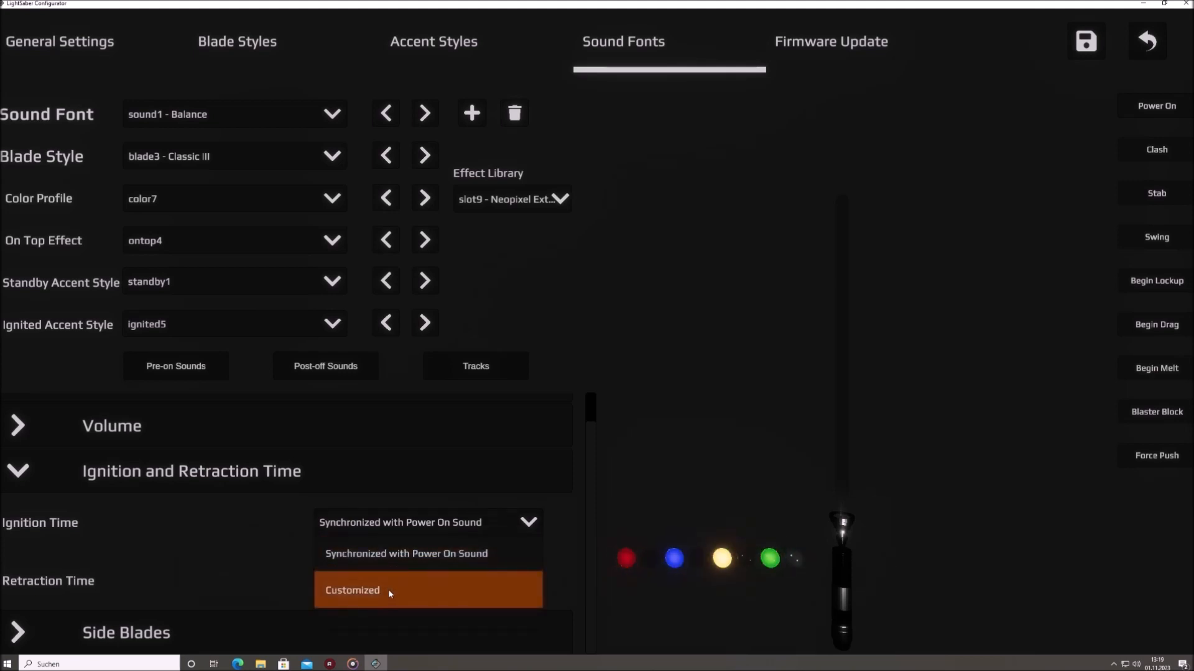
{"action": "left_click", "coordinate": [352, 590]}
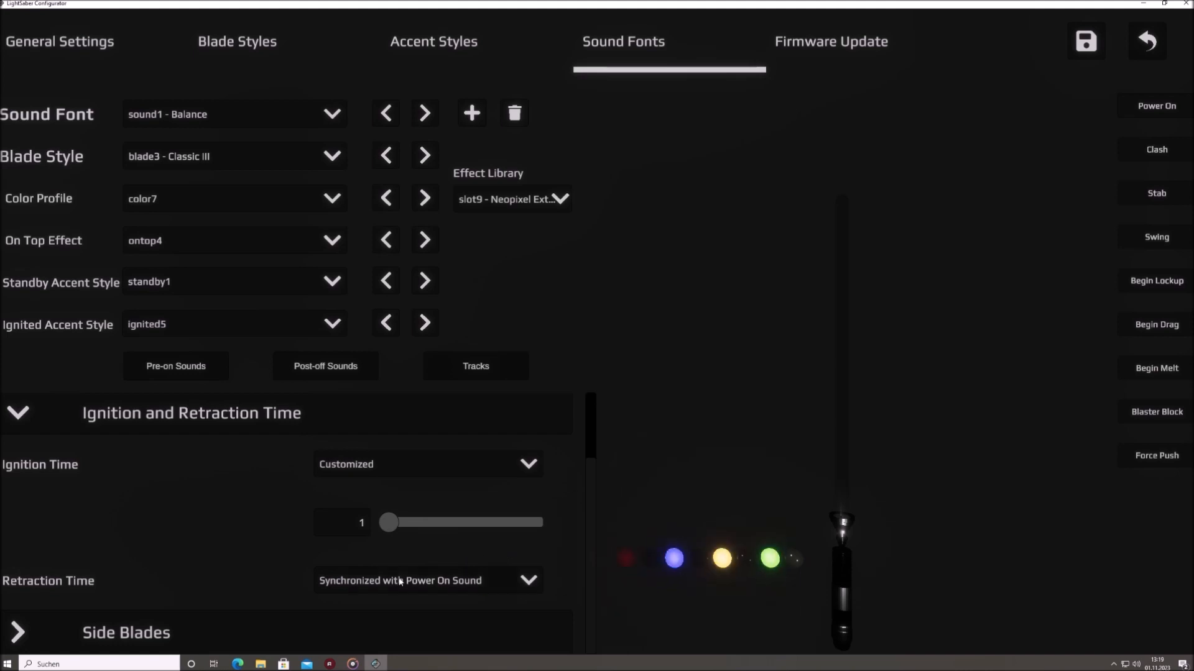
{"action": "left_click", "coordinate": [427, 580]}
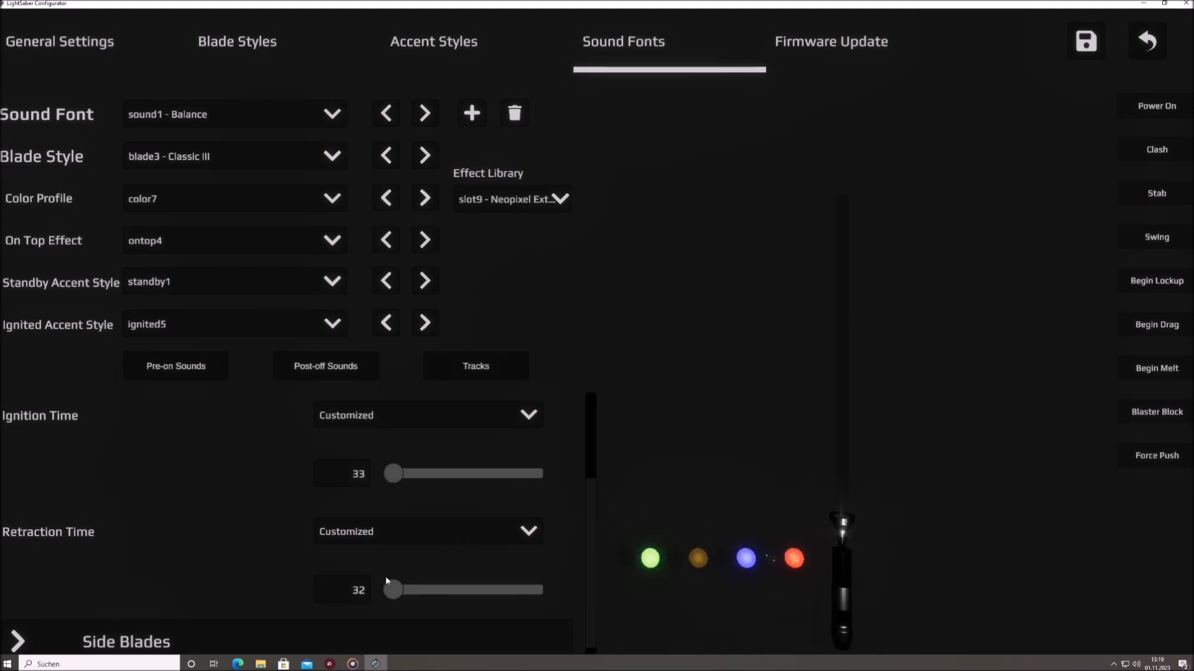
Tune ignition to 112 and retraction to 41, previewing the saber igniting and retracting, then save.
{"action": "left_click", "coordinate": [1157, 105]}
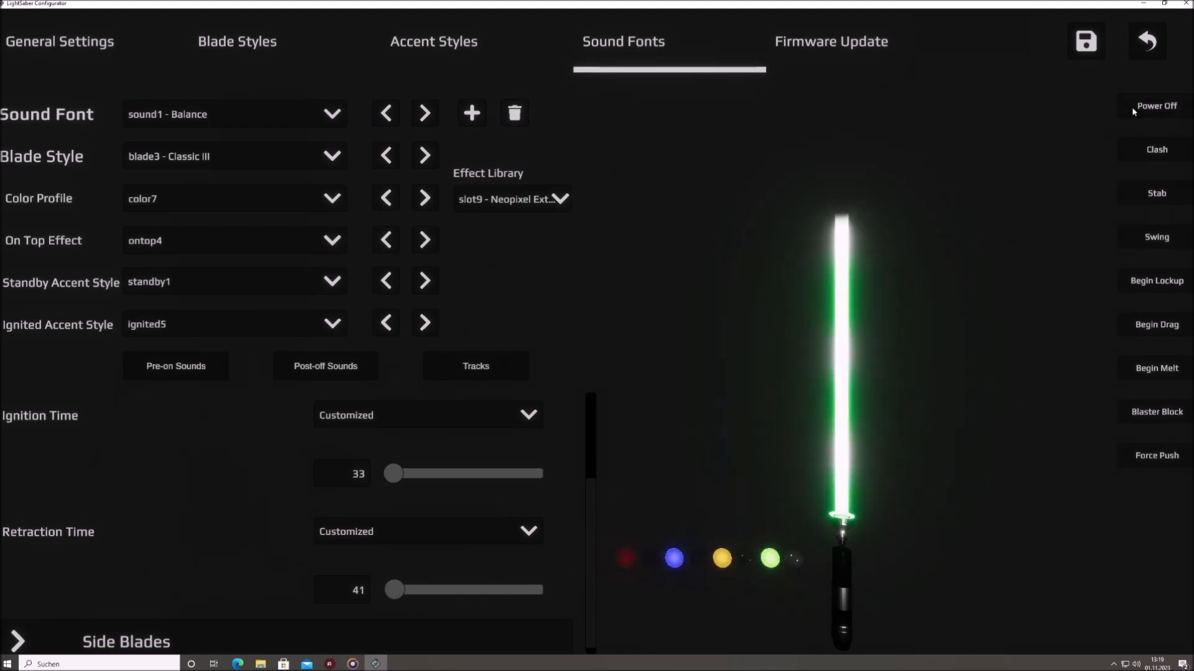
{"action": "left_click", "coordinate": [1156, 106]}
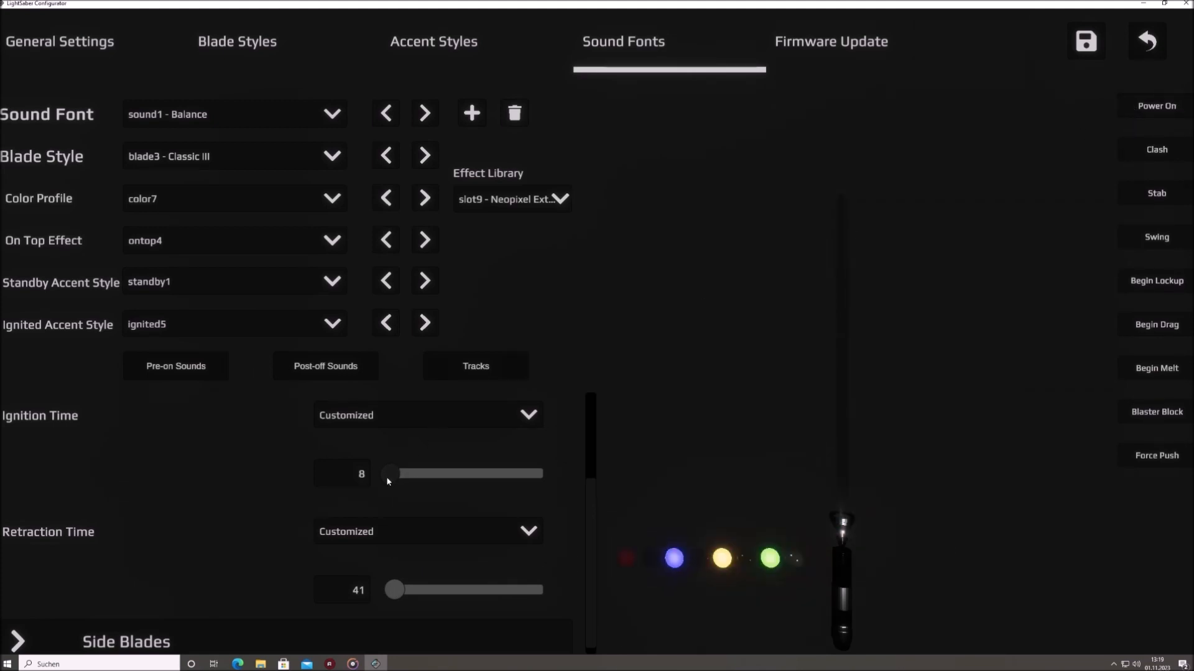
{"action": "left_click", "coordinate": [1156, 106]}
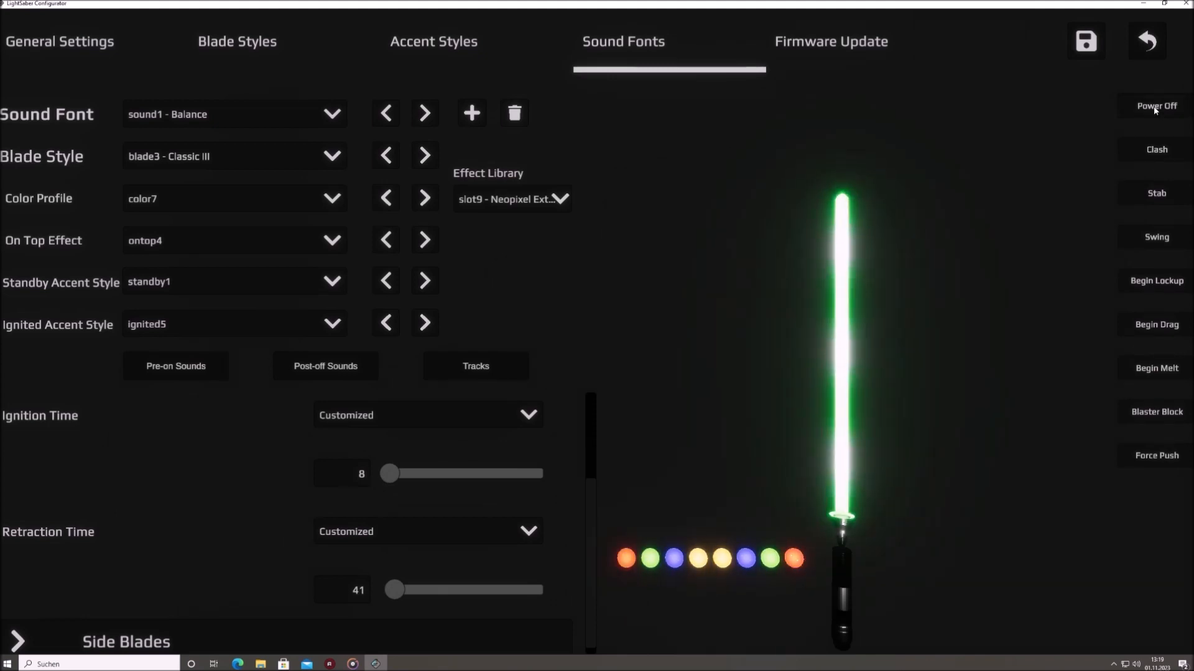
{"action": "left_click", "coordinate": [1156, 105]}
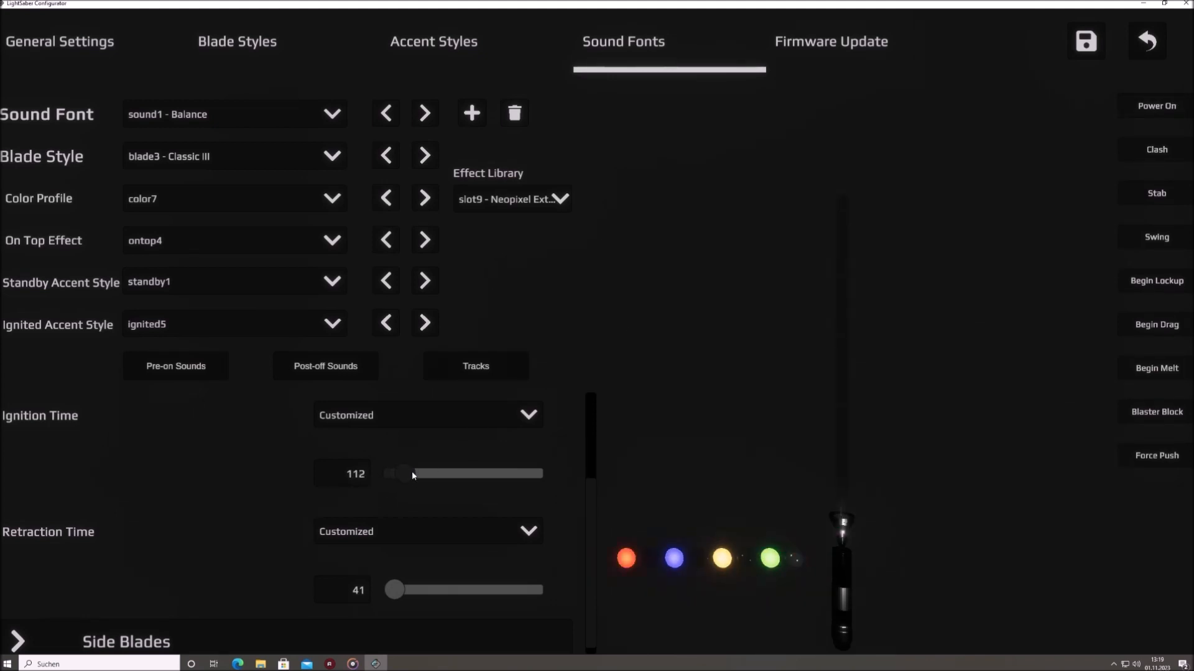
{"action": "left_click", "coordinate": [1156, 105]}
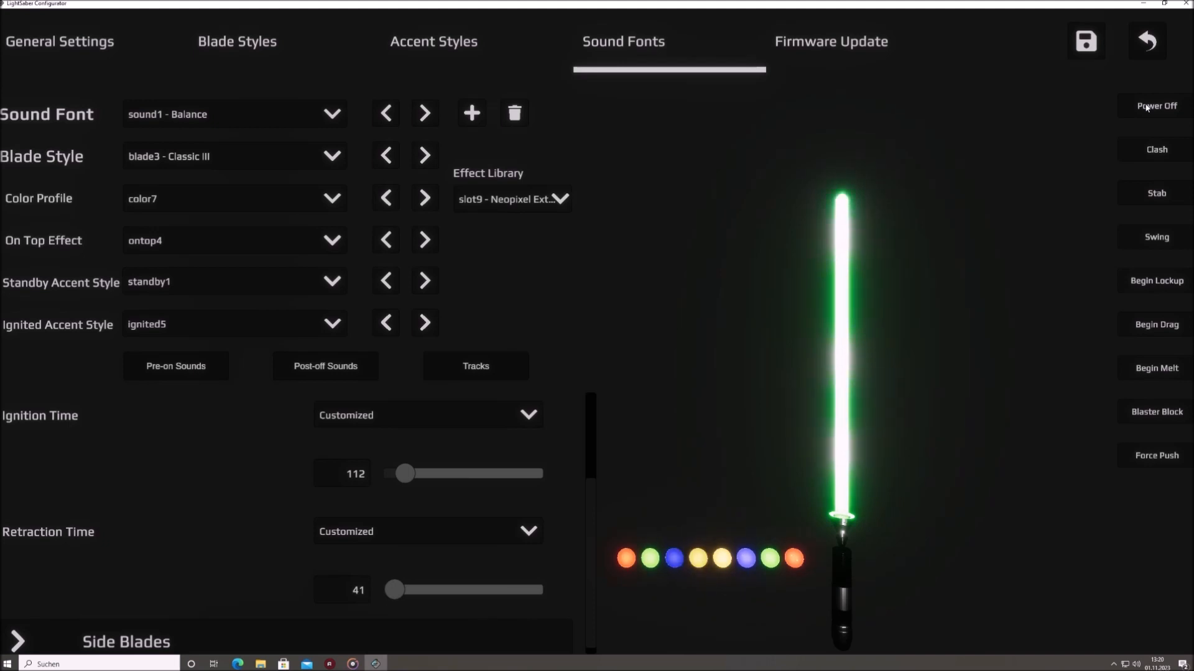
{"action": "left_click", "coordinate": [1156, 106]}
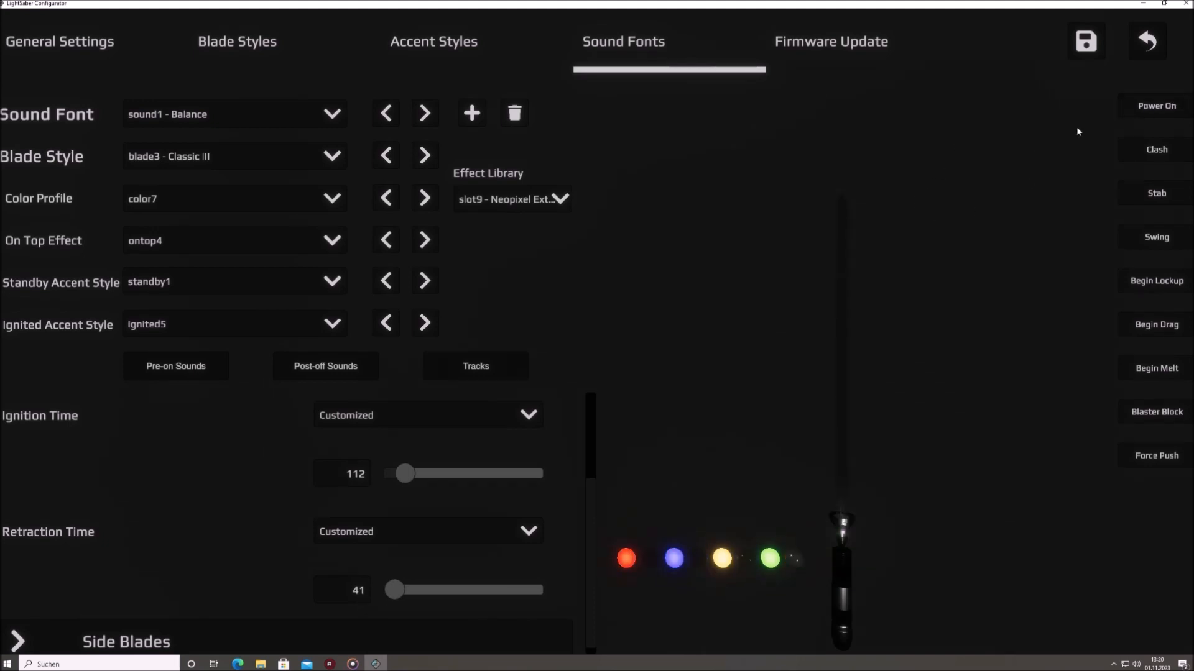
{"action": "left_click", "coordinate": [1085, 41]}
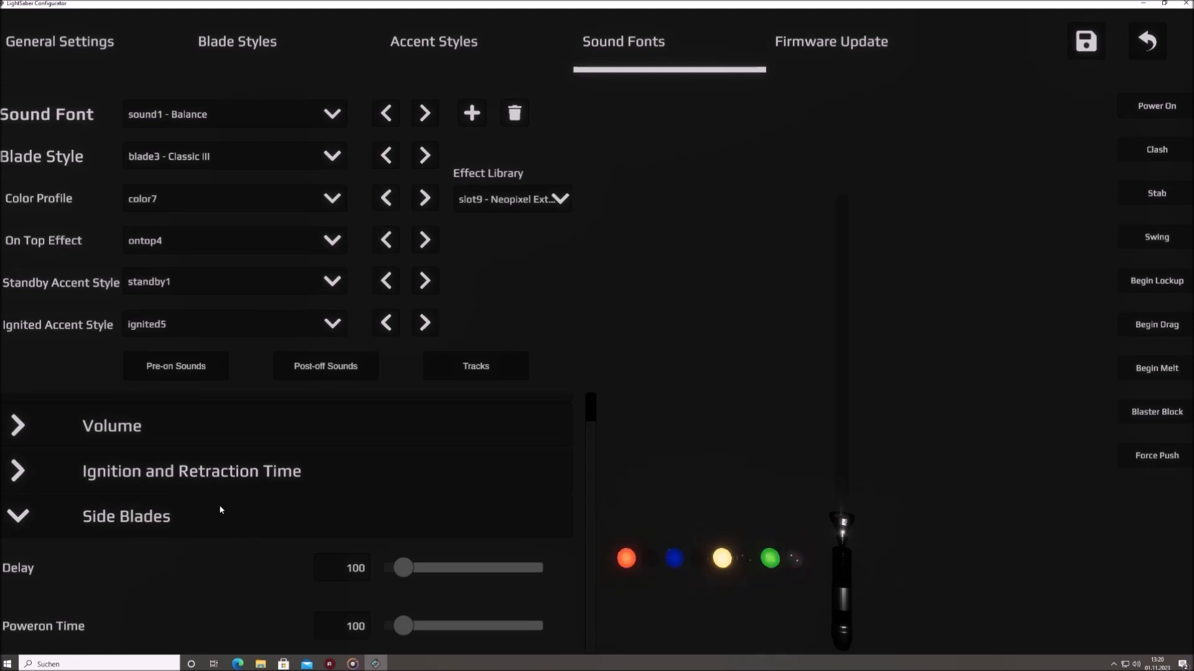
Collapse the Side Blades section after reviewing its delay and power-on time of 100.
{"action": "left_click", "coordinate": [16, 516]}
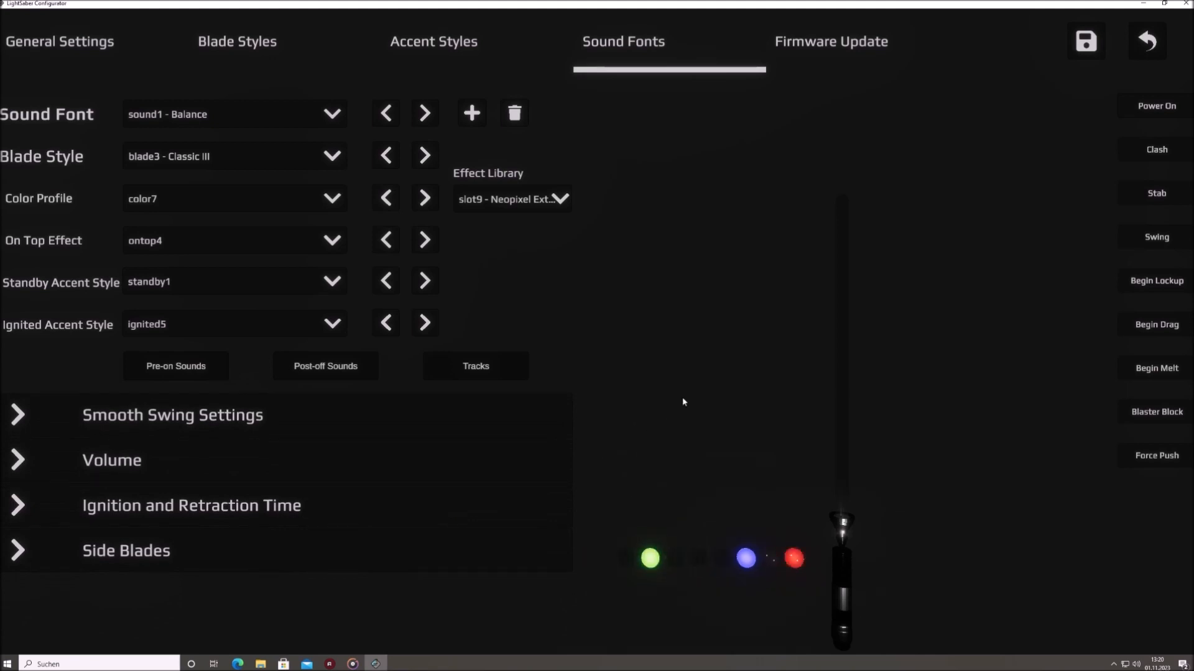
{"action": "mouse_move", "coordinate": [731, 348]}
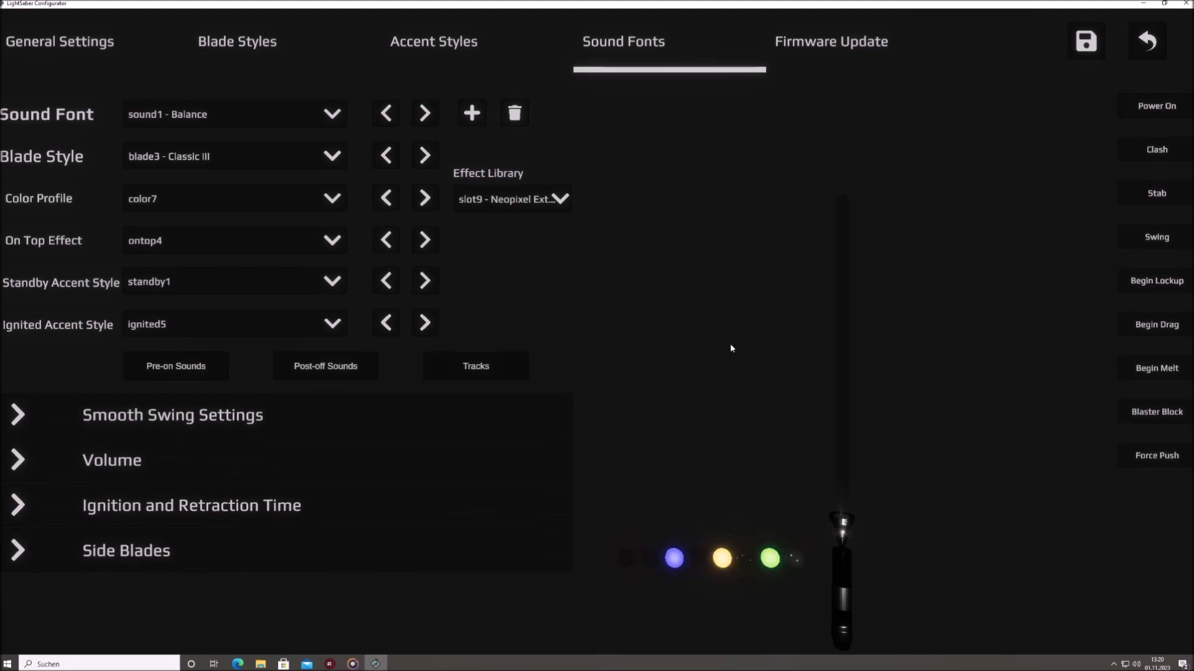